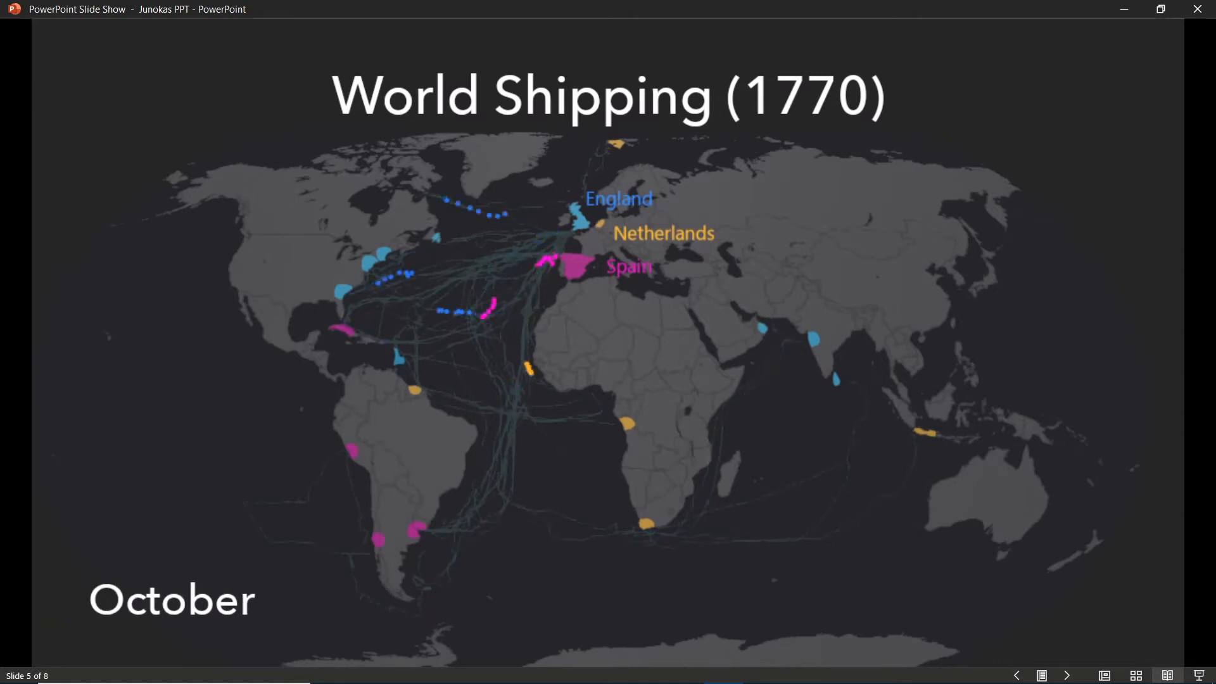
Switch from the PowerPoint slideshow to the BoxSetDemo ArcGIS Pro map window
key(alt+tab)
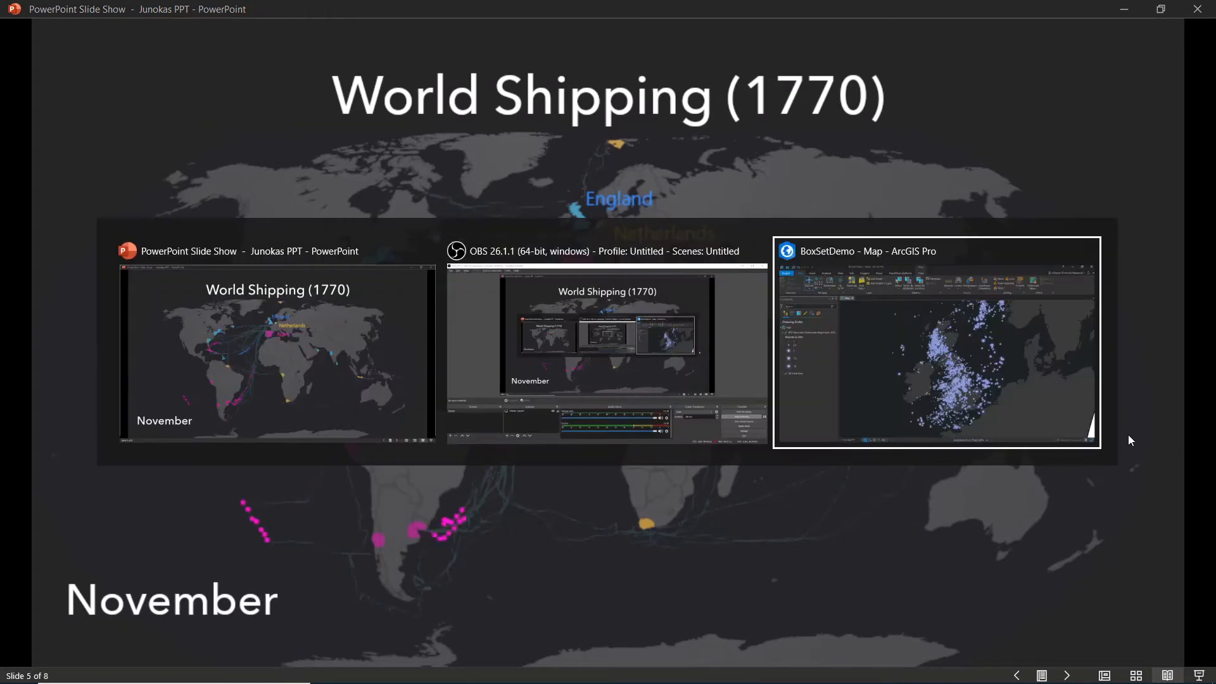
click(935, 342)
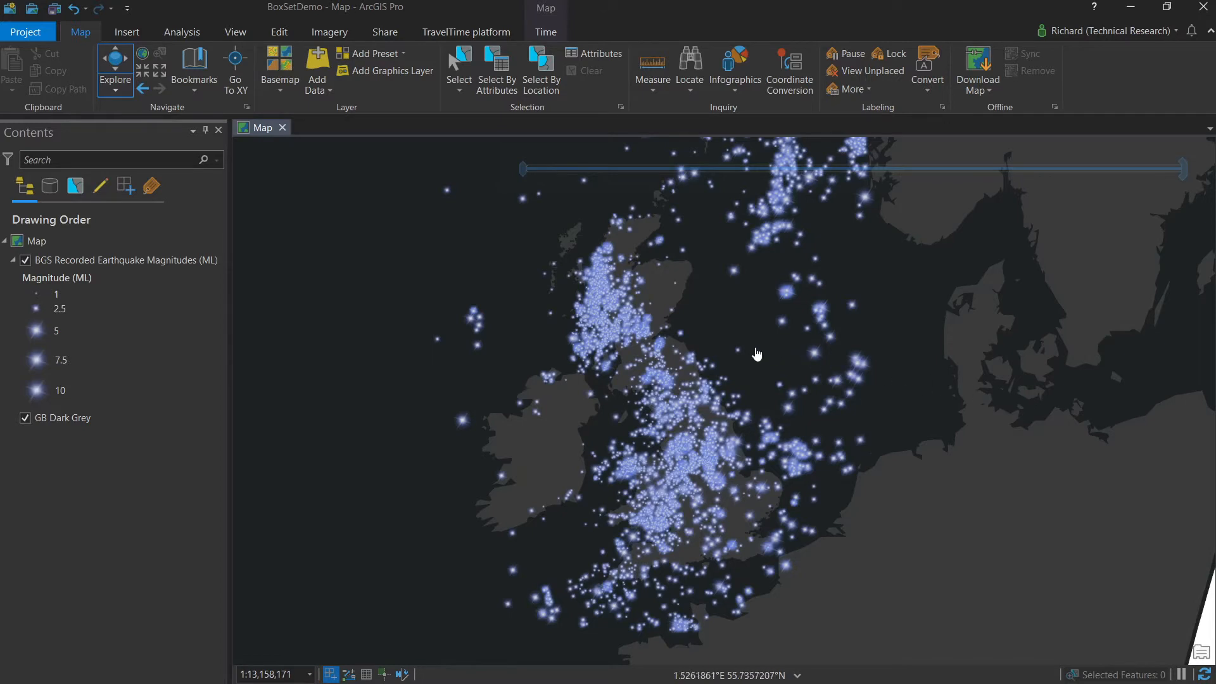
click(117, 259)
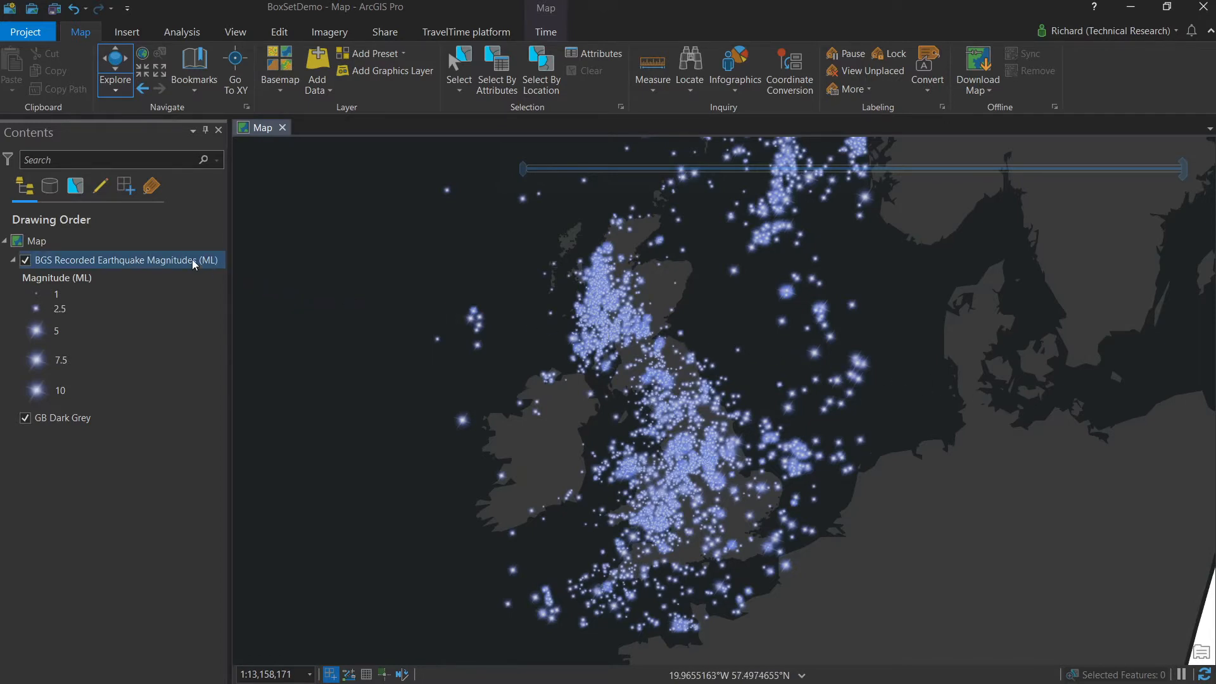
right_click(117, 259)
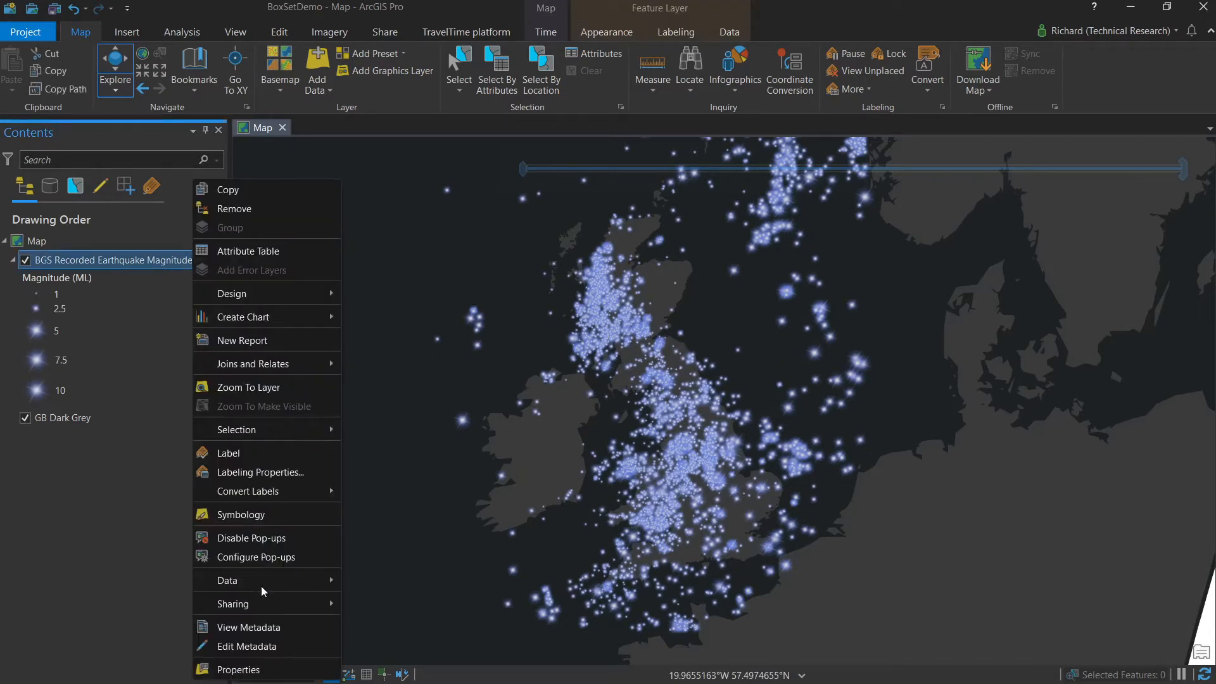
click(238, 668)
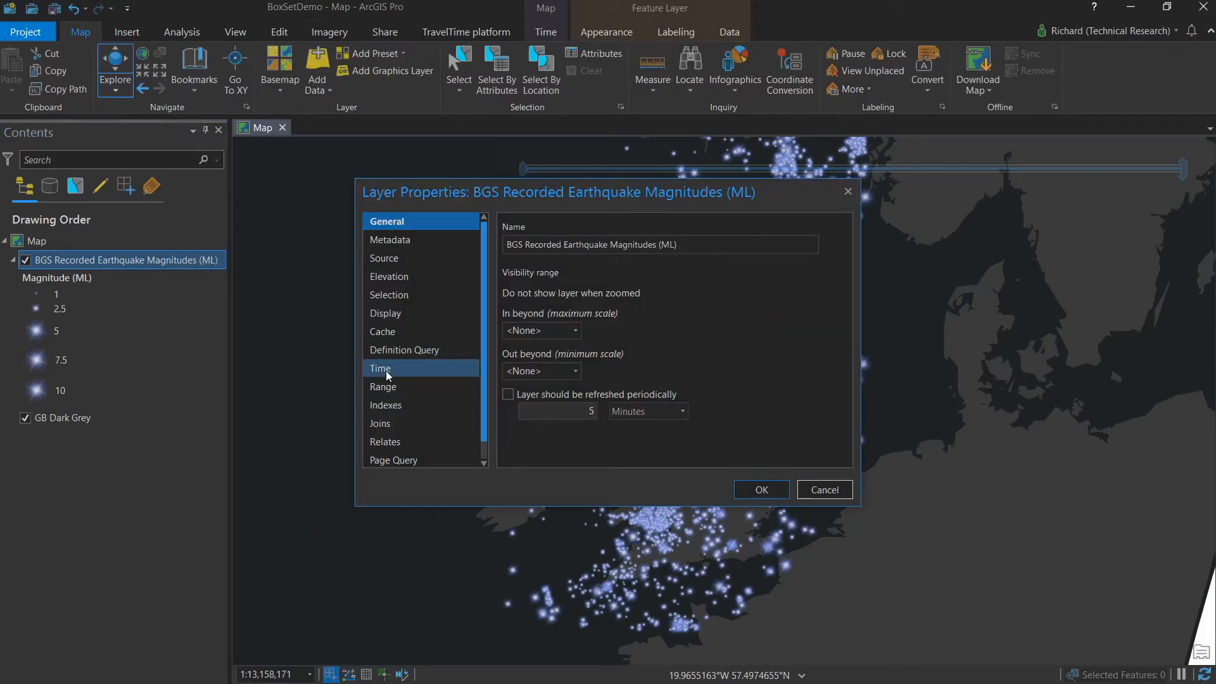
click(380, 367)
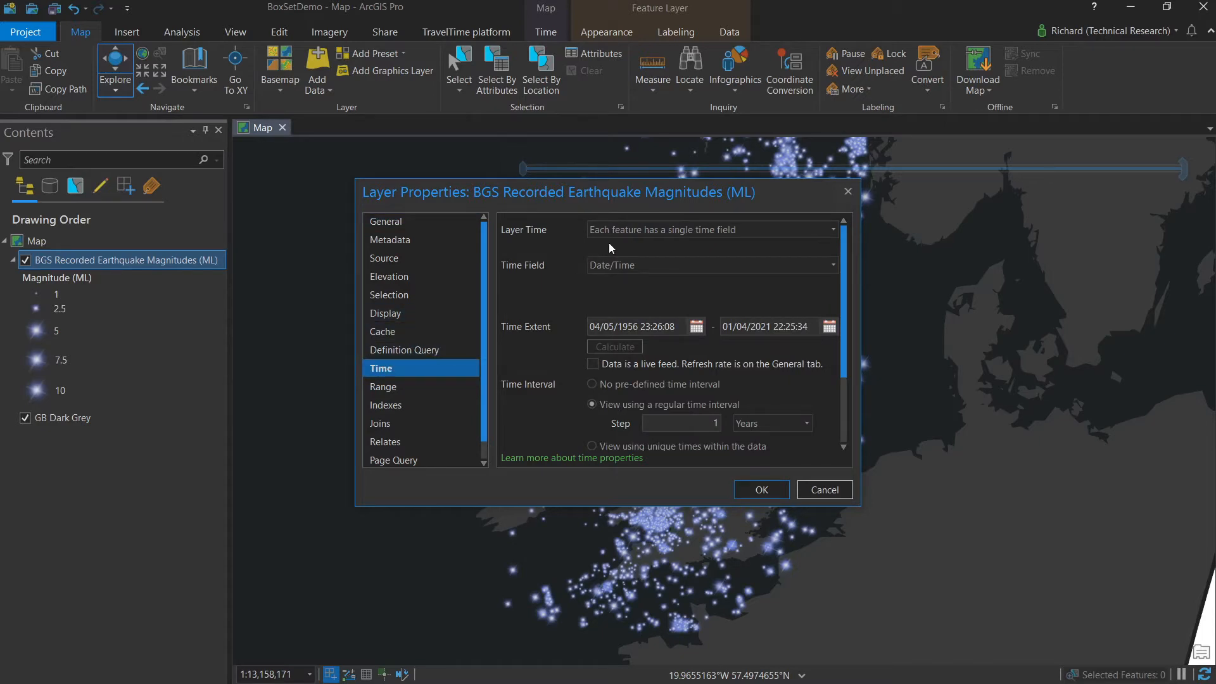
mouse_move(666, 247)
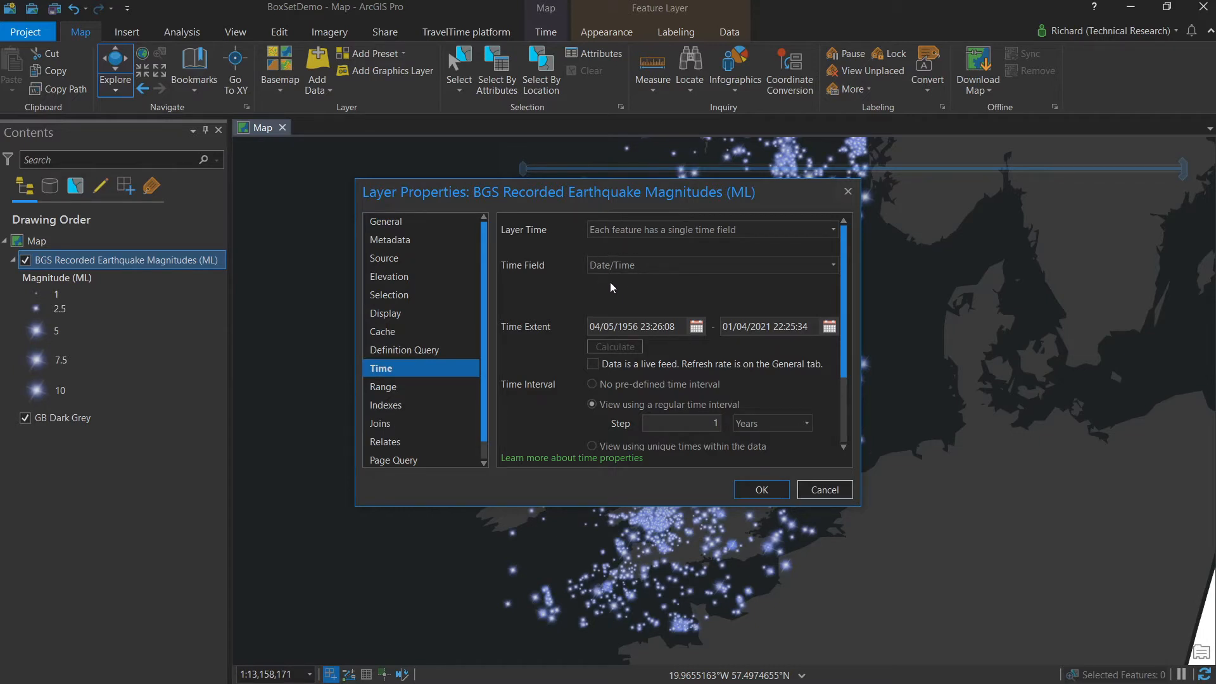
mouse_move(682, 350)
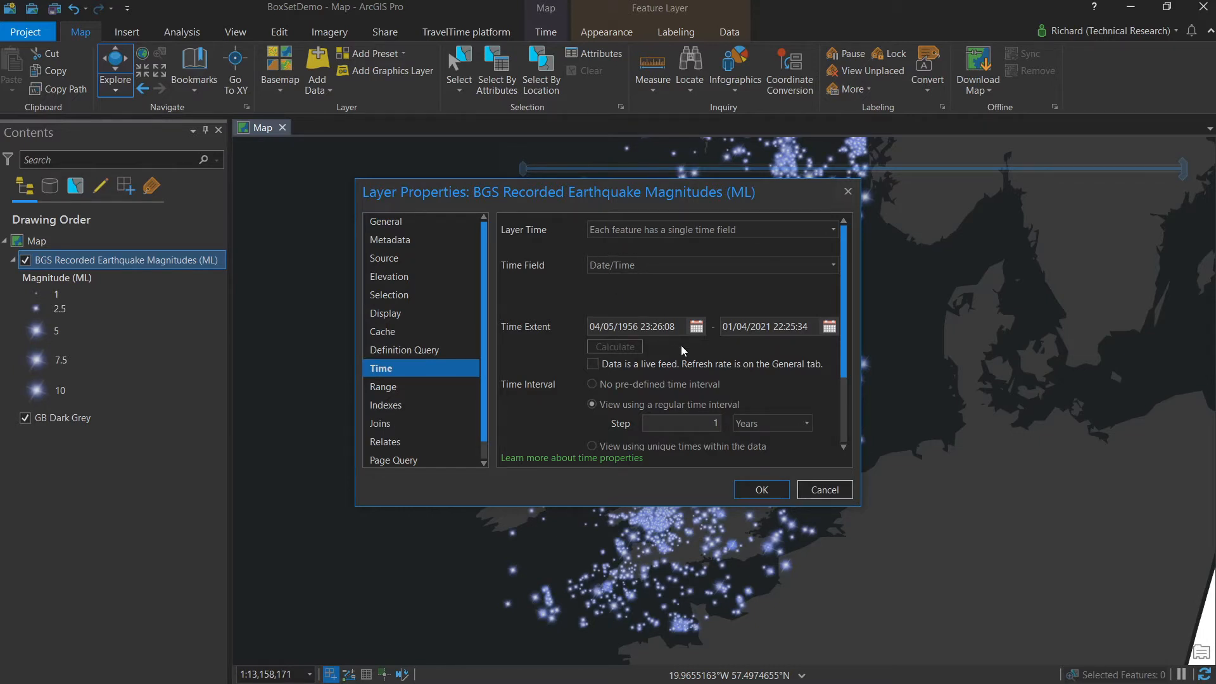
click(759, 490)
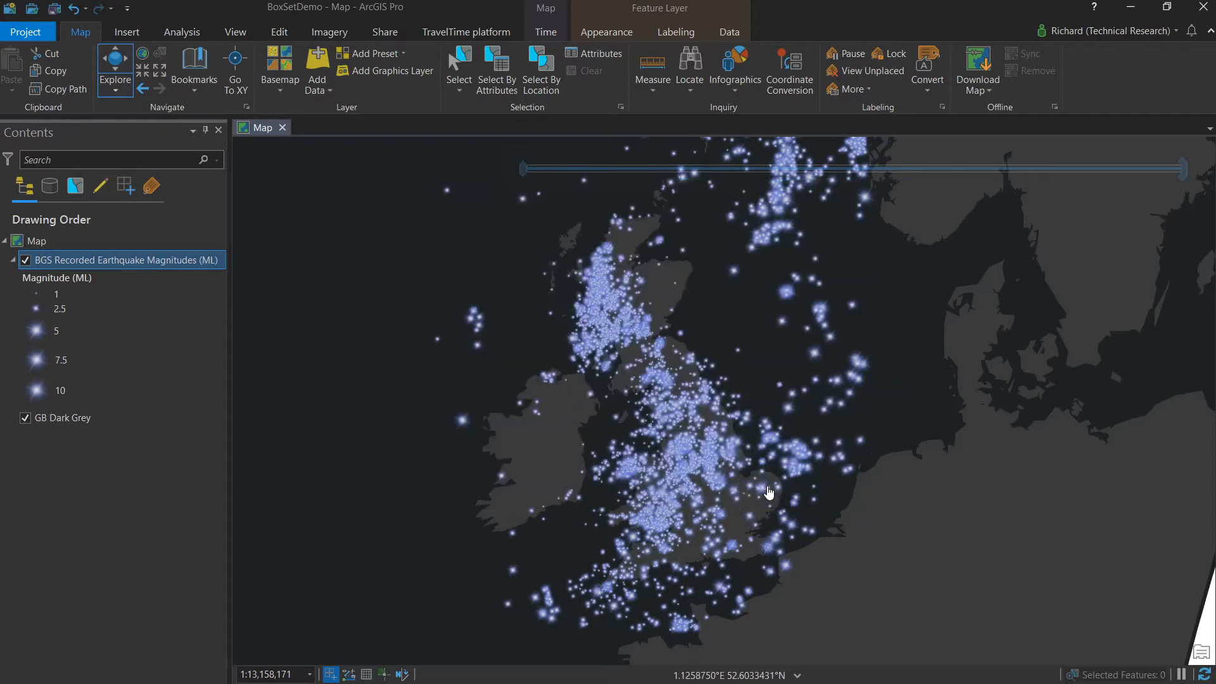
mouse_move(545, 101)
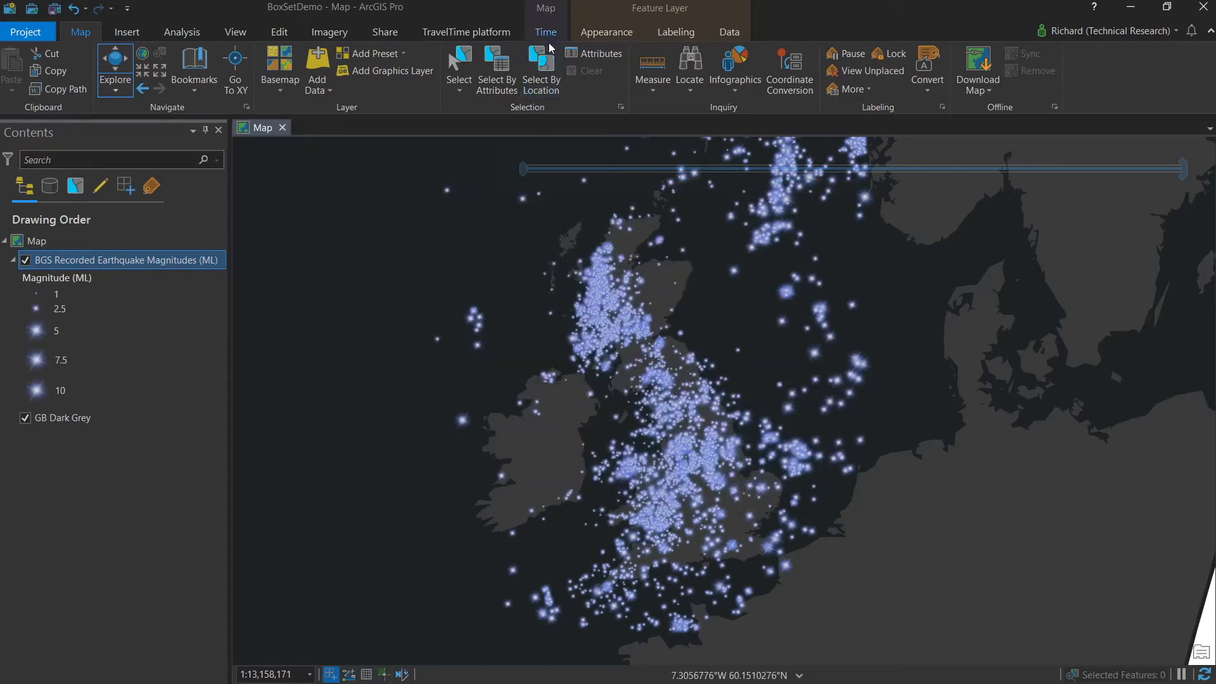
Enable the time slider and limit the range to 01/04/2020–01/04/2021
click(545, 33)
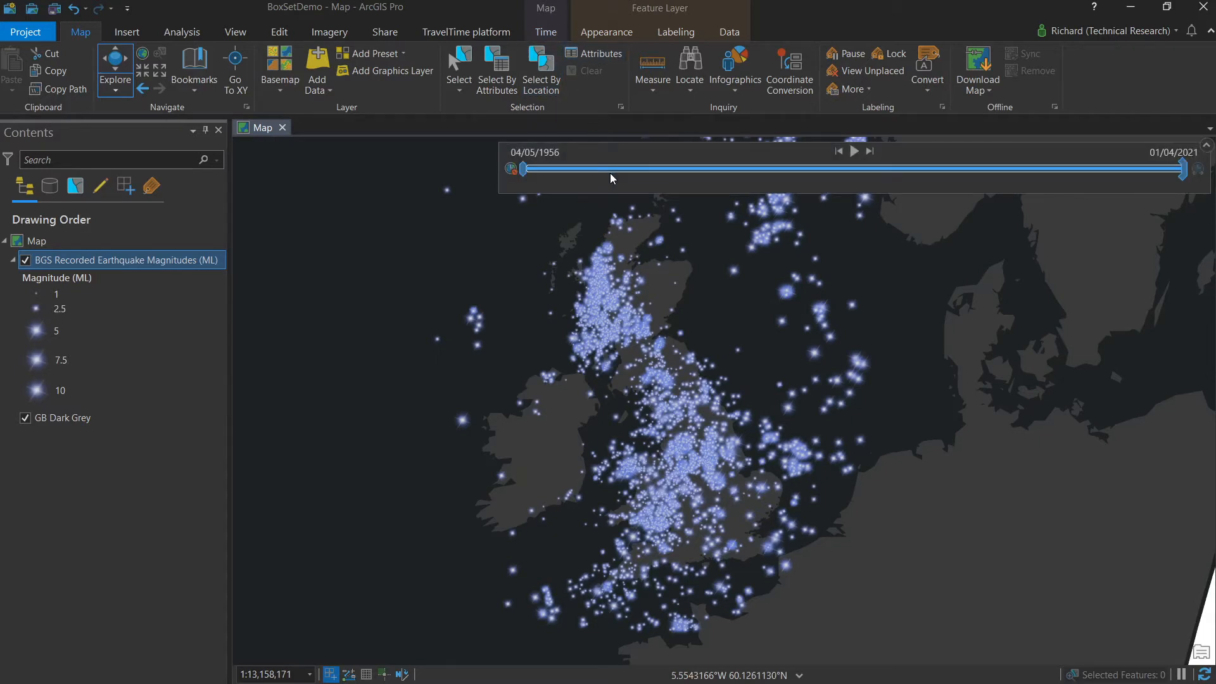
mouse_move(641, 184)
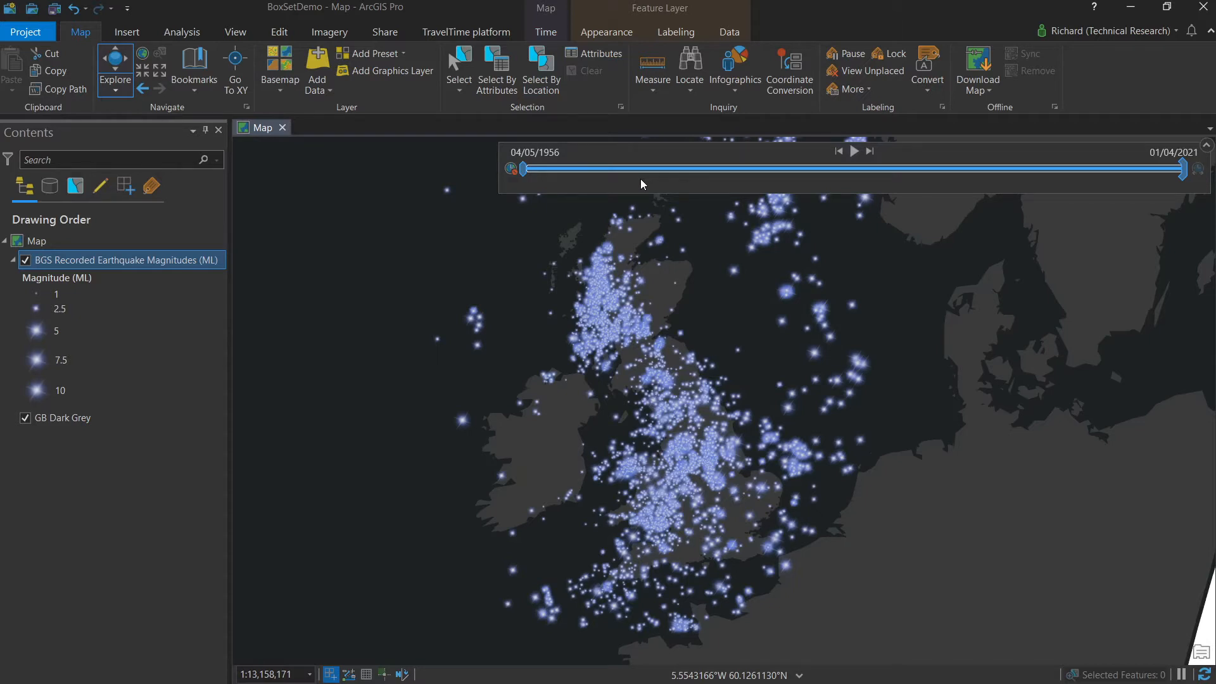
mouse_move(578, 180)
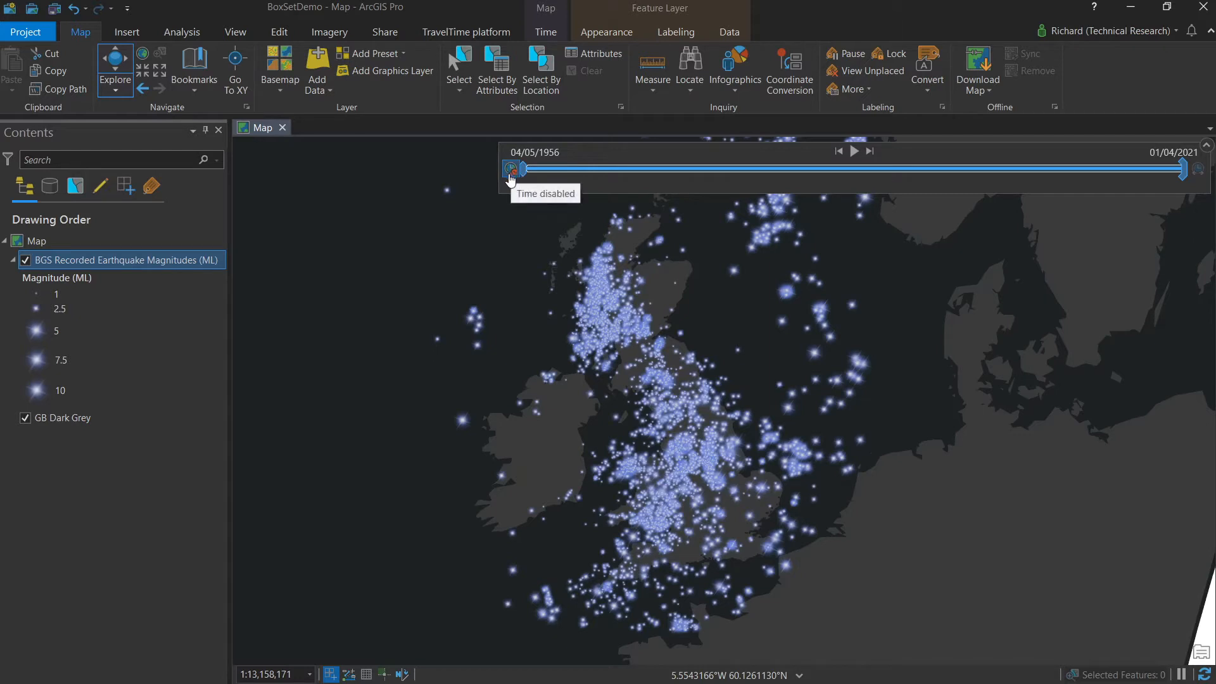
drag(515, 168, 1177, 168)
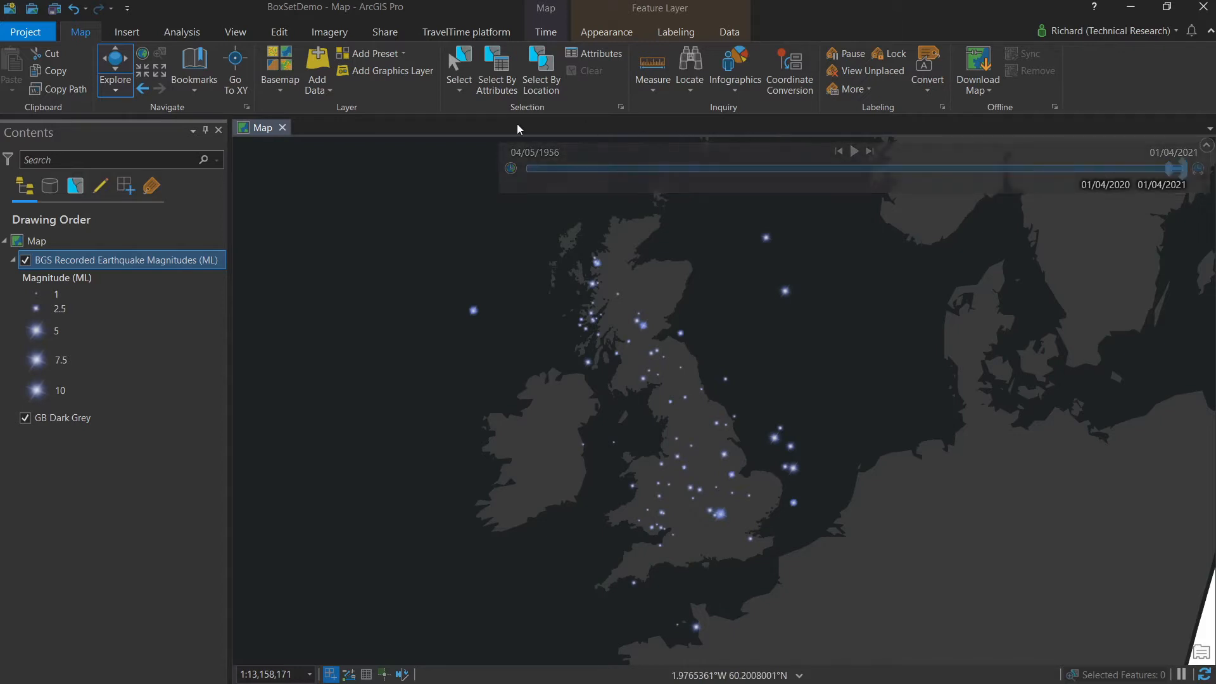
Add a new animation from the View tab, opening its empty timeline
click(235, 32)
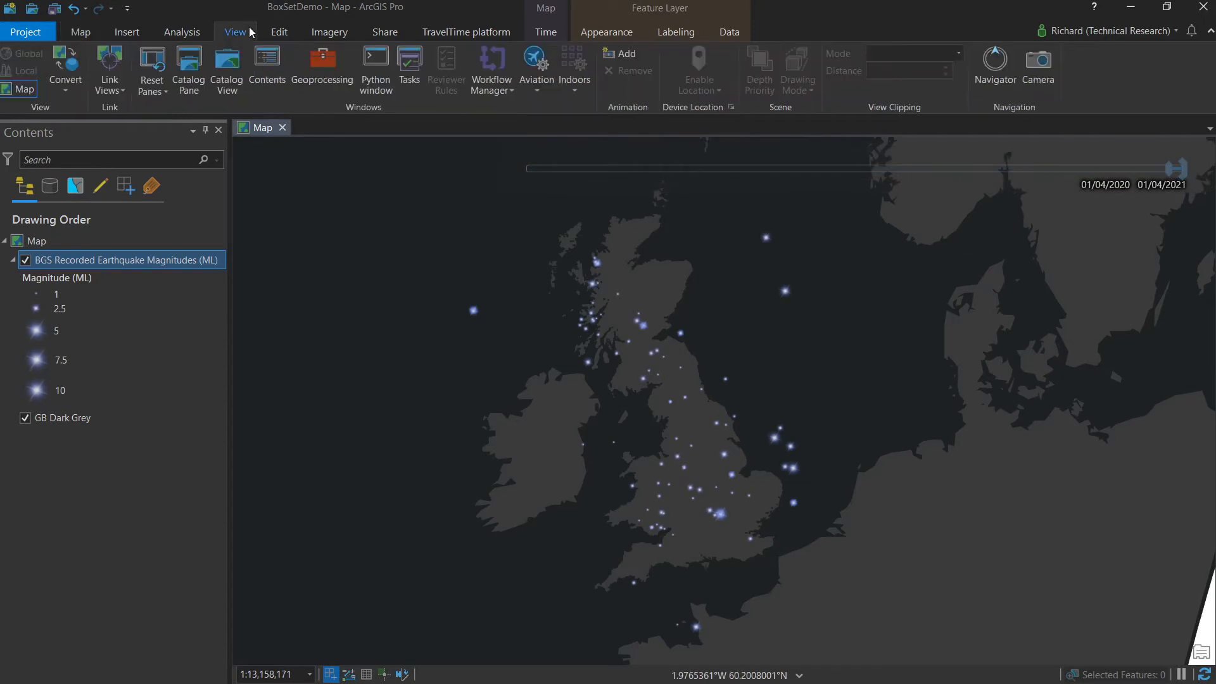
mouse_move(626, 85)
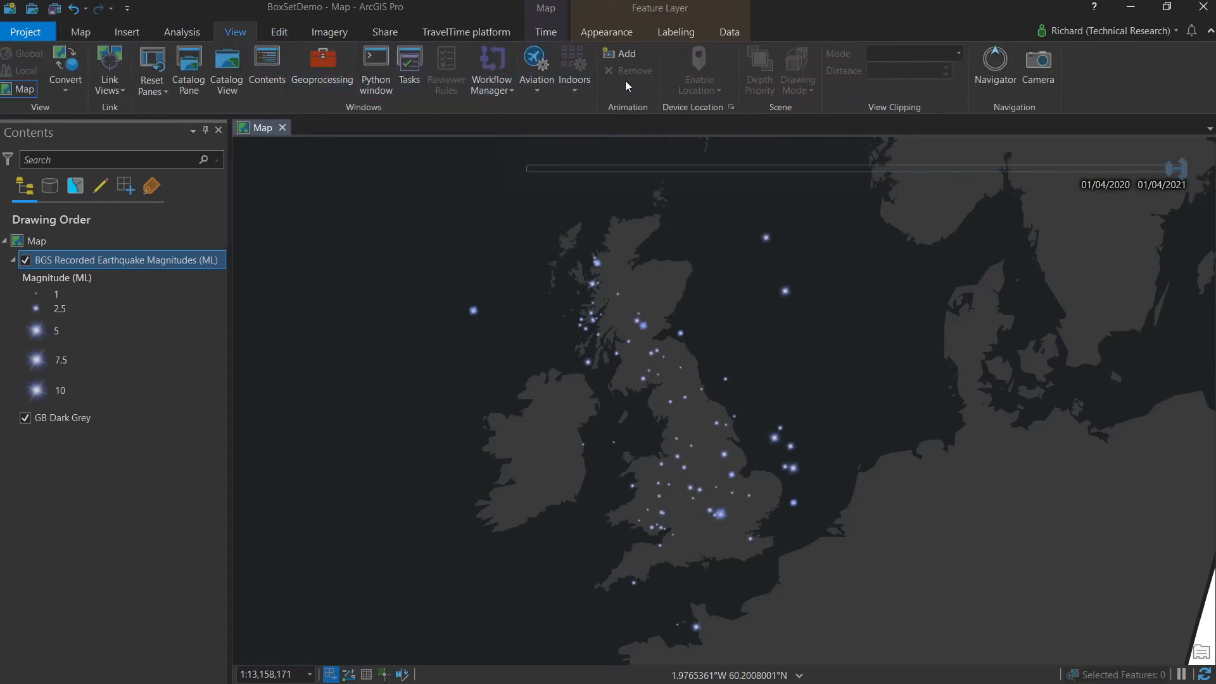
mouse_move(626, 54)
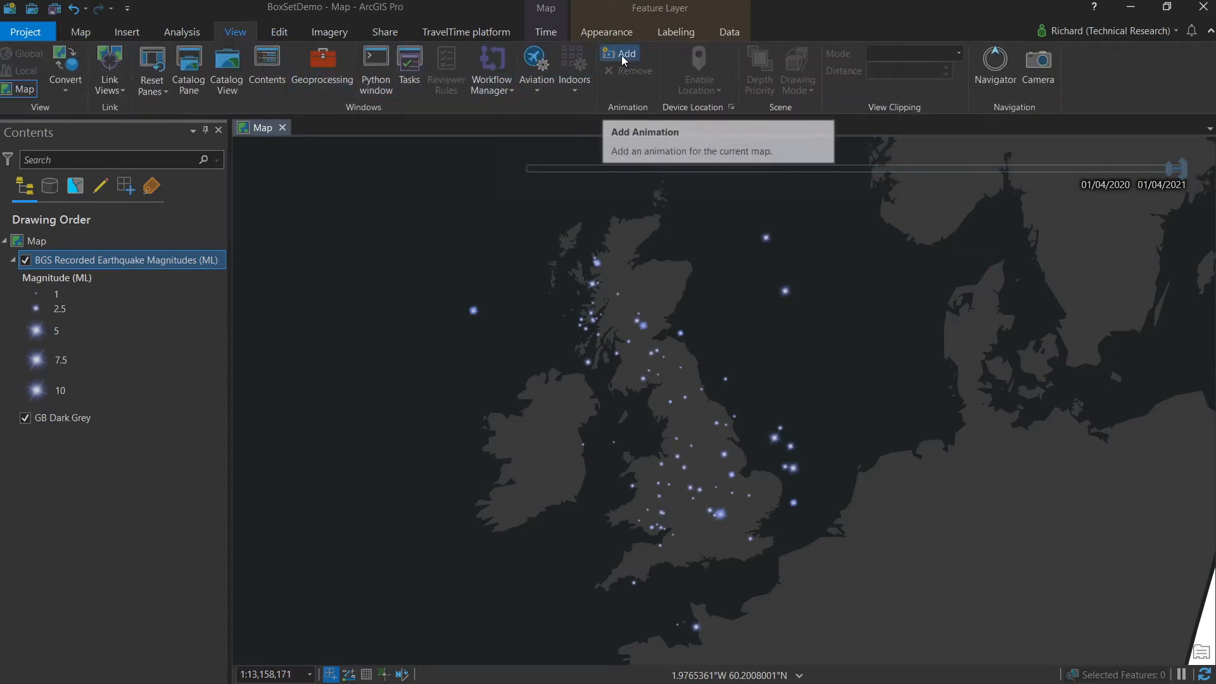
click(620, 62)
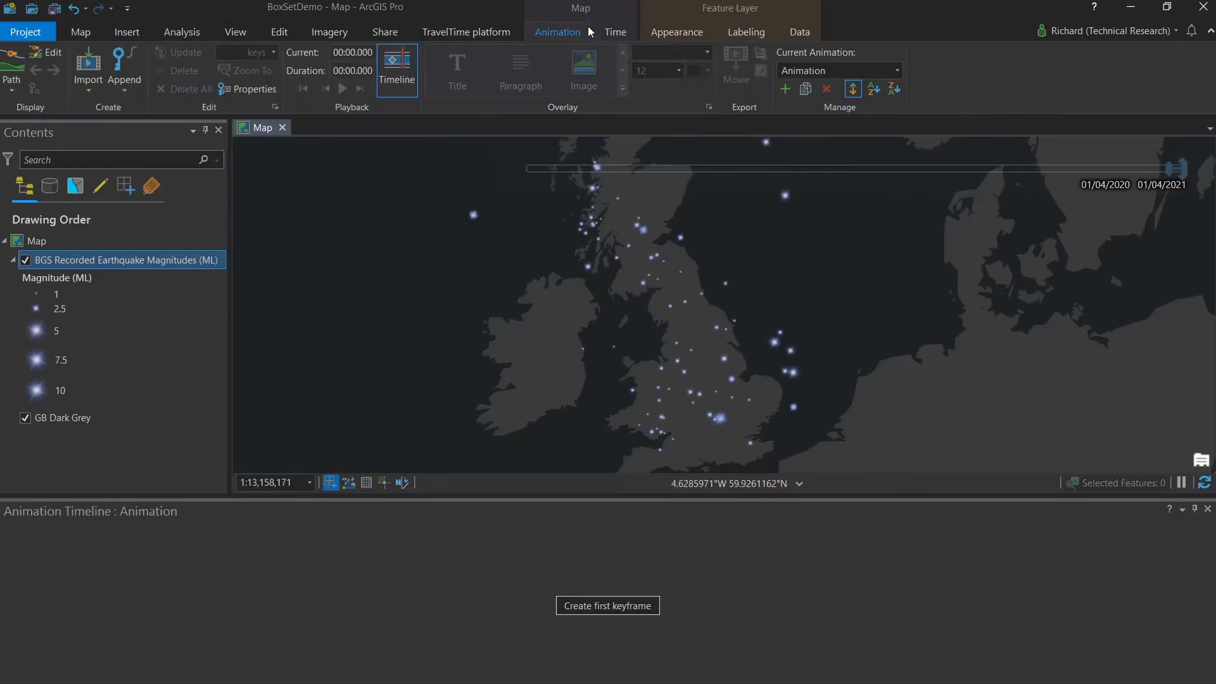
mouse_move(555, 34)
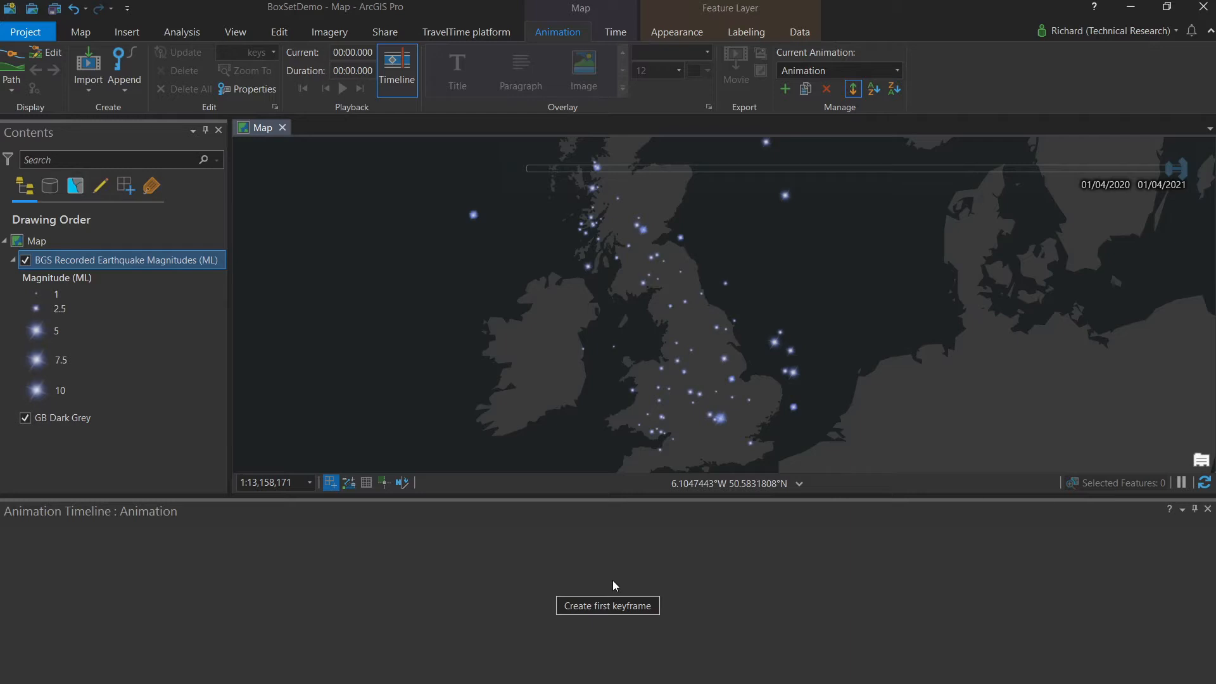
mouse_move(601, 509)
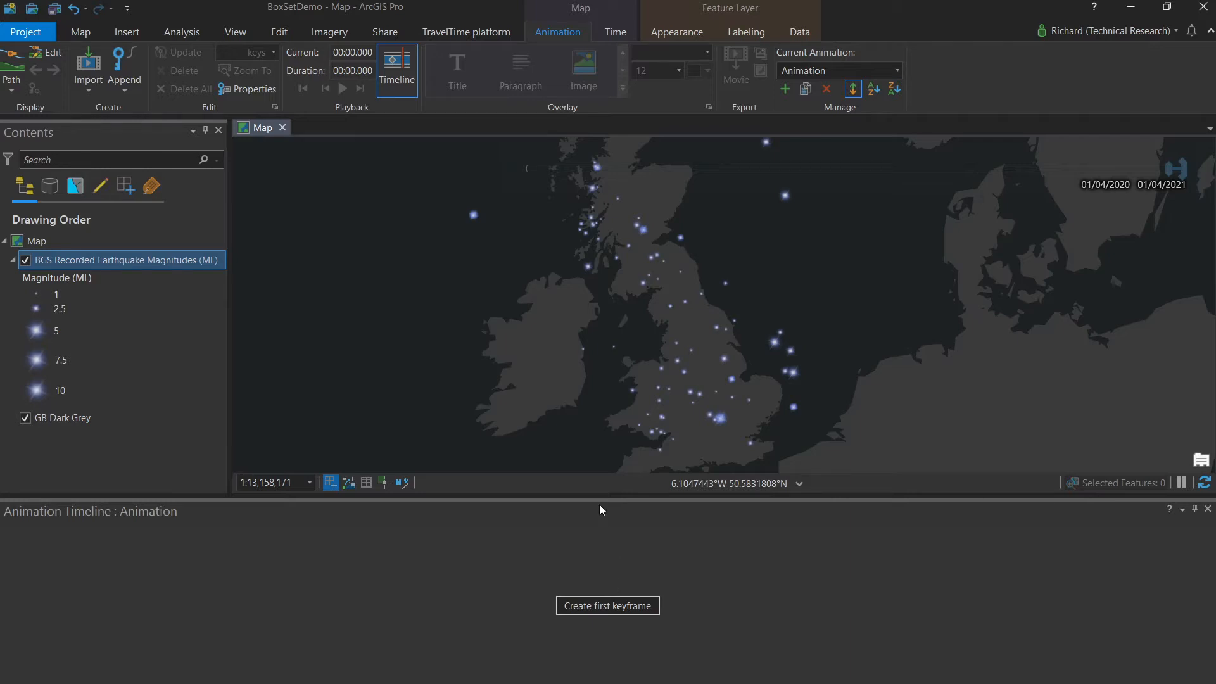
mouse_move(606, 286)
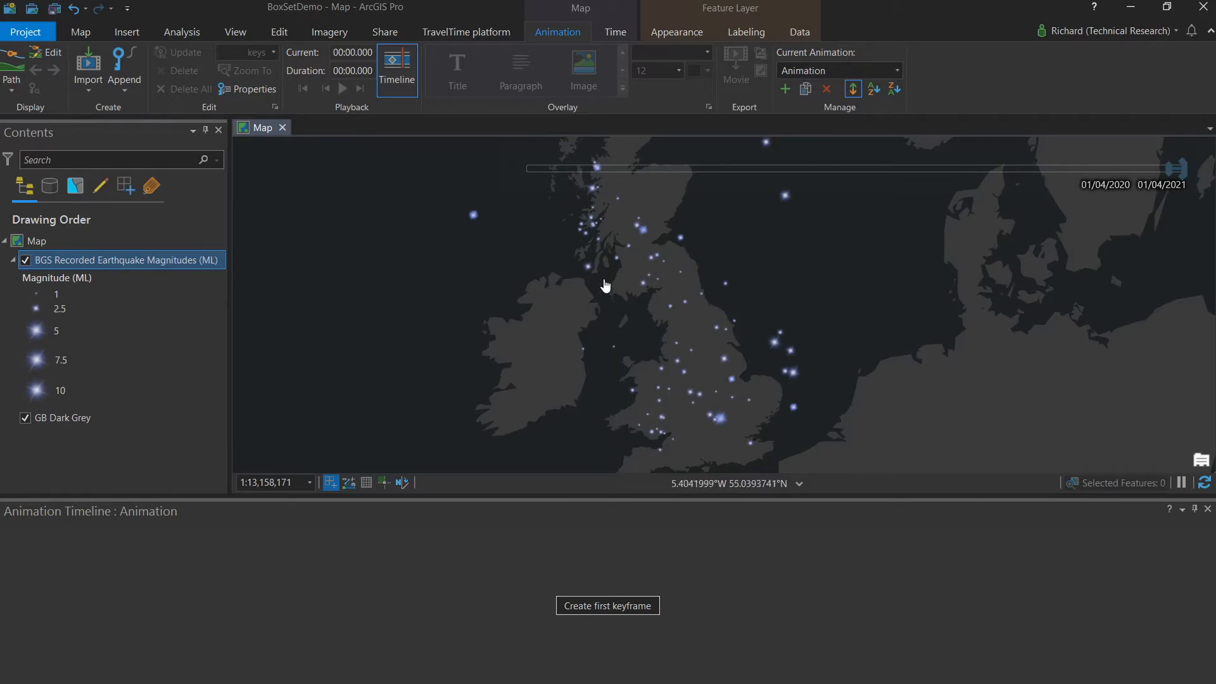
Enter 01/01/1967 as the Current Time start, spanning one year to 01/01/1968
click(615, 31)
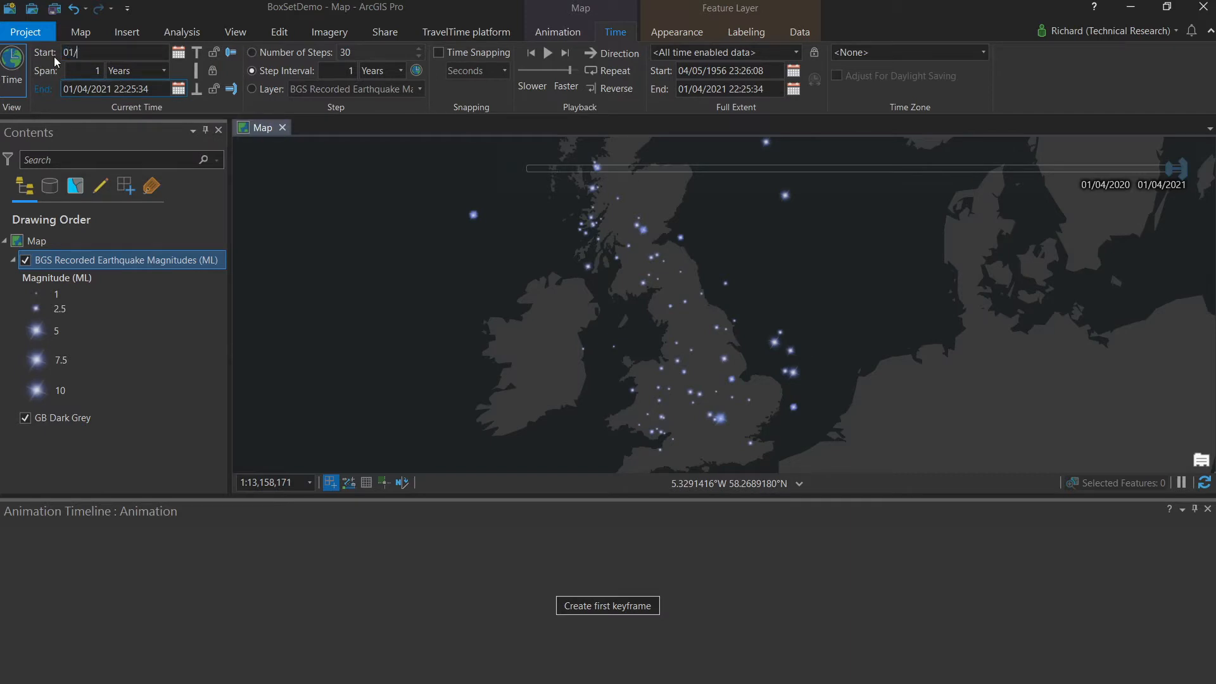
text(01/01/1967)
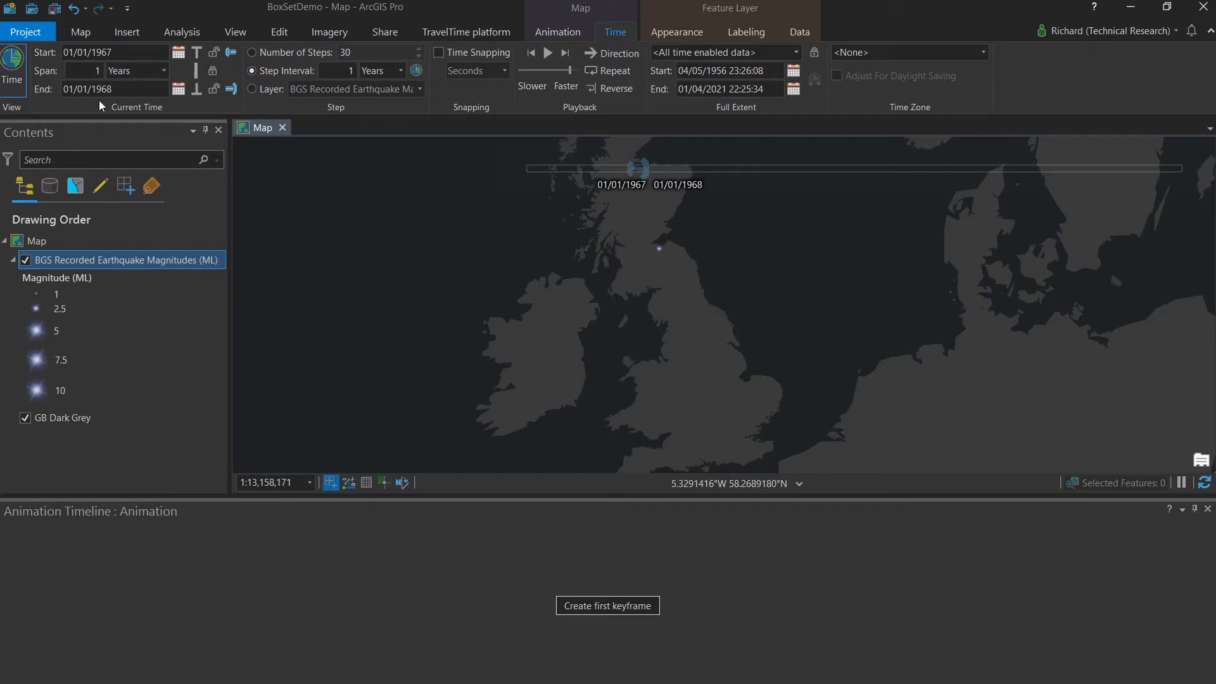
mouse_move(117, 102)
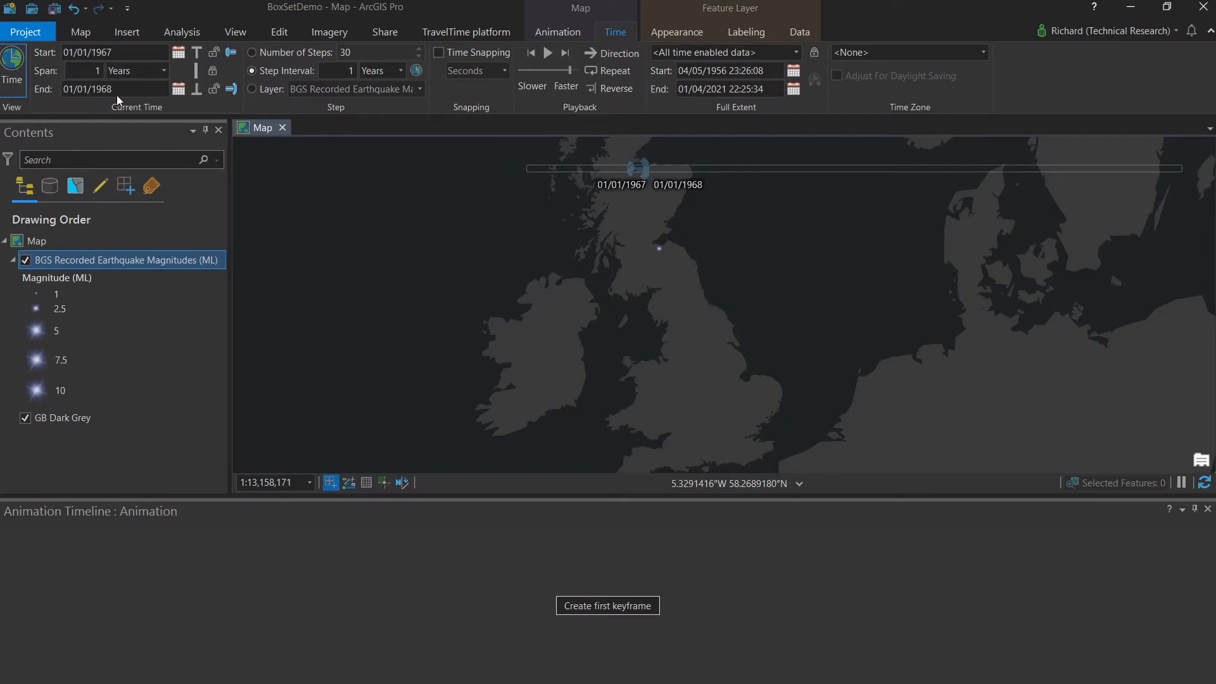
mouse_move(153, 115)
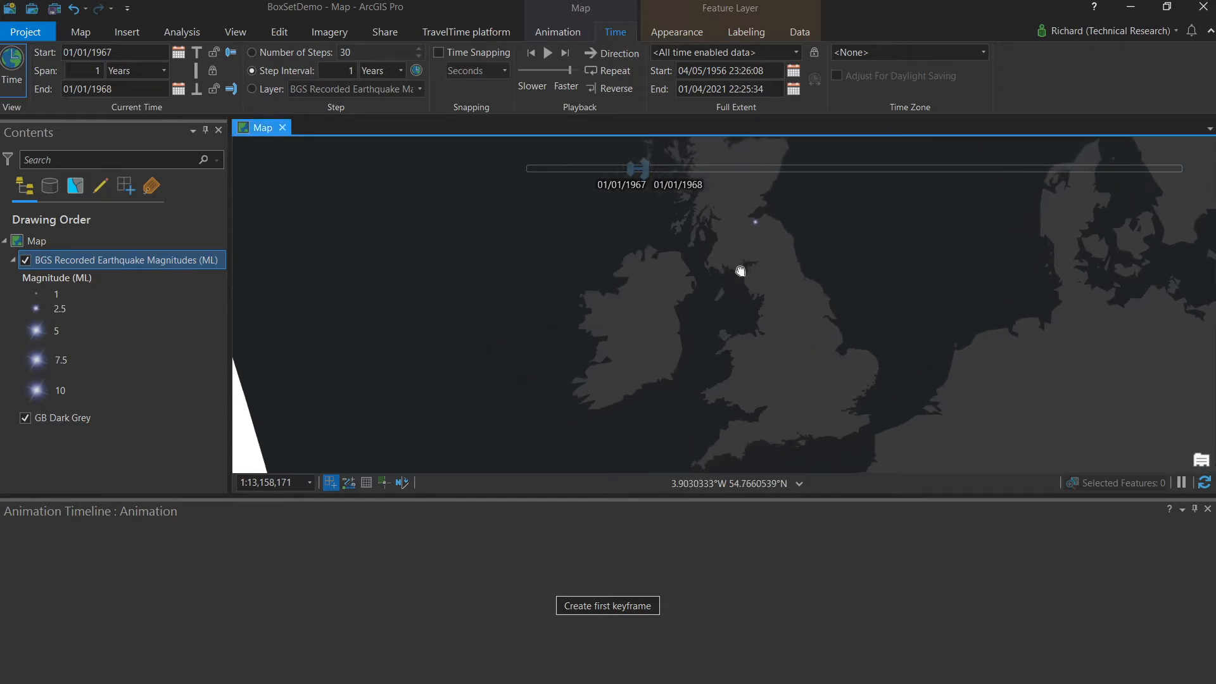
Pan the map to centre northern Britain around the 1967 earthquake
drag(739, 270, 681, 303)
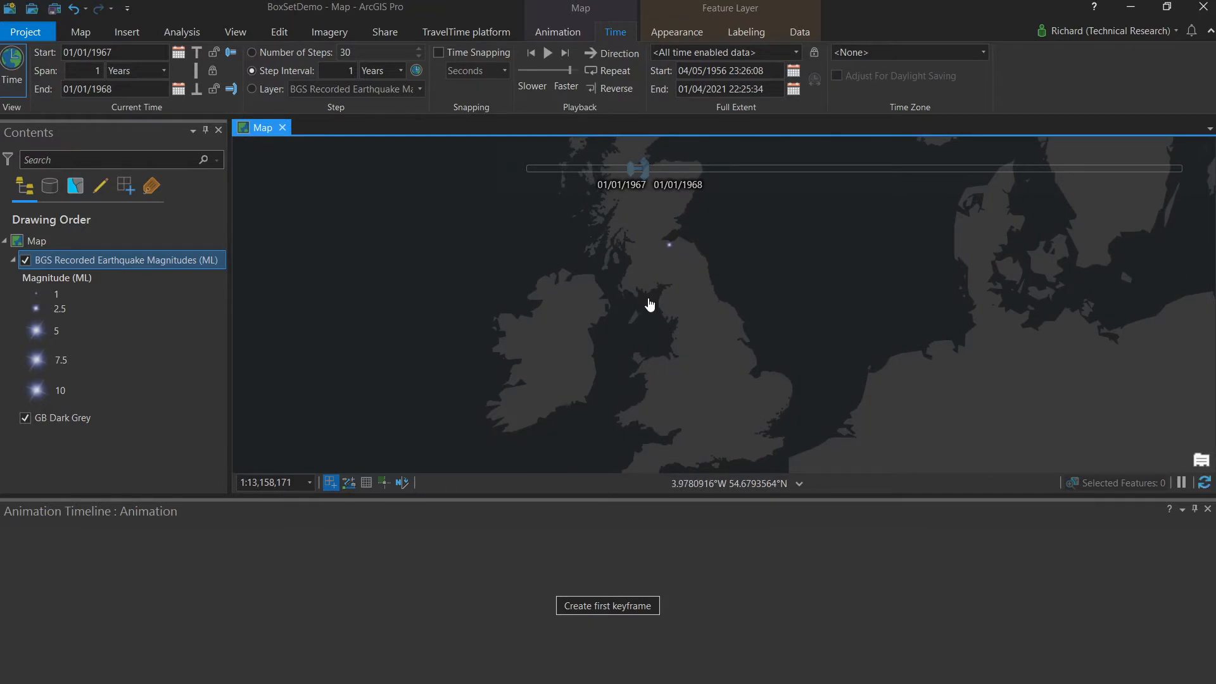
mouse_move(645, 312)
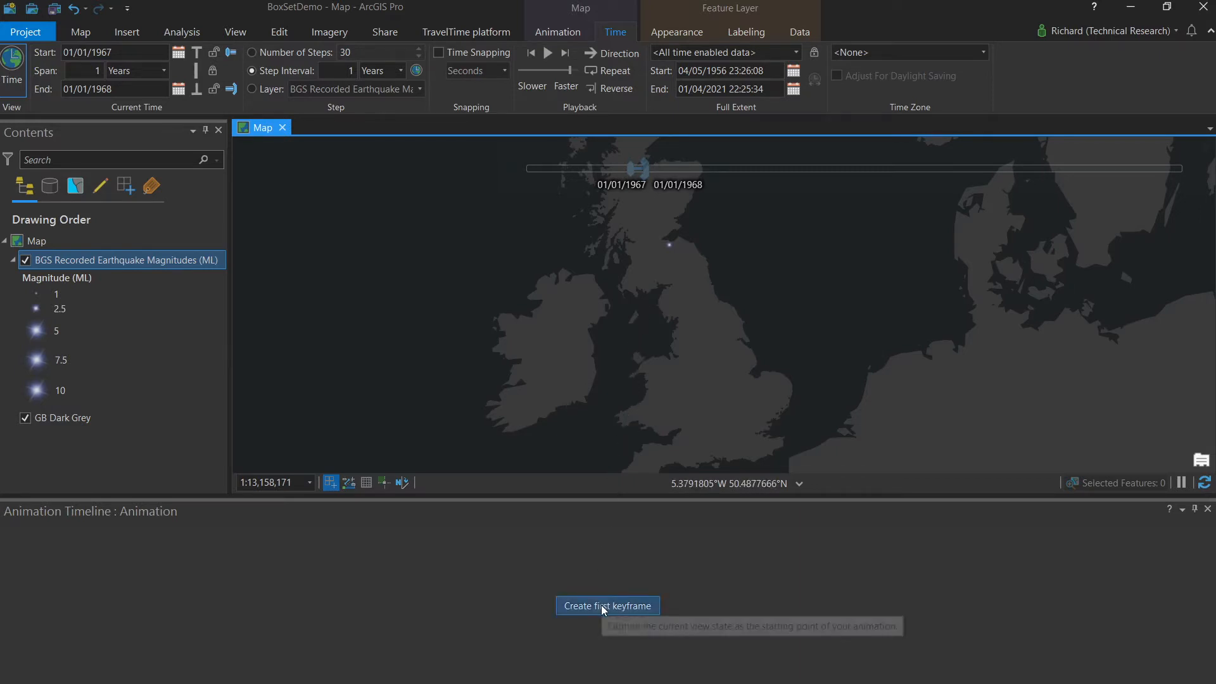
click(608, 605)
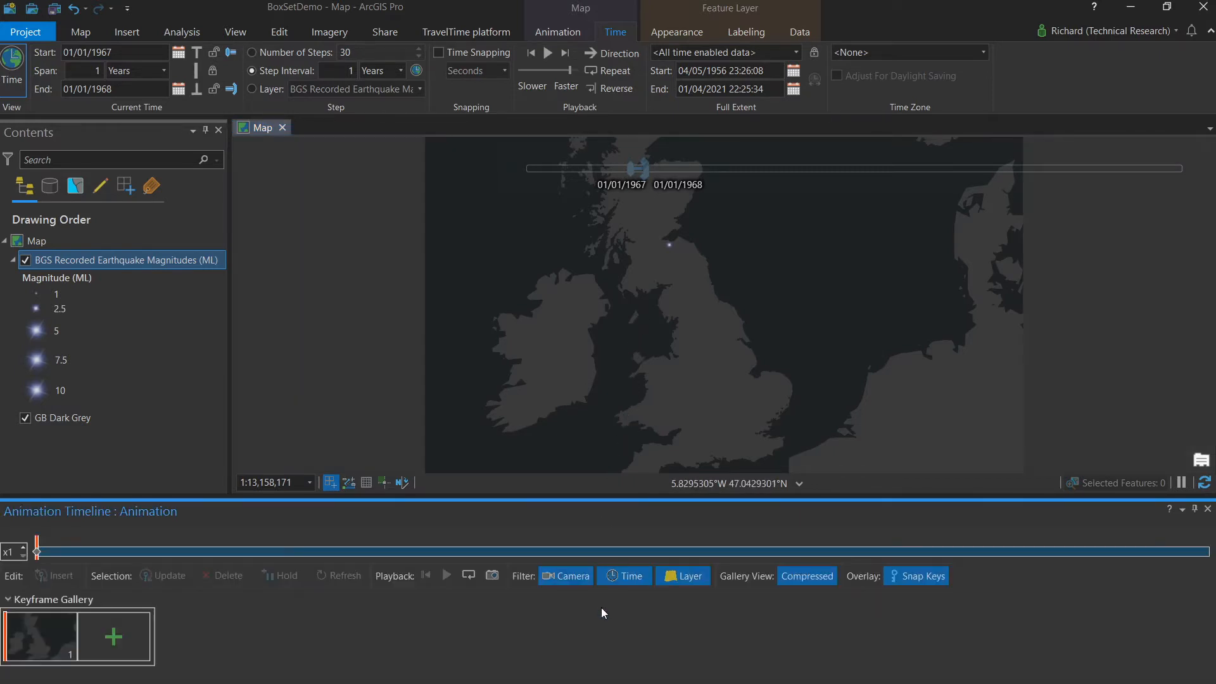
mouse_move(597, 612)
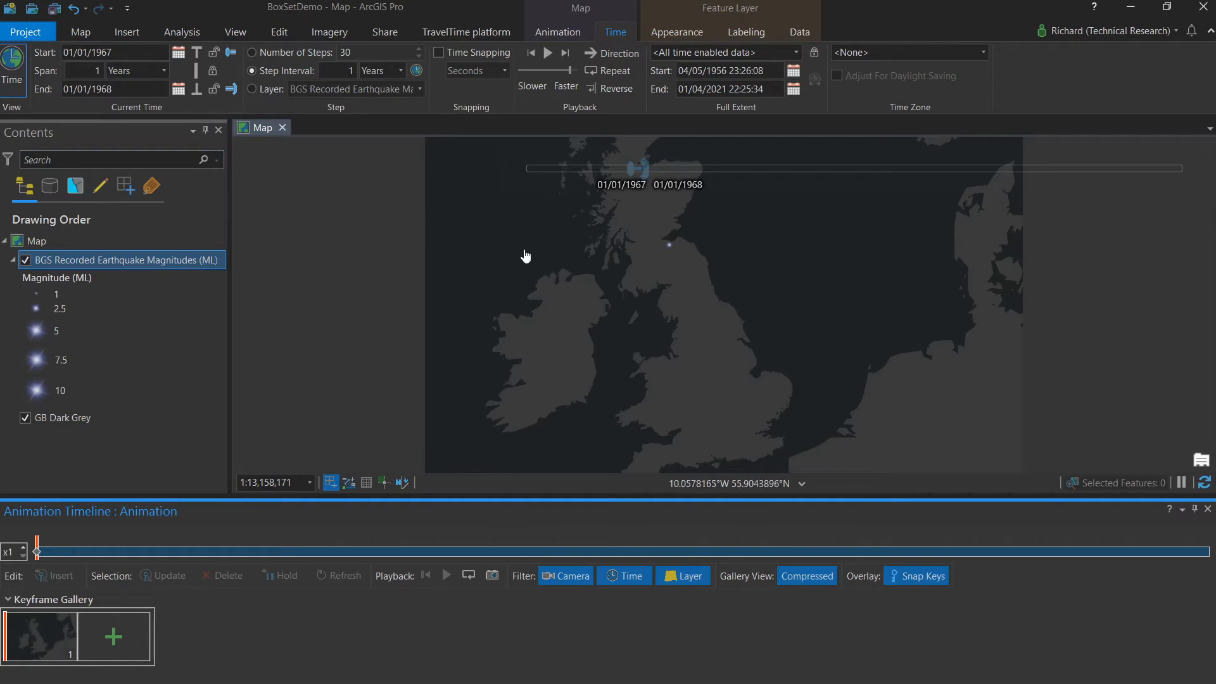
mouse_move(591, 303)
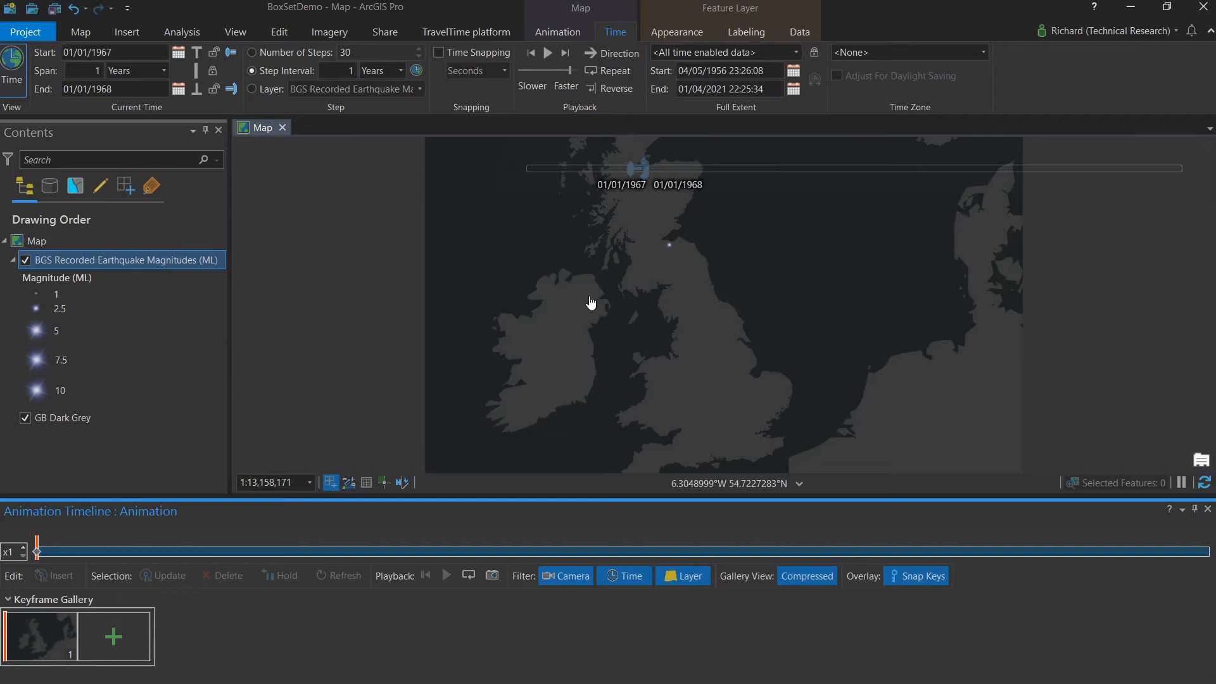
mouse_move(631, 224)
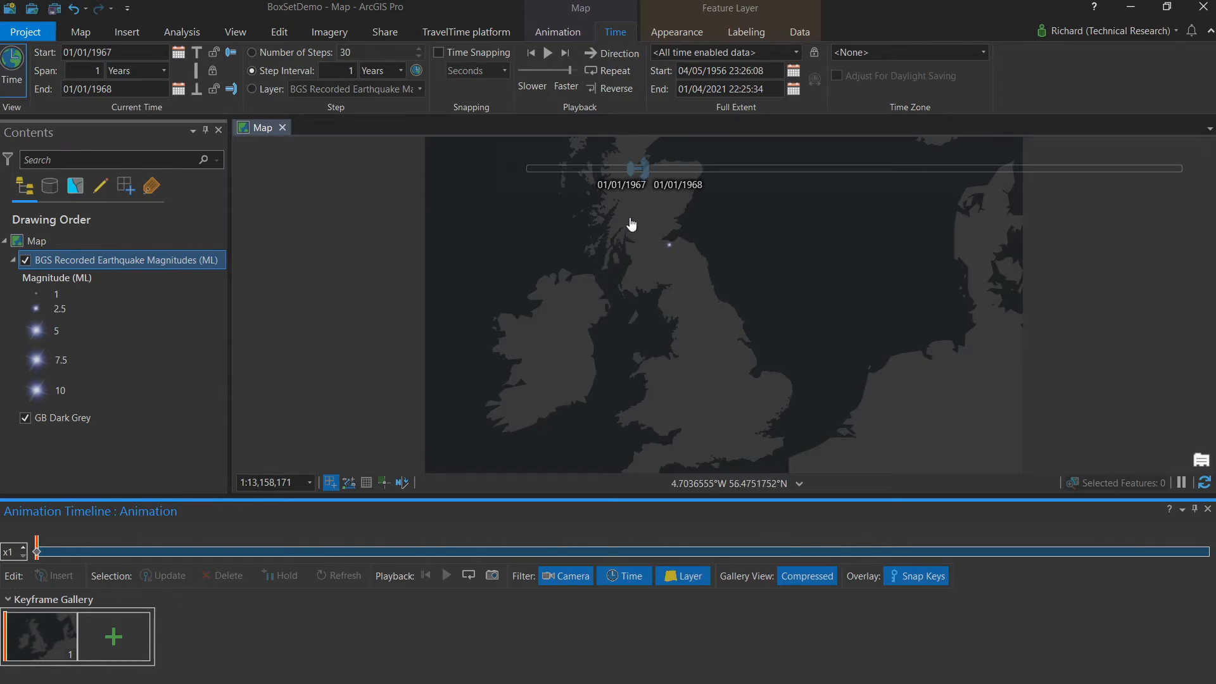
mouse_move(631, 225)
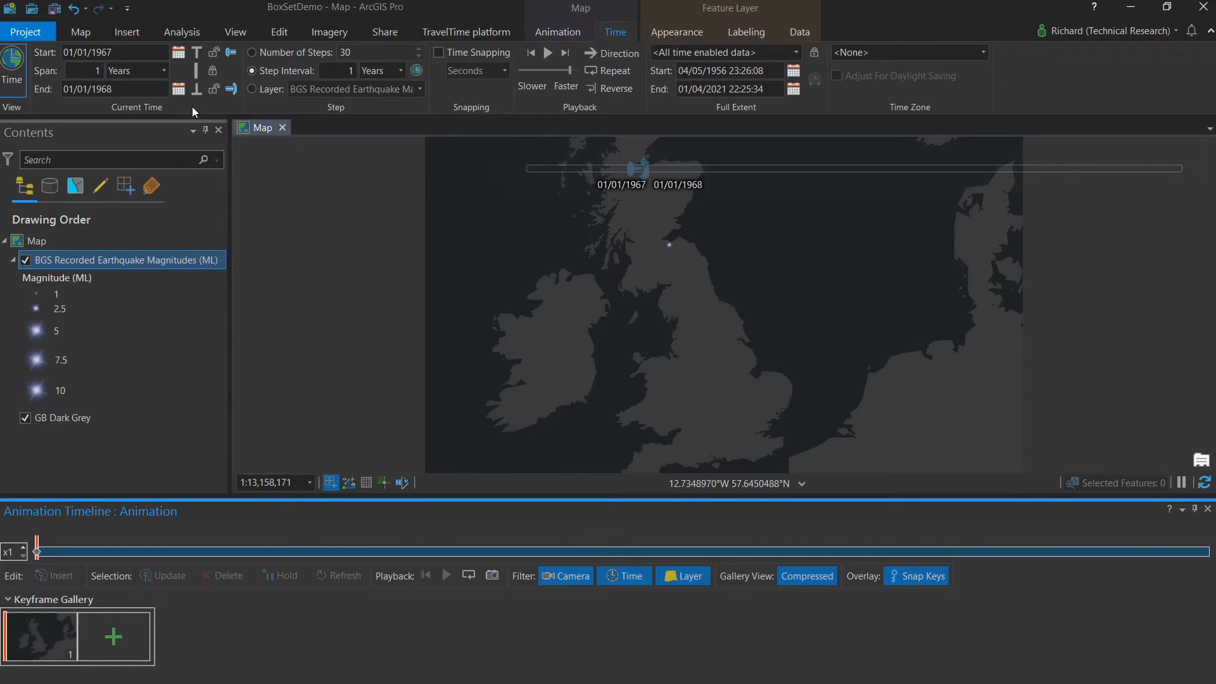
mouse_move(563, 171)
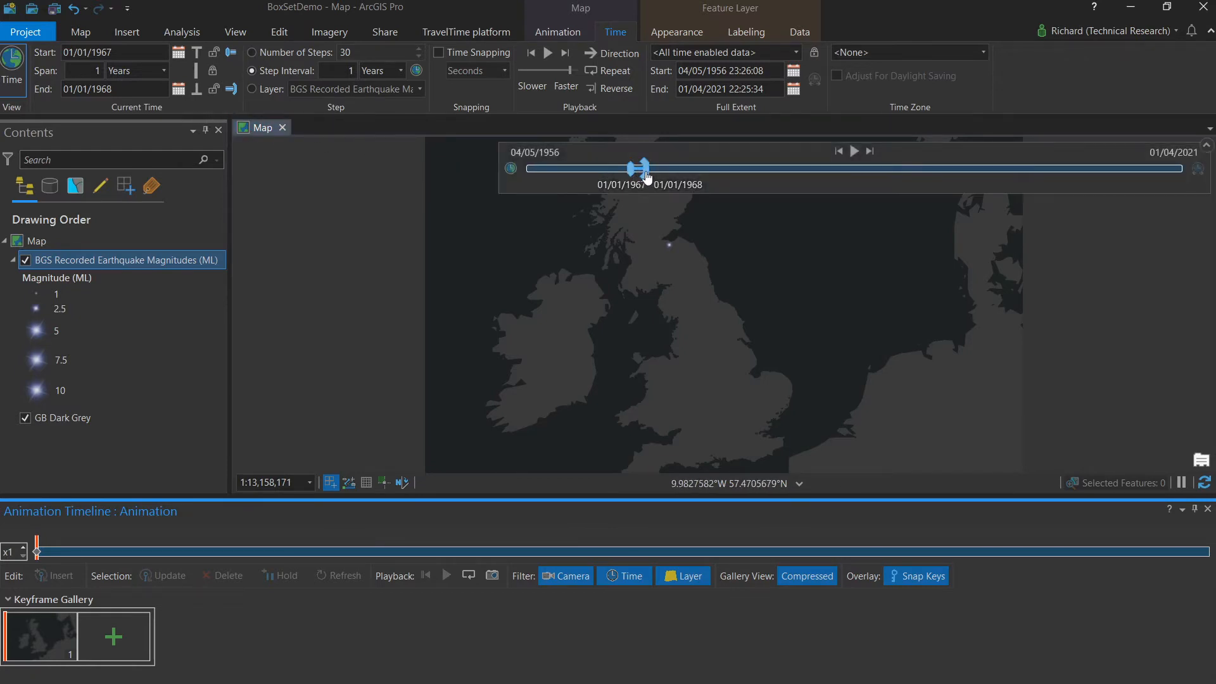
Drag the time slider through 1973, 1987, 2000 and 2010 to 2020–2021
drag(640, 167, 704, 167)
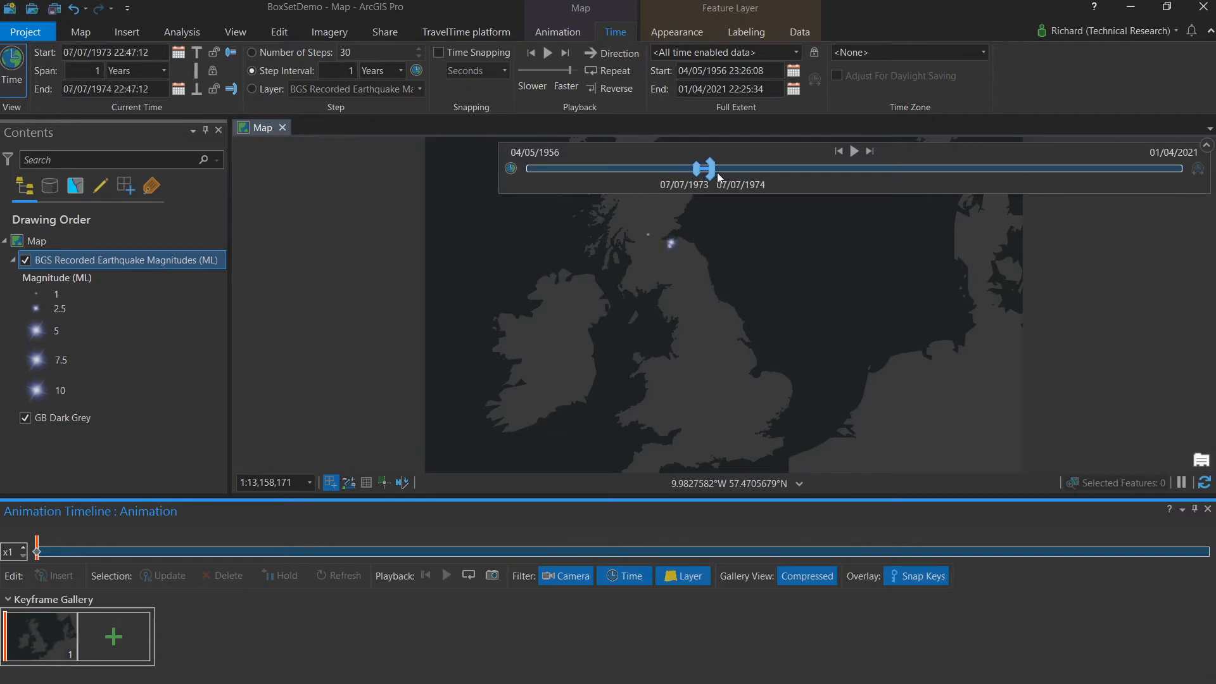
drag(704, 167, 846, 167)
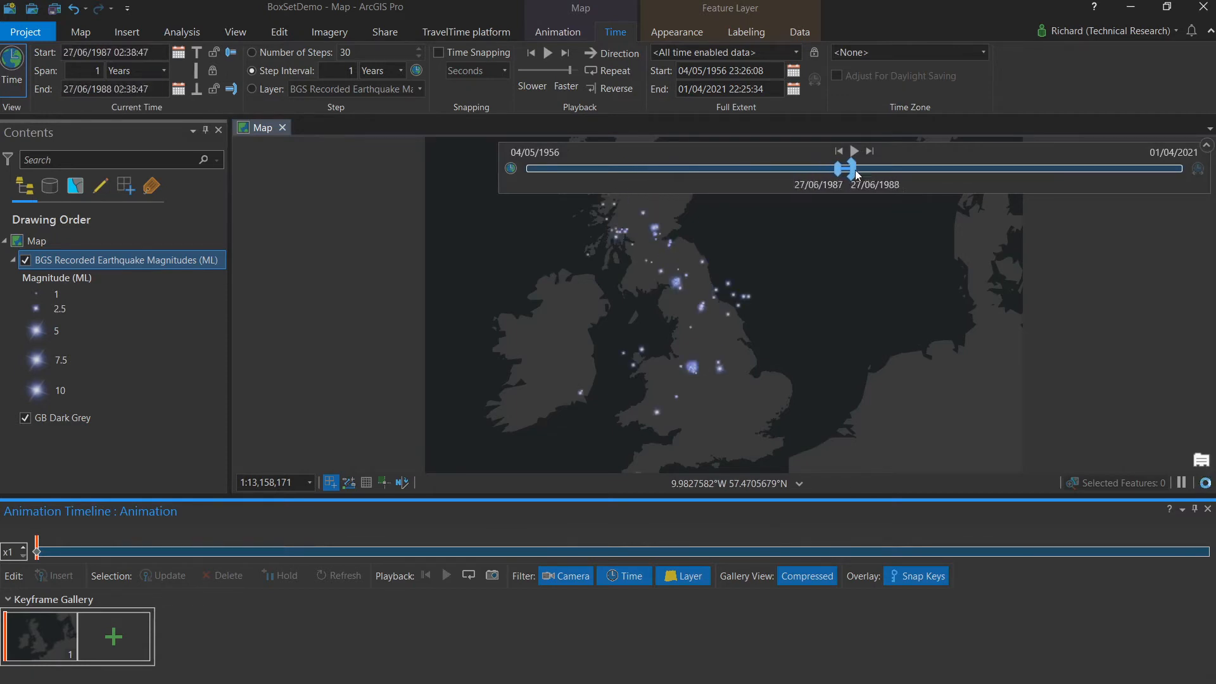
drag(843, 167, 984, 168)
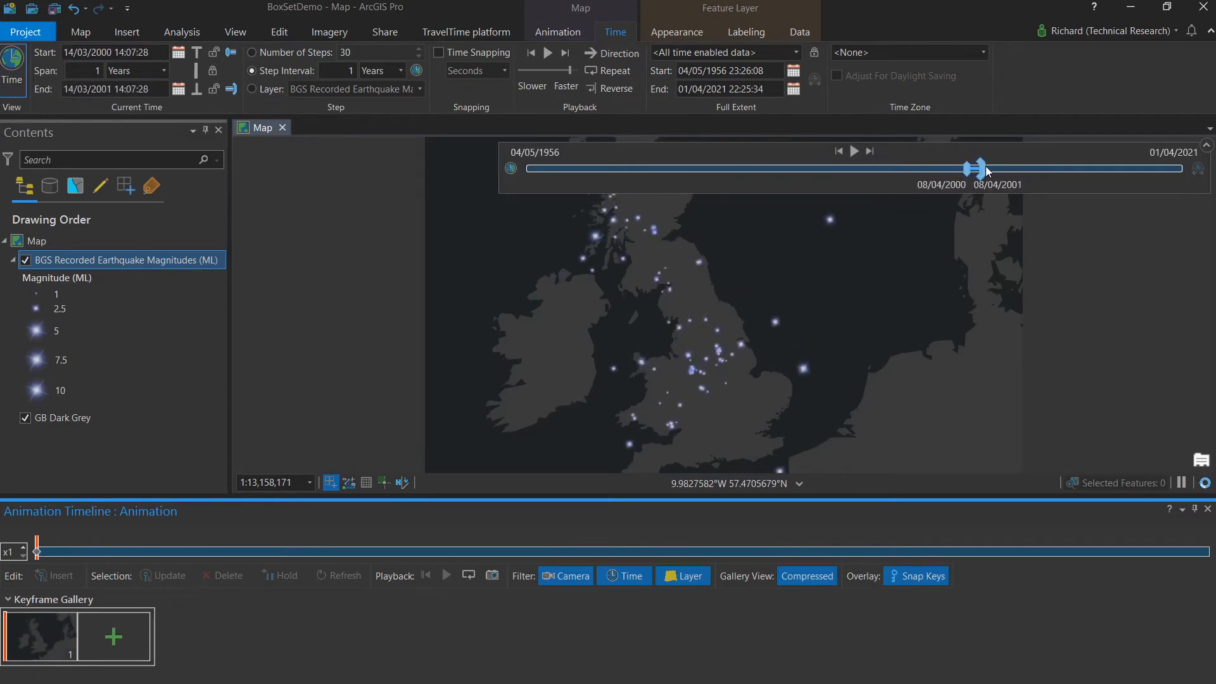
drag(981, 169, 1078, 169)
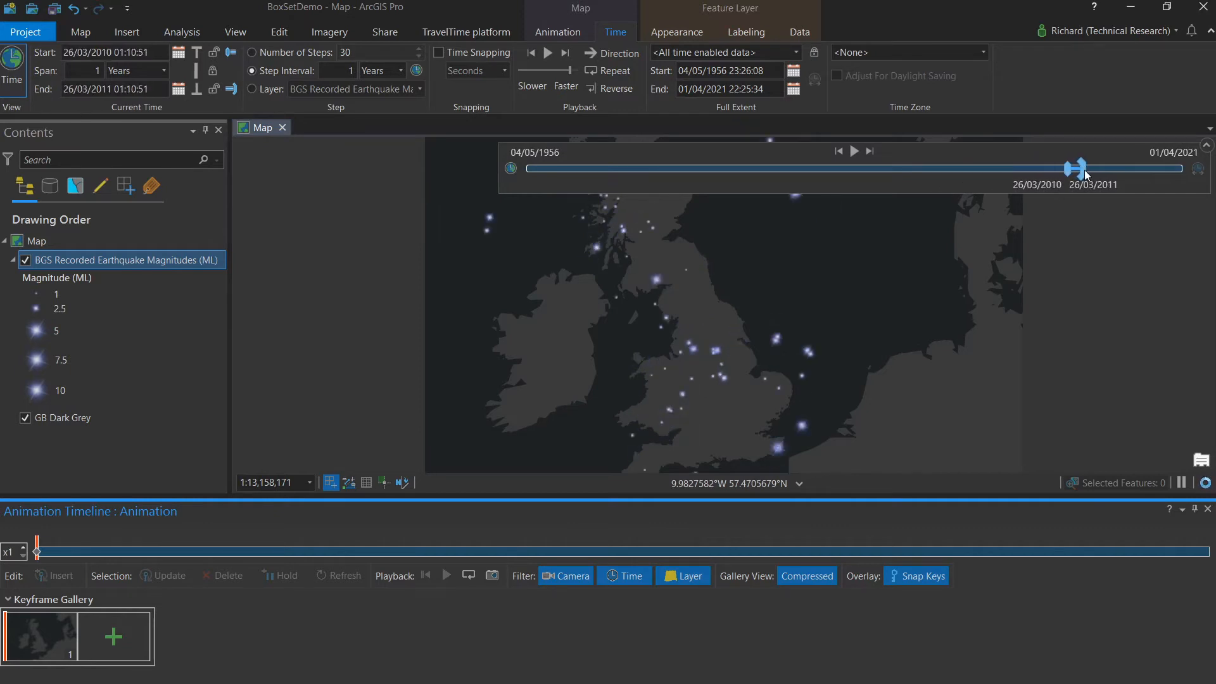
drag(1077, 167, 1174, 167)
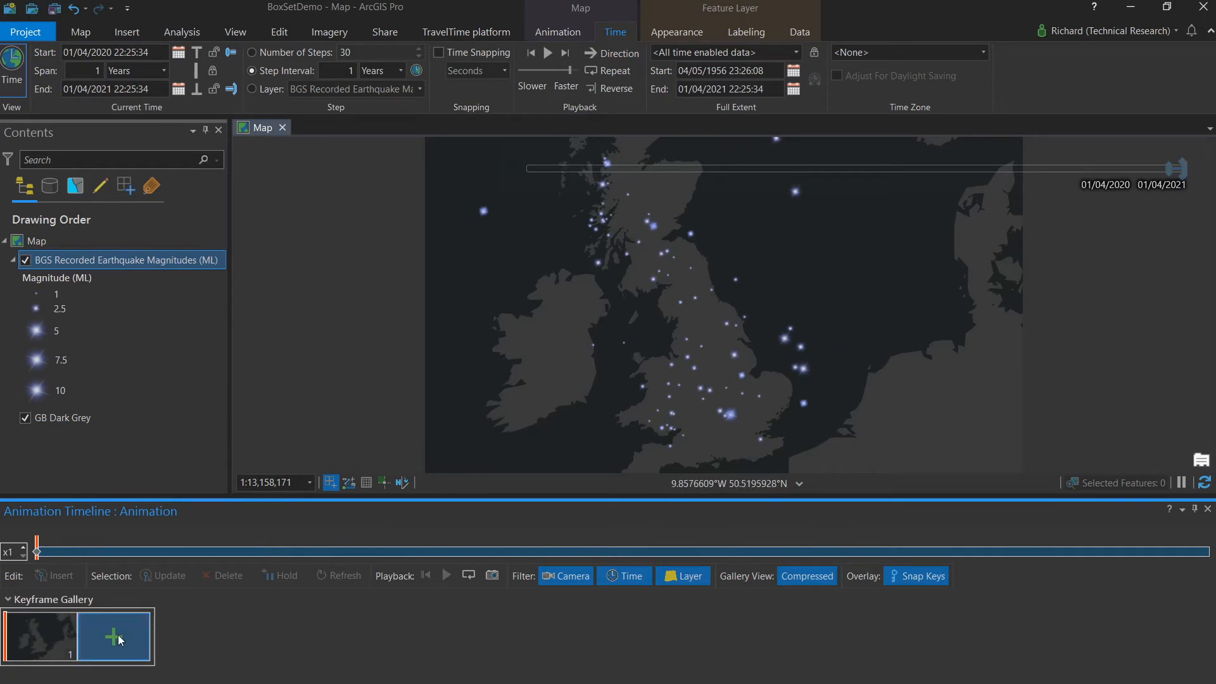
Append keyframe 2 capturing the 2020–2021 earthquake view
click(114, 636)
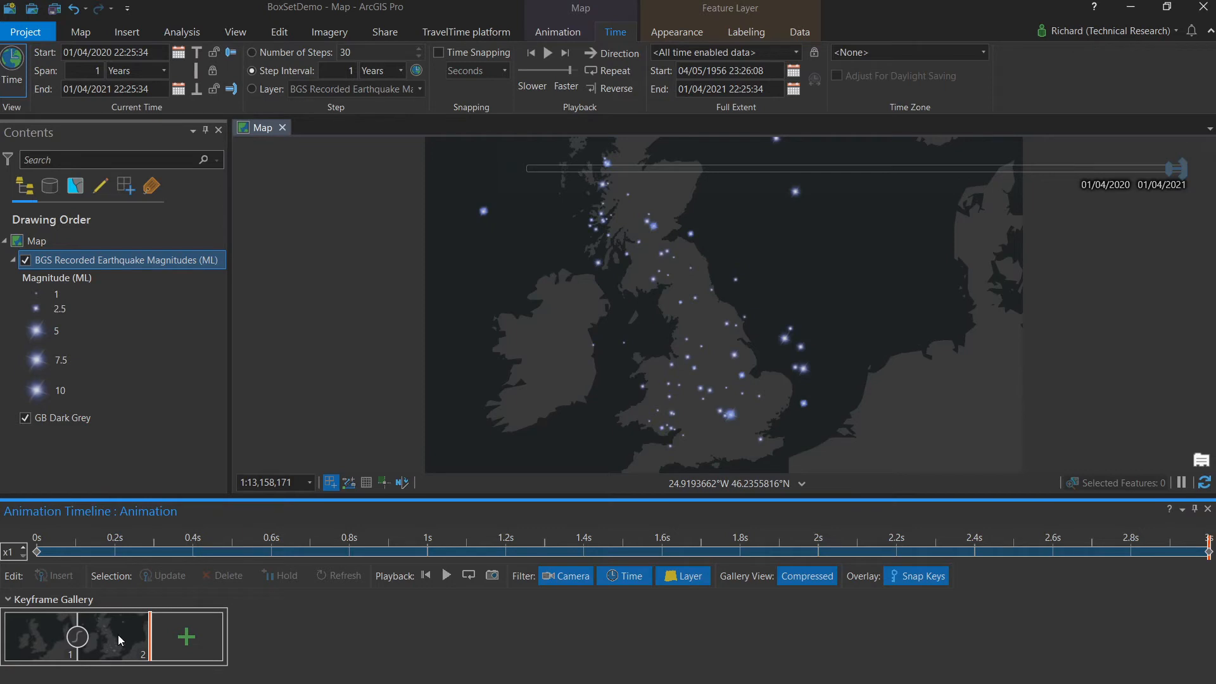
mouse_move(286, 575)
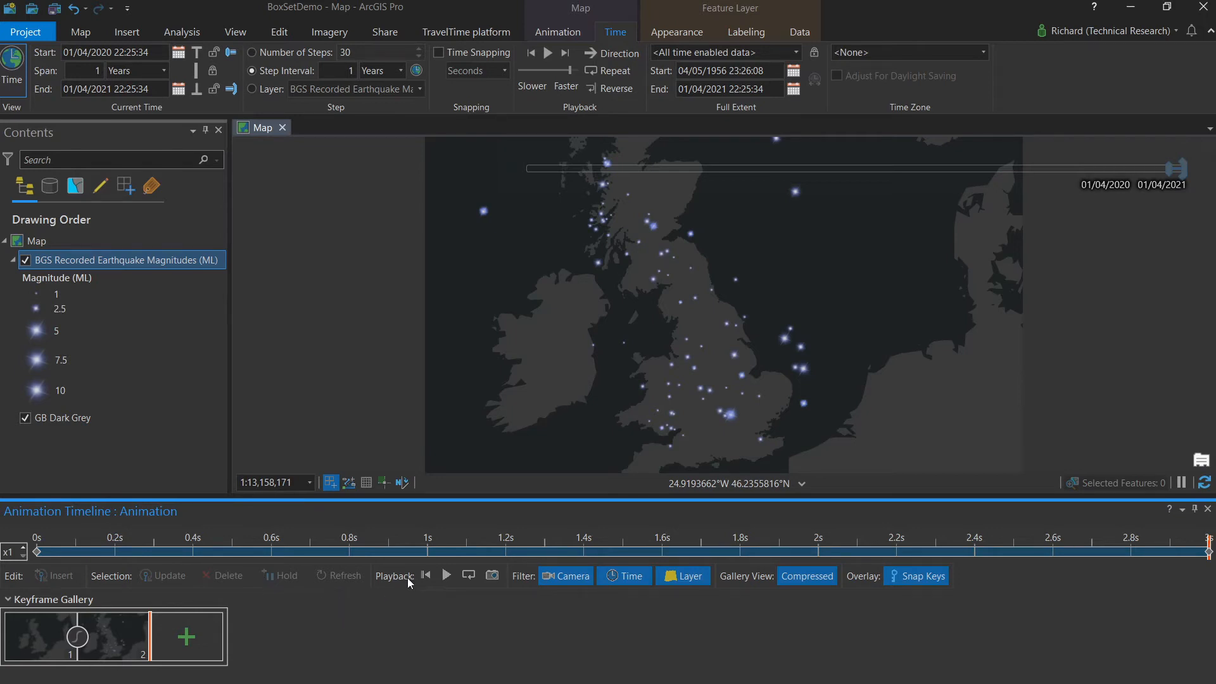
mouse_move(426, 575)
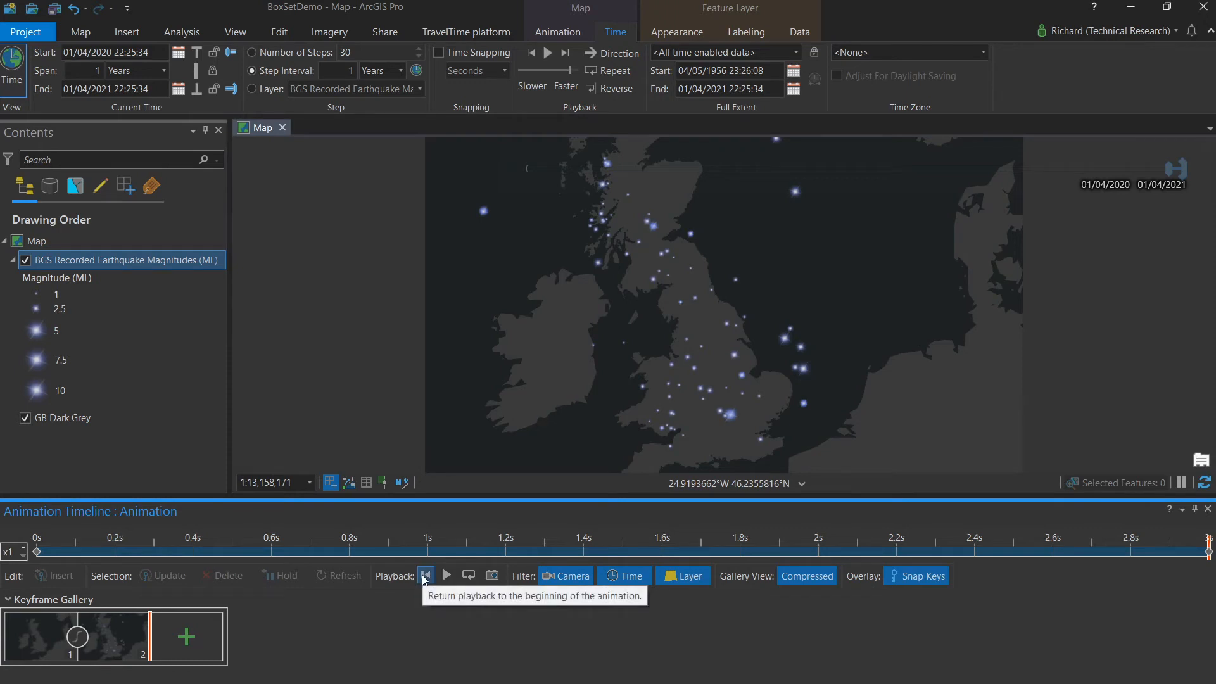
click(426, 576)
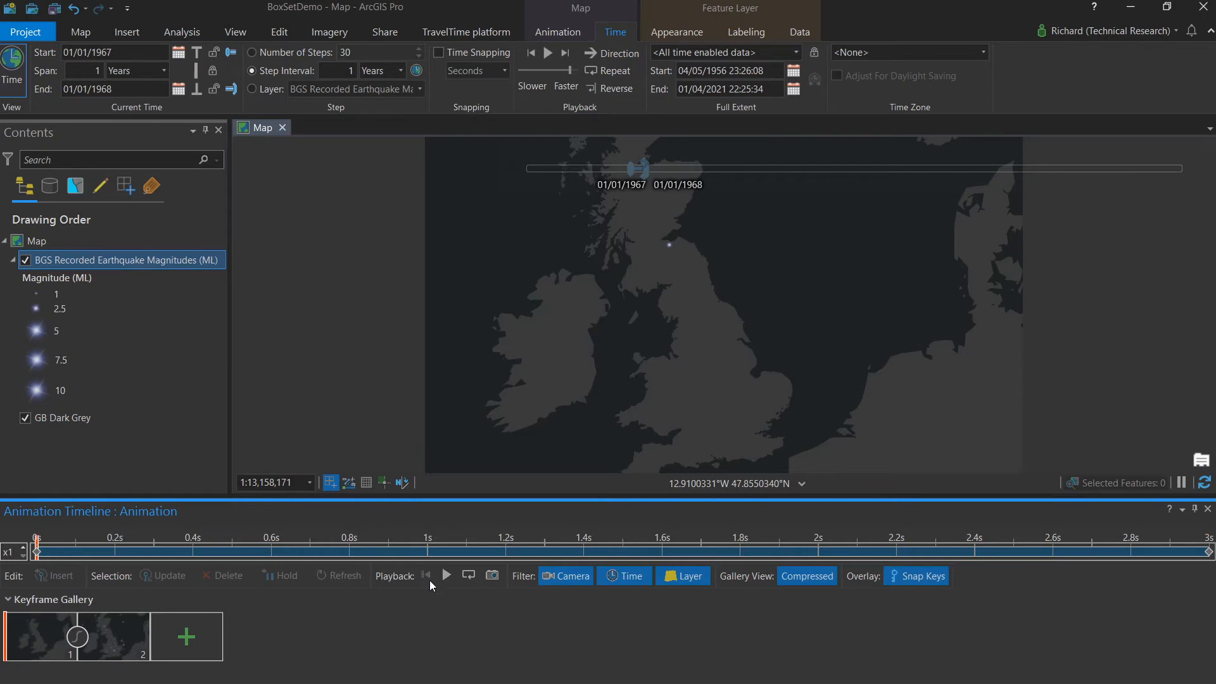
click(446, 575)
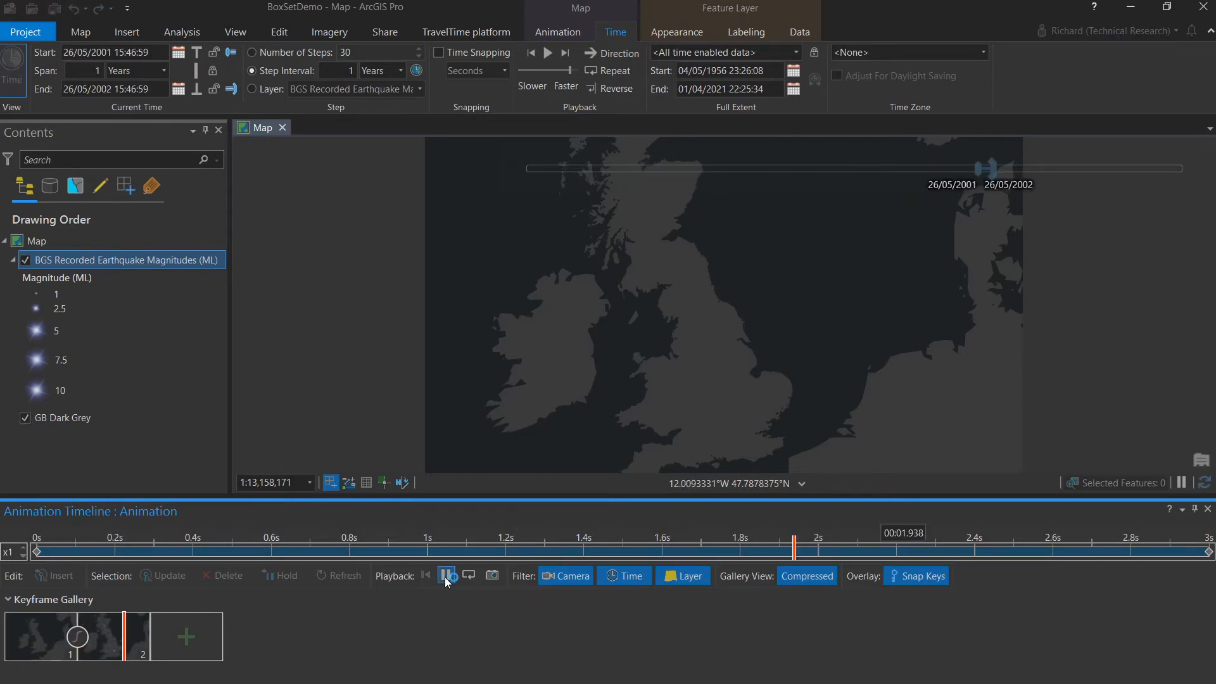
click(446, 576)
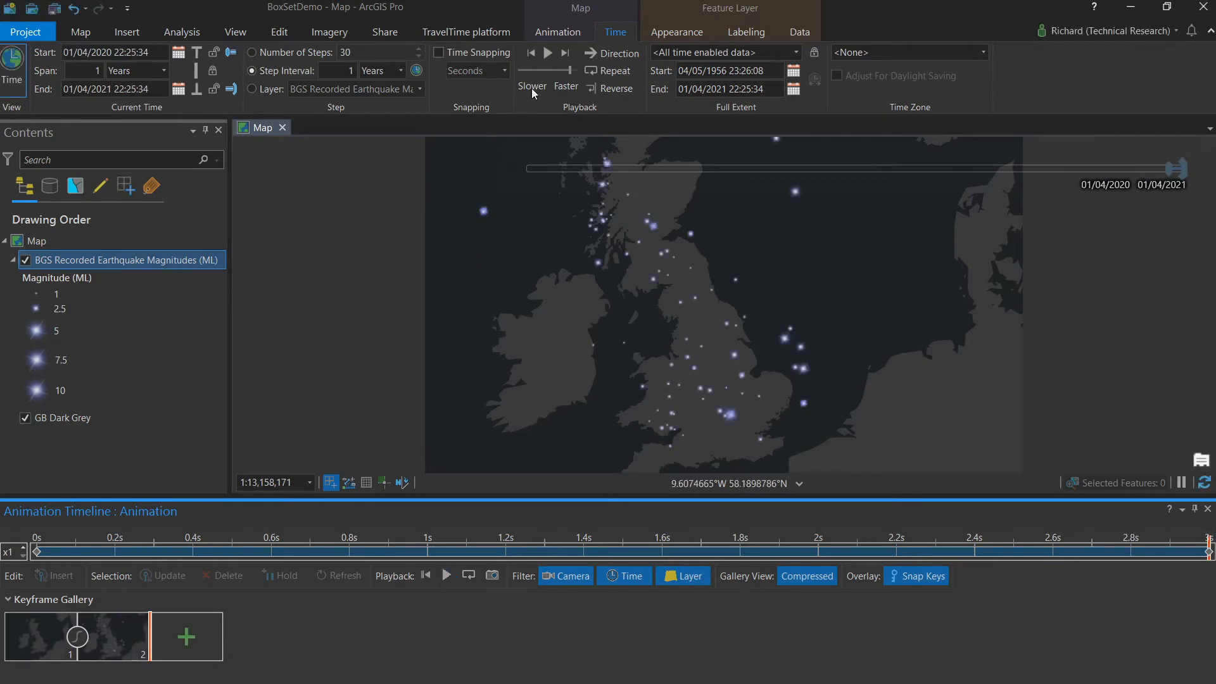
Set the animation Duration to 00:15.000 and replay it to the final keyframe
click(557, 31)
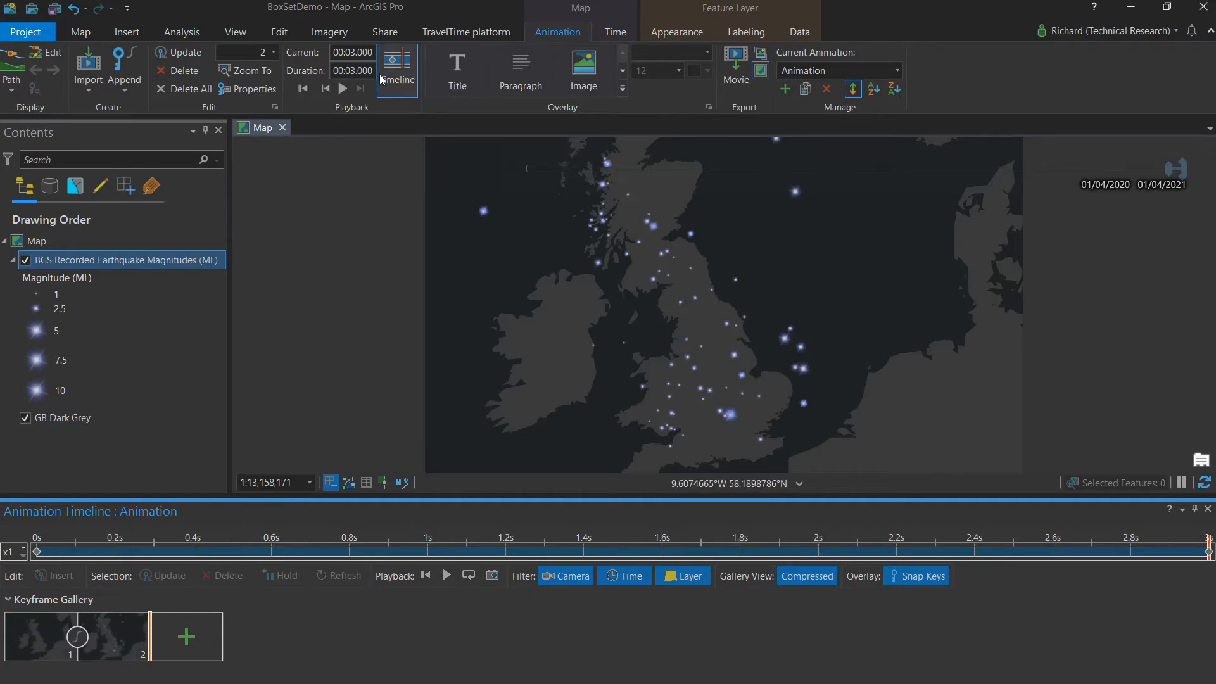
click(353, 70)
text(15)
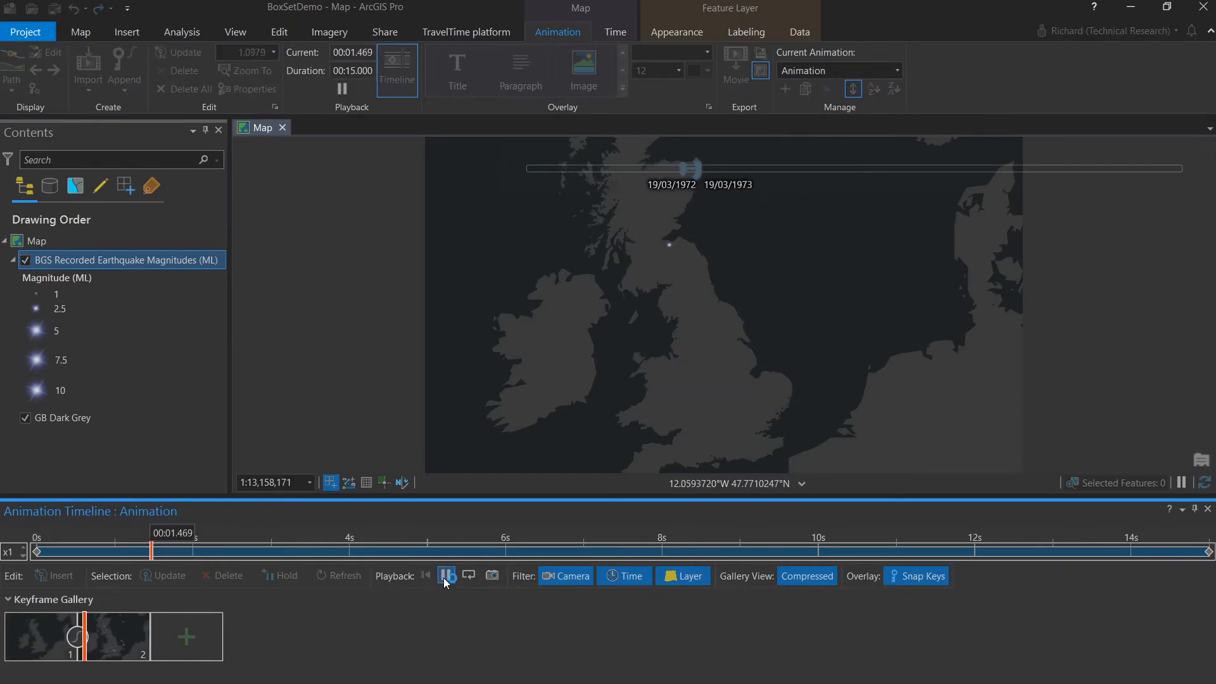
click(446, 576)
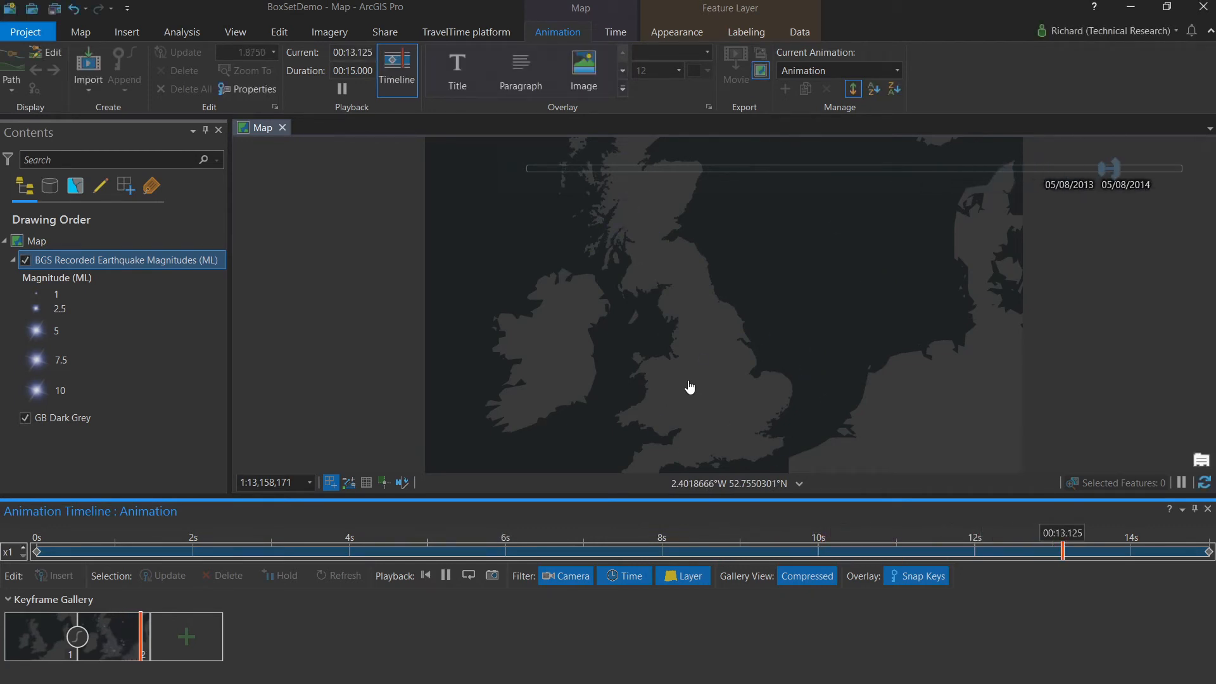
click(445, 576)
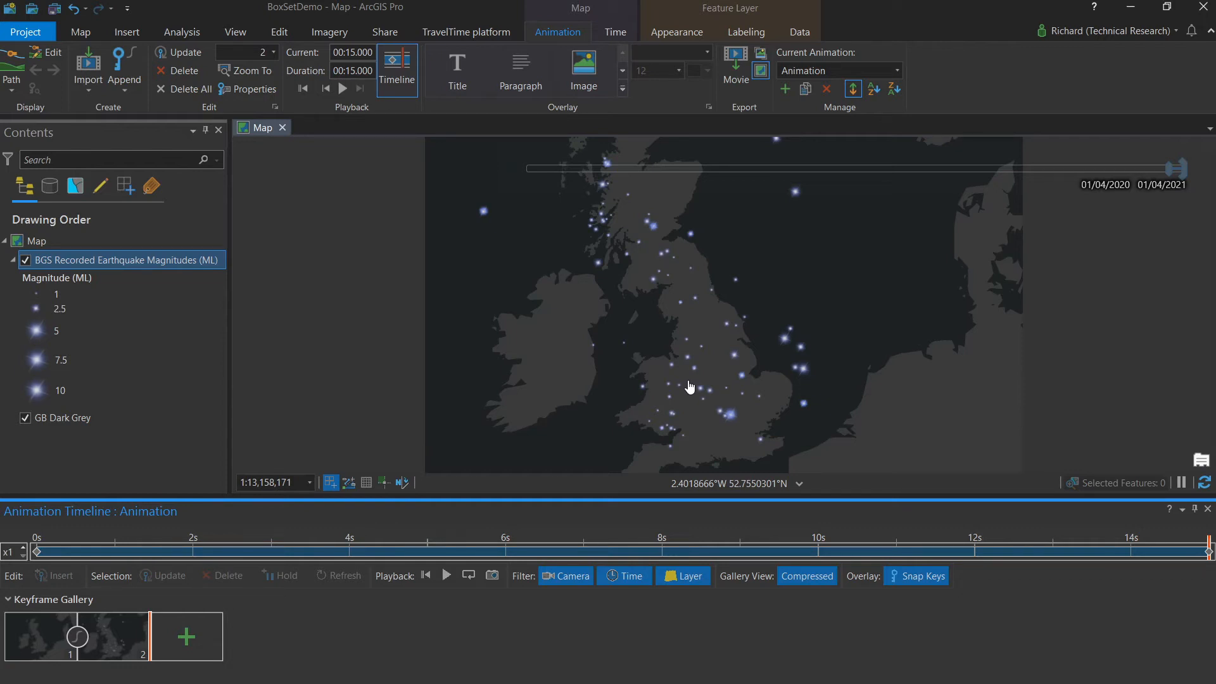
mouse_move(674, 372)
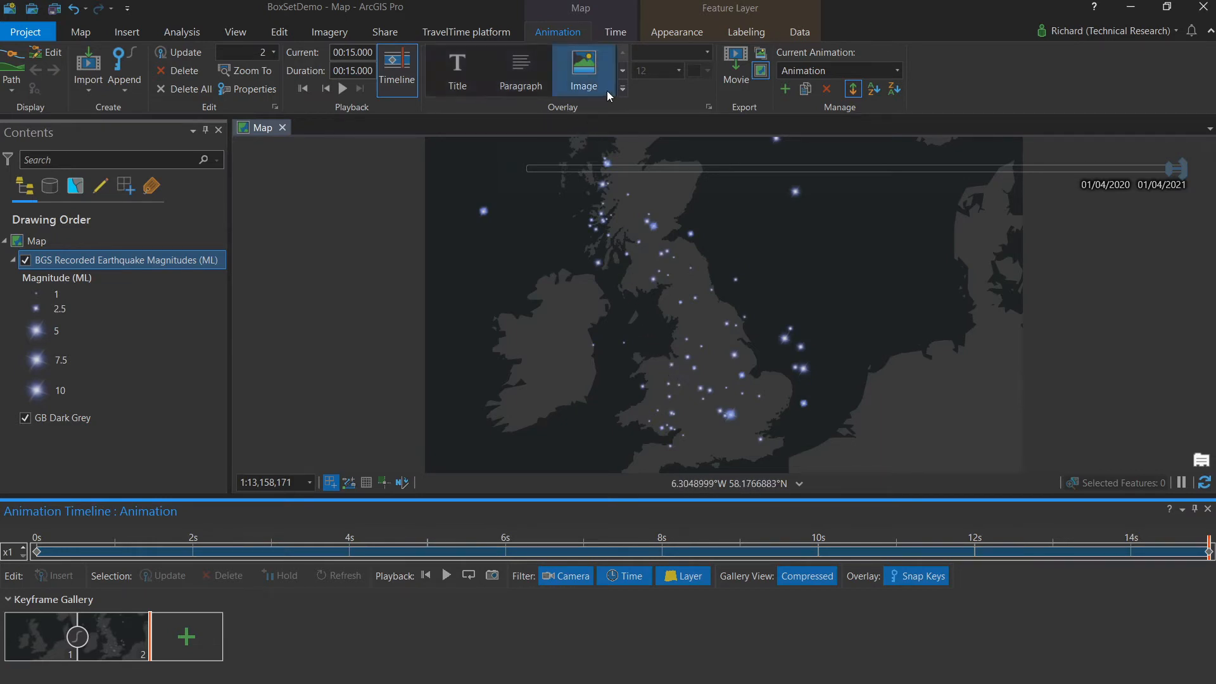
mouse_move(583, 106)
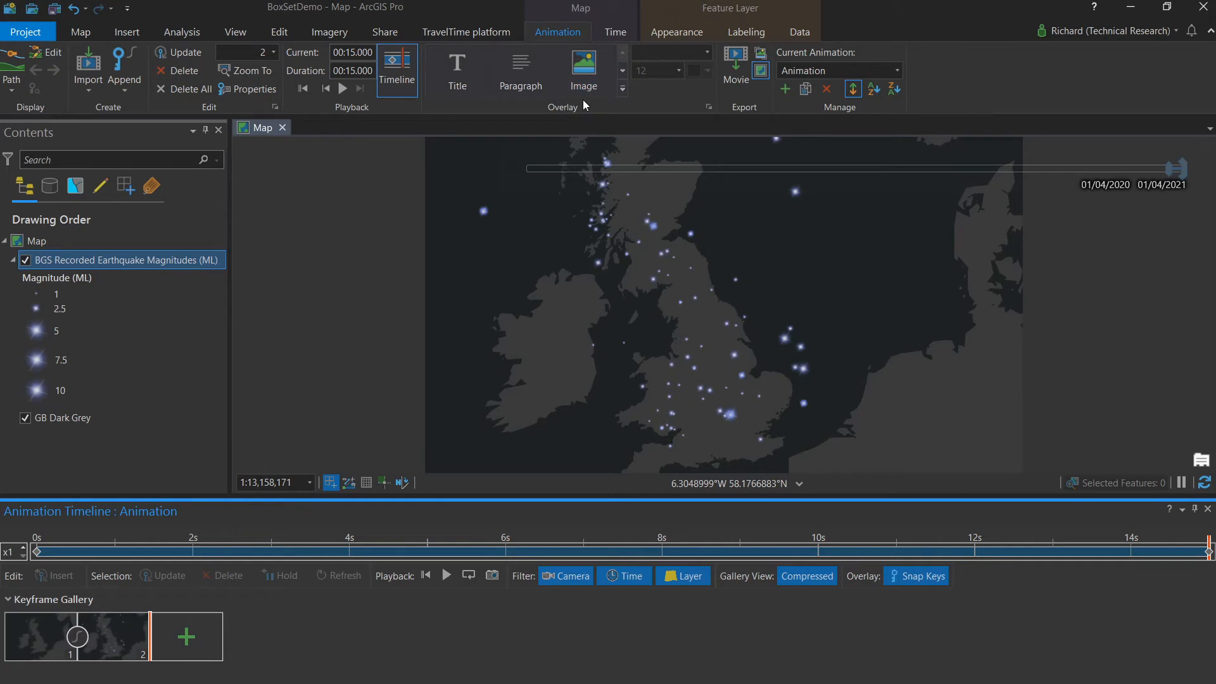
mouse_move(584, 106)
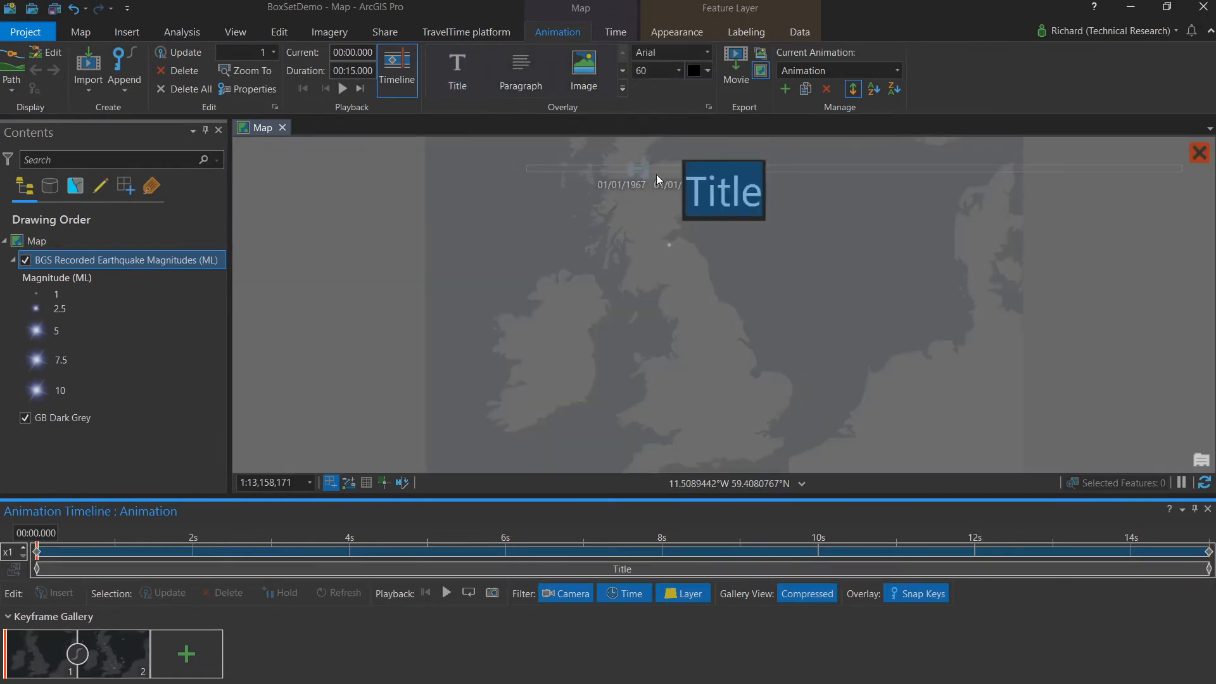
mouse_move(719, 207)
text(UK Earthquakes)
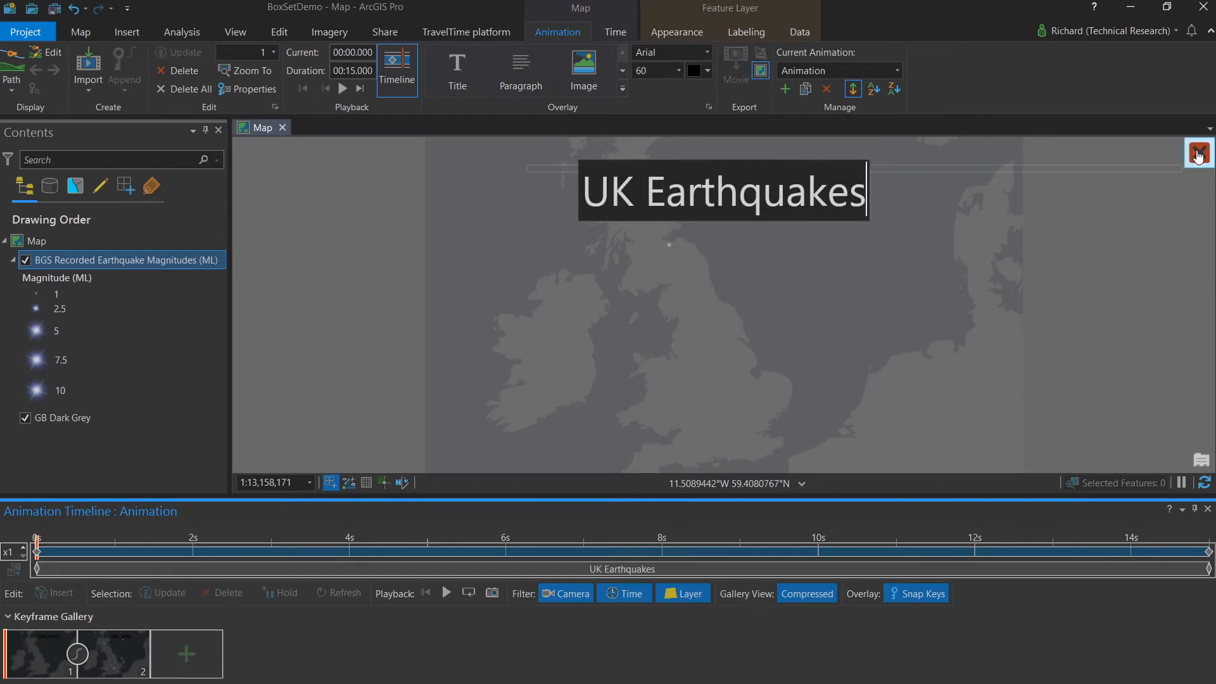
Accept the 'UK Earthquakes' title text to place the overlay
click(1198, 152)
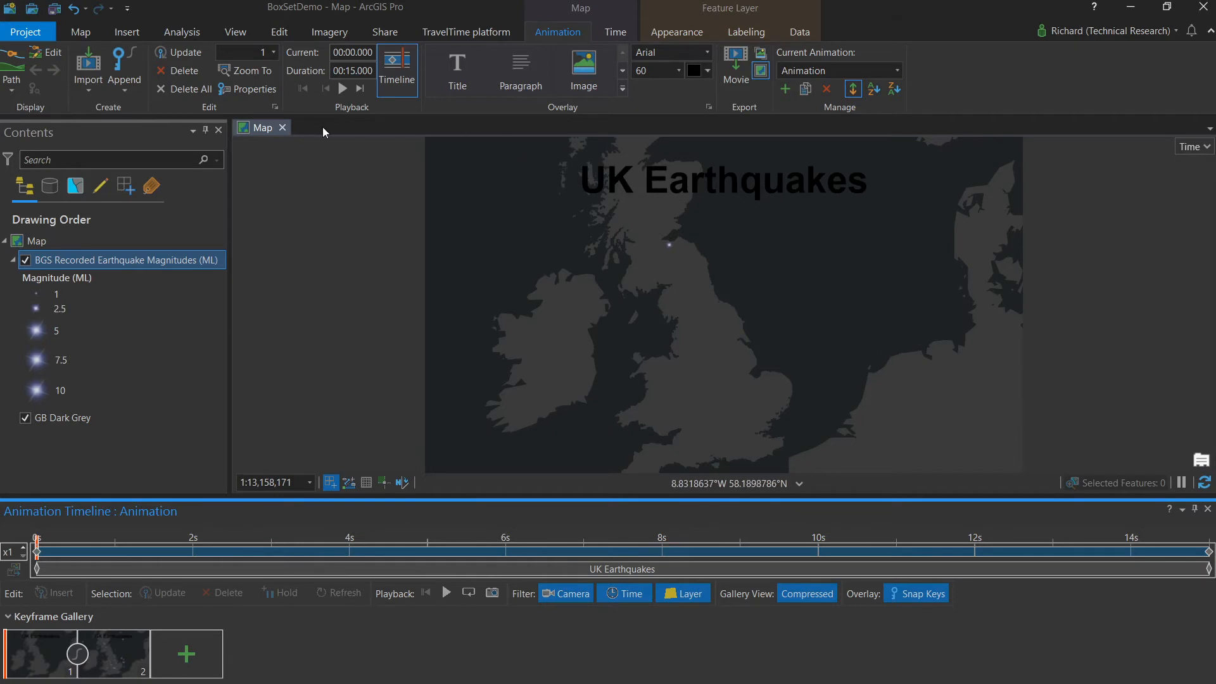
Format the title overlay with Avenir Next LT Pro font and white text fill
click(252, 89)
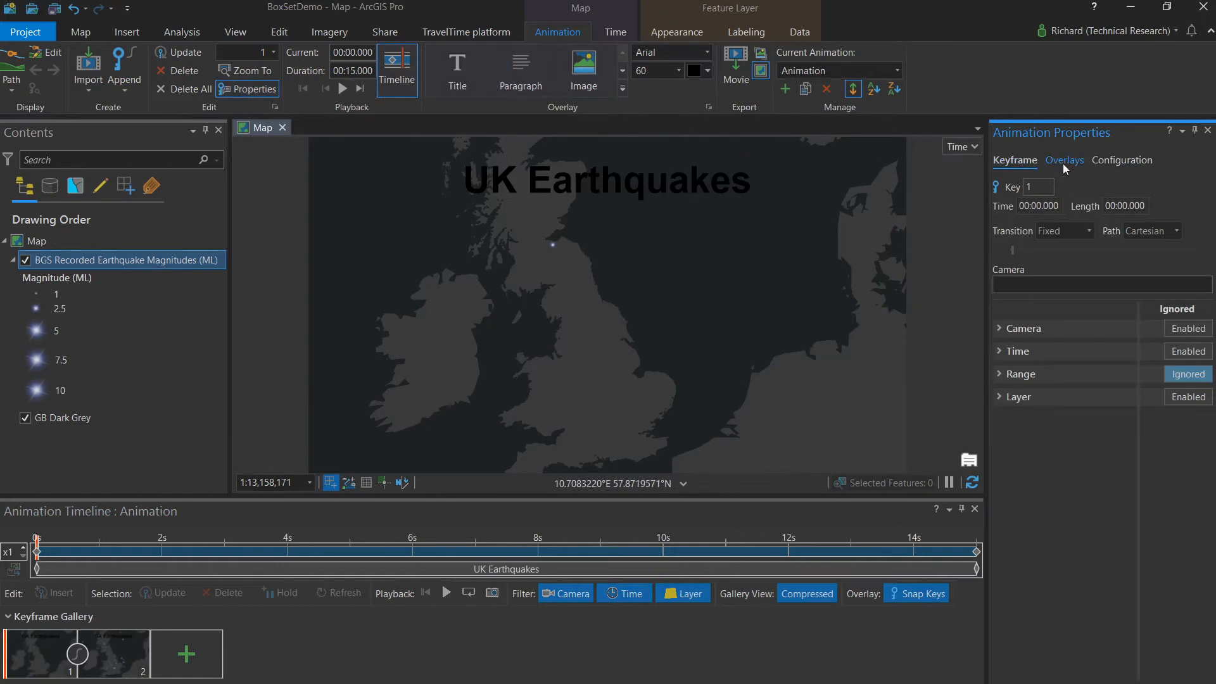
click(1063, 161)
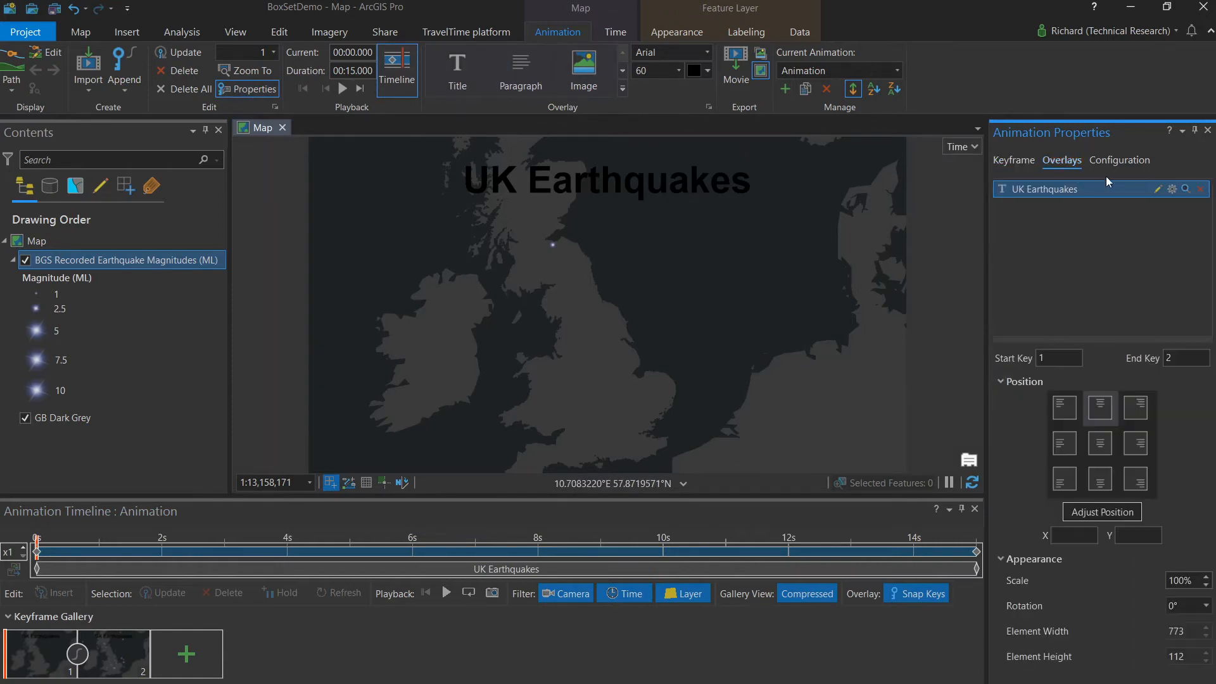
mouse_move(1173, 189)
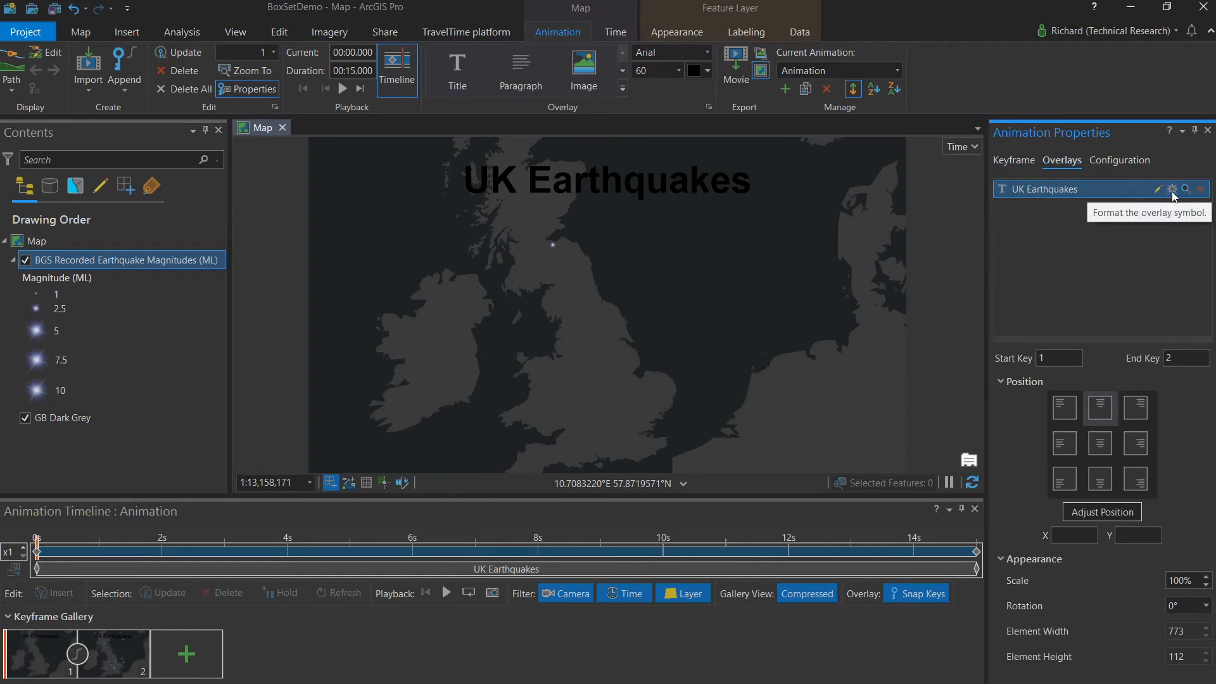
click(1173, 188)
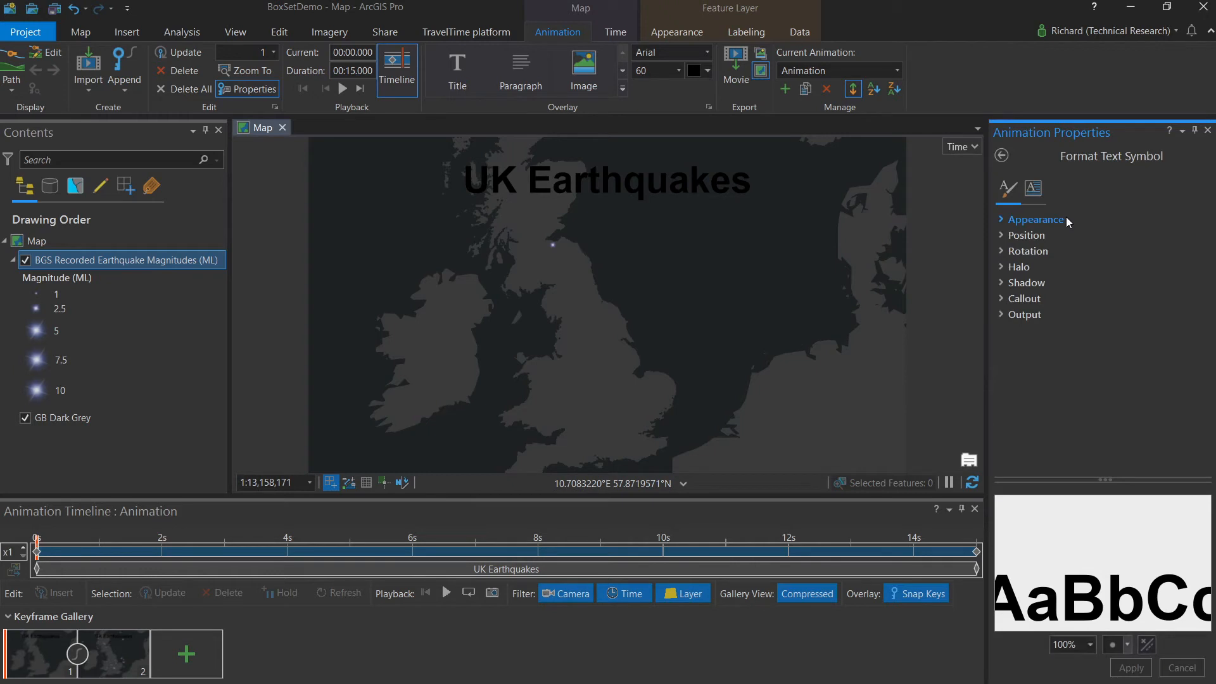
click(1036, 220)
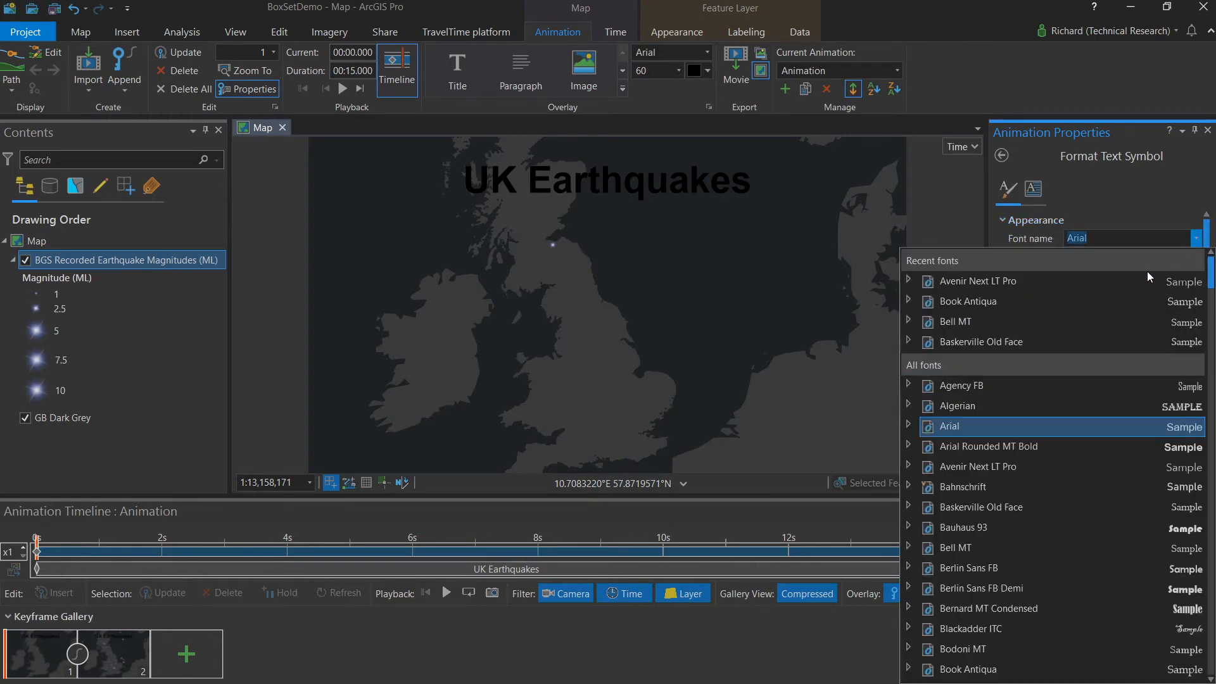
click(977, 280)
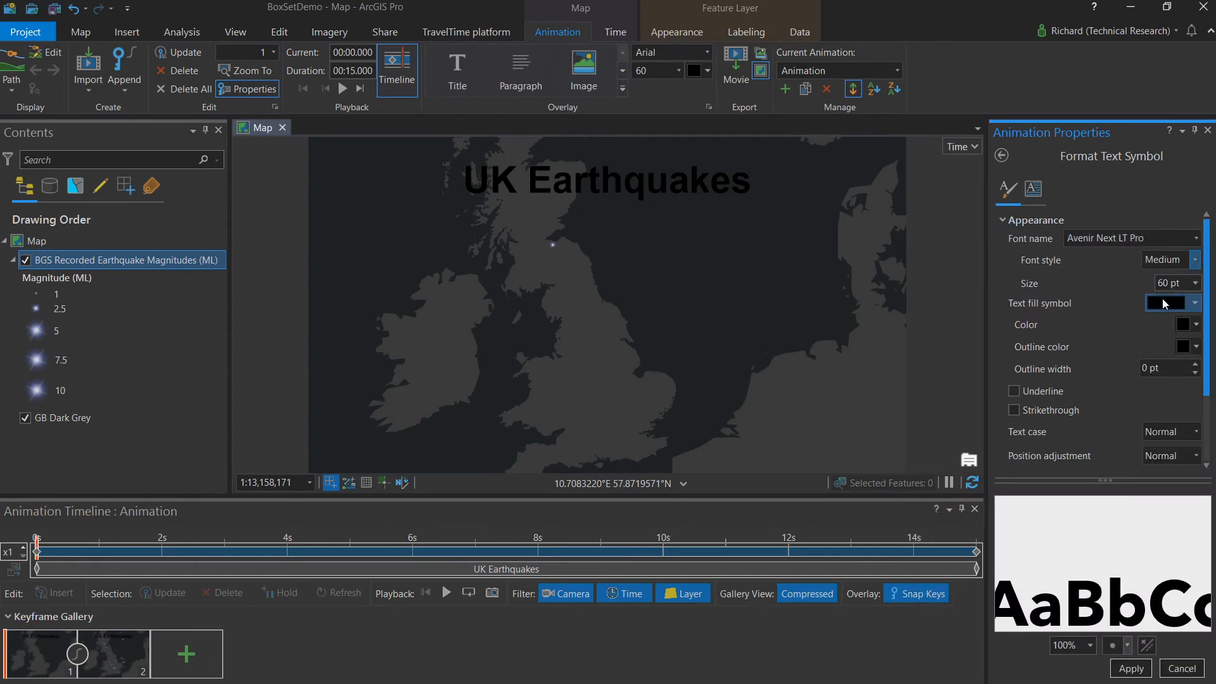
click(1195, 325)
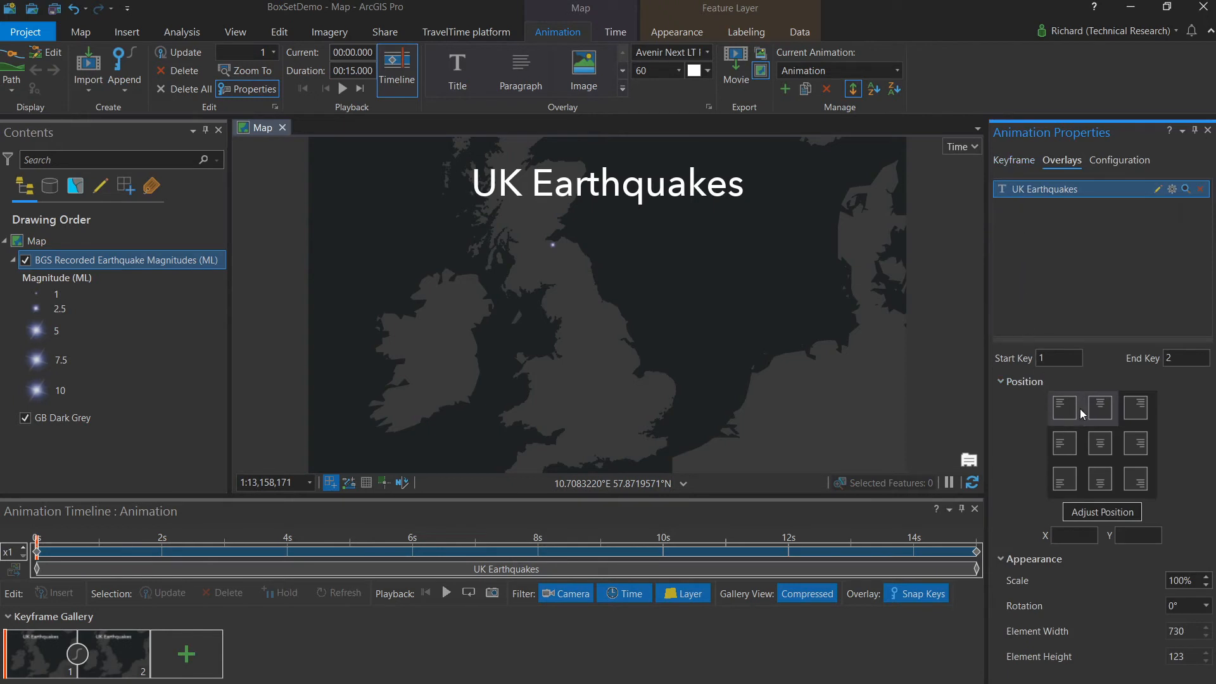
mouse_move(1064, 479)
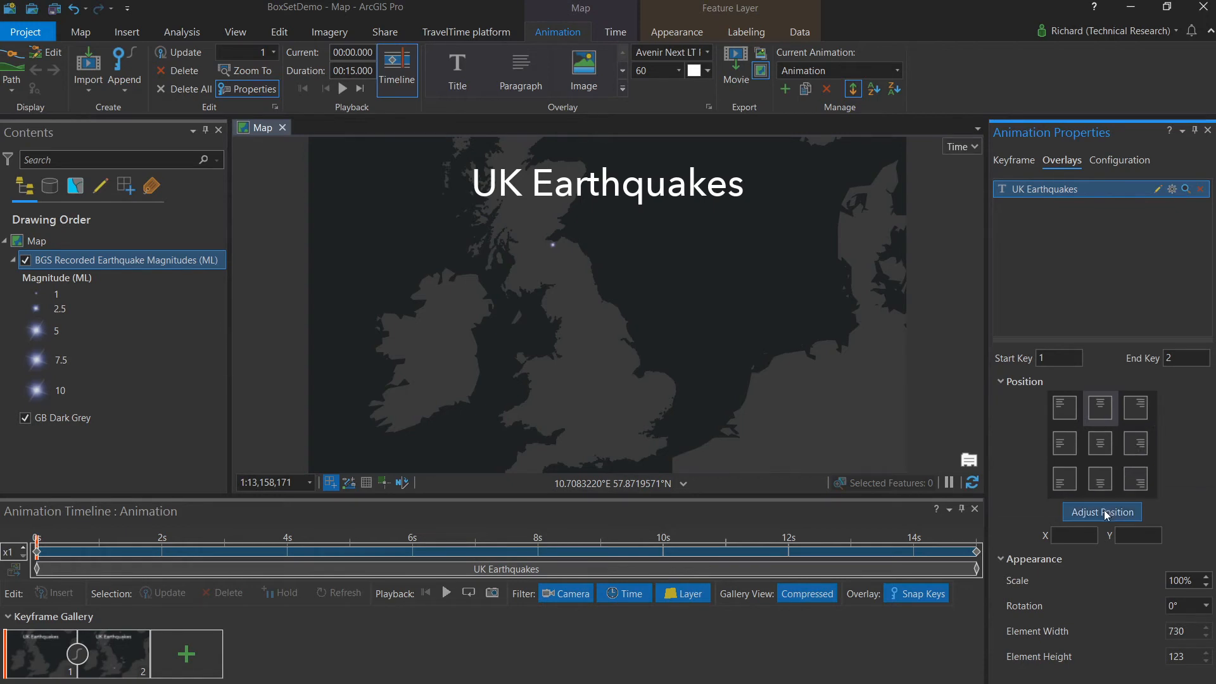
Drag the UK Earthquakes title to the map's top right, enlarge it slightly, and commit
click(1101, 512)
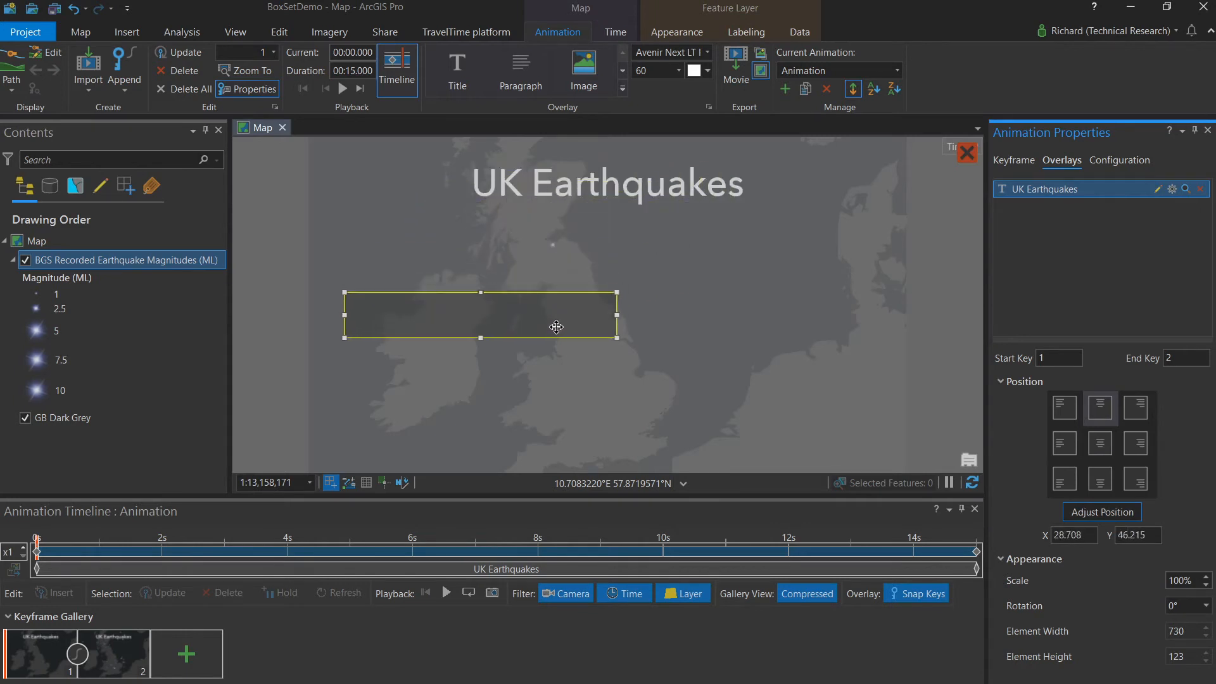
drag(556, 315, 834, 260)
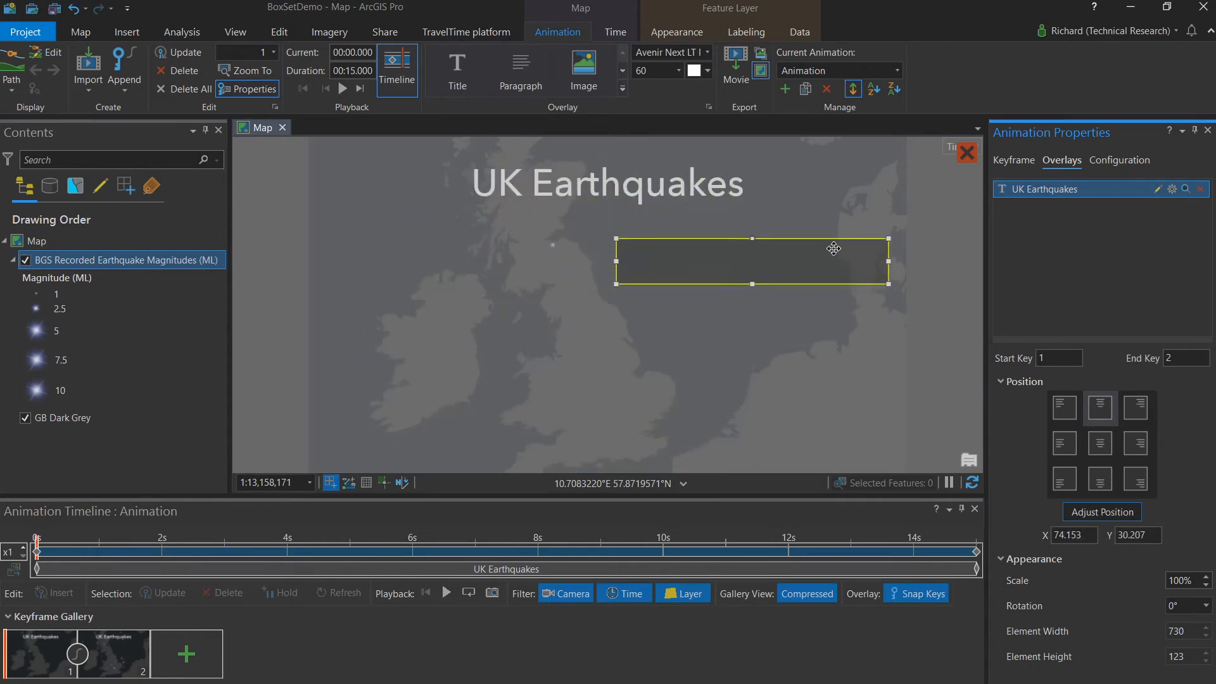
drag(833, 260, 822, 174)
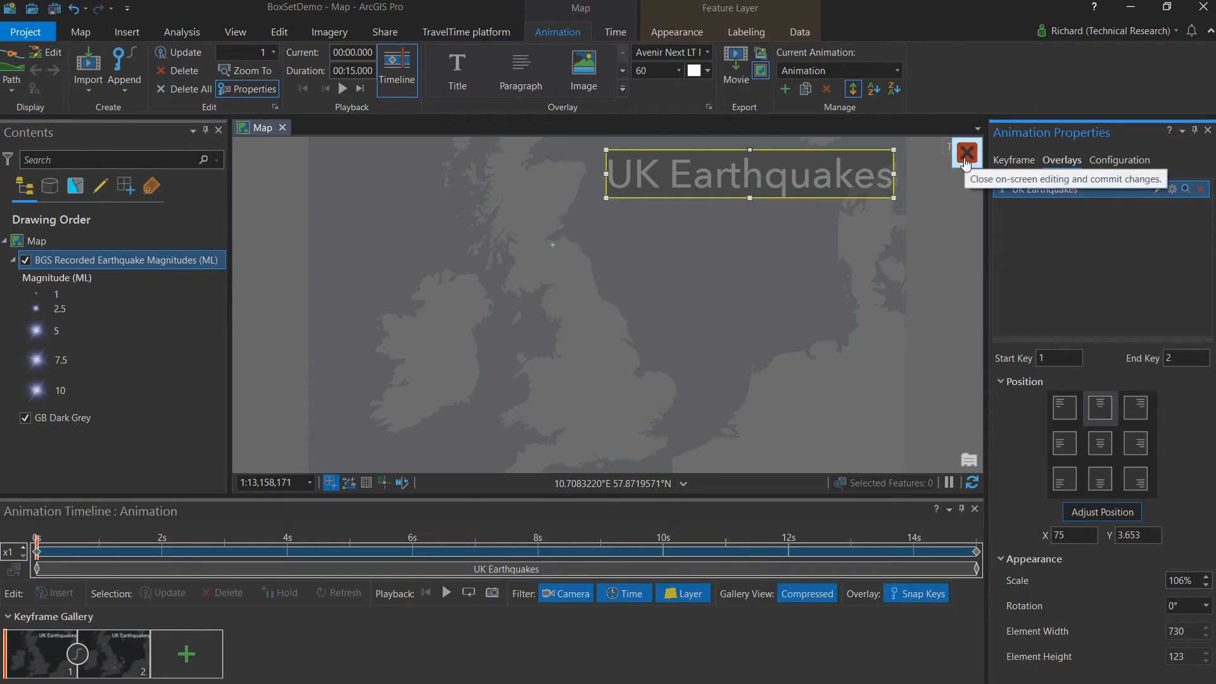
click(967, 152)
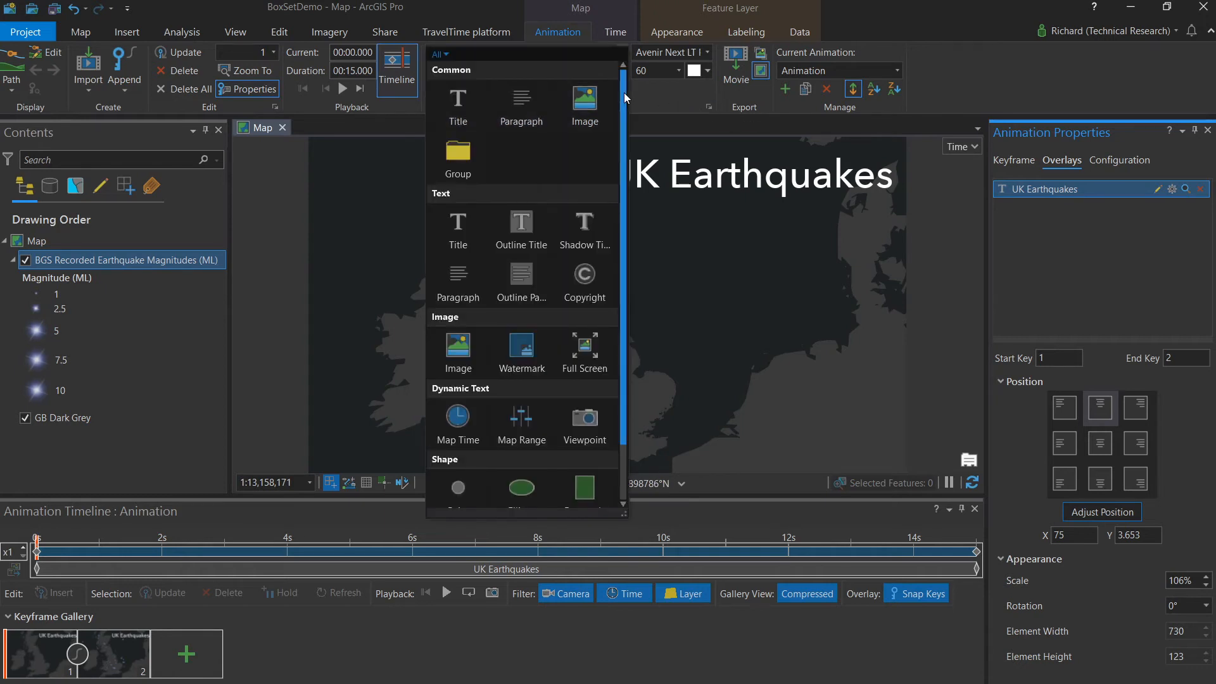
mouse_move(457, 419)
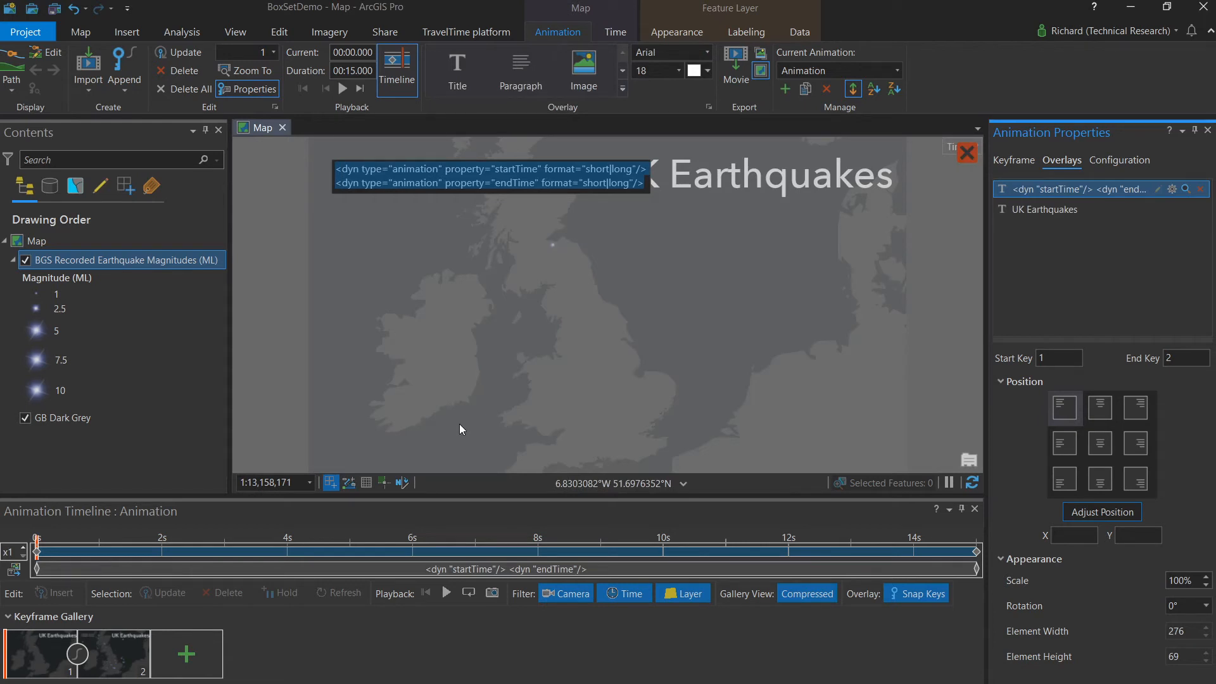
mouse_move(588, 315)
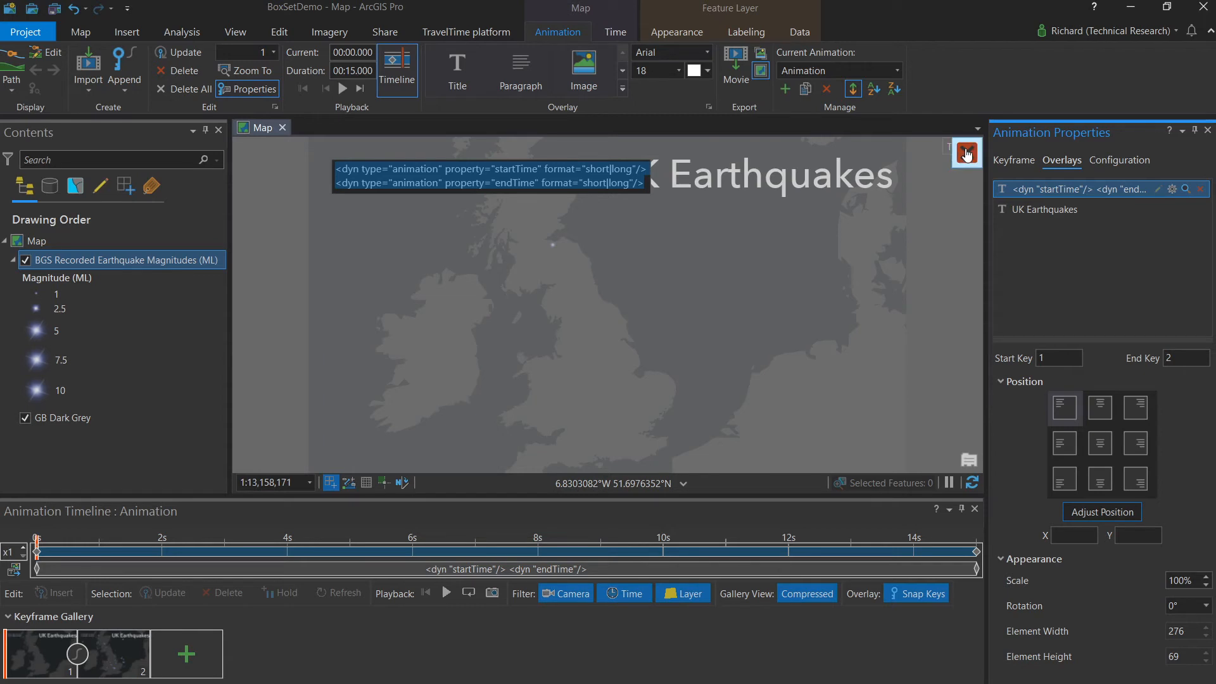
mouse_move(967, 152)
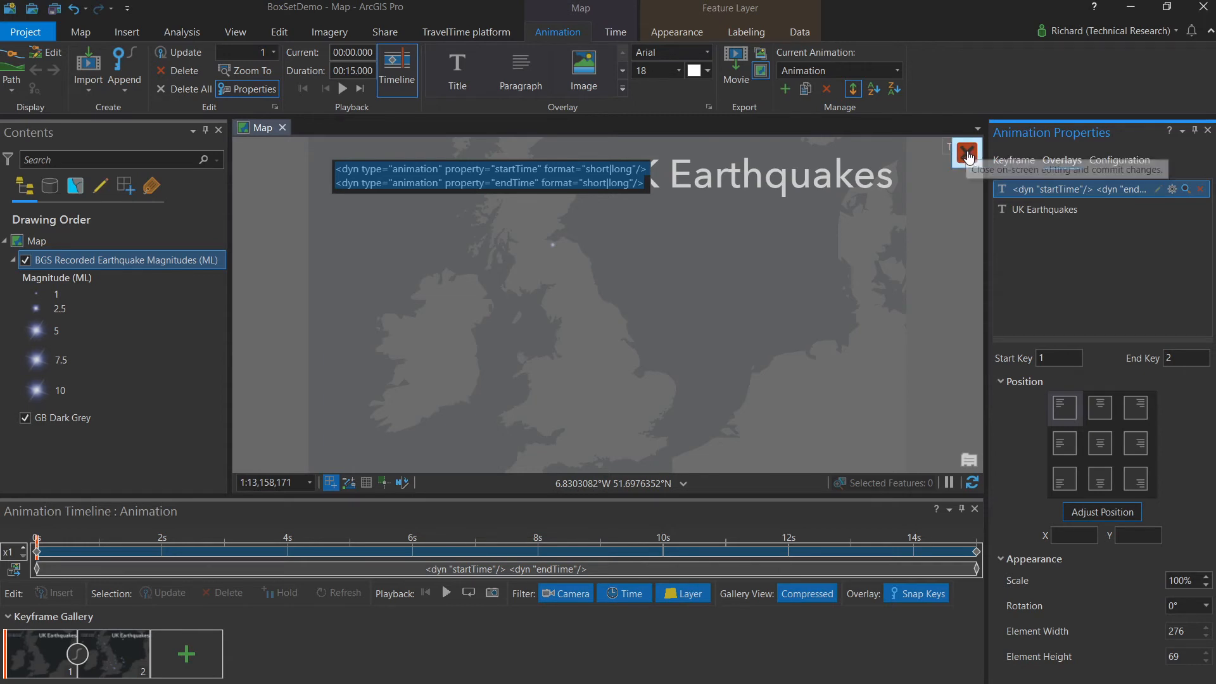
Commit the Map Time dynamic text overlay placed at the map's top left
click(965, 151)
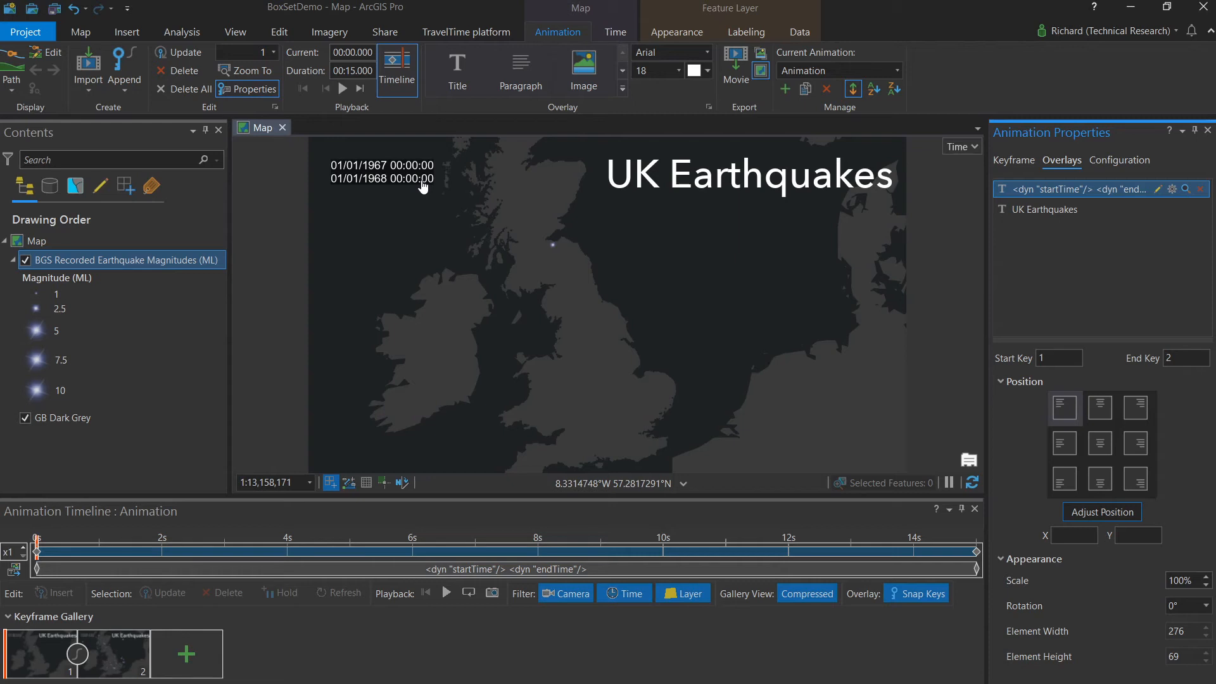
mouse_move(654, 190)
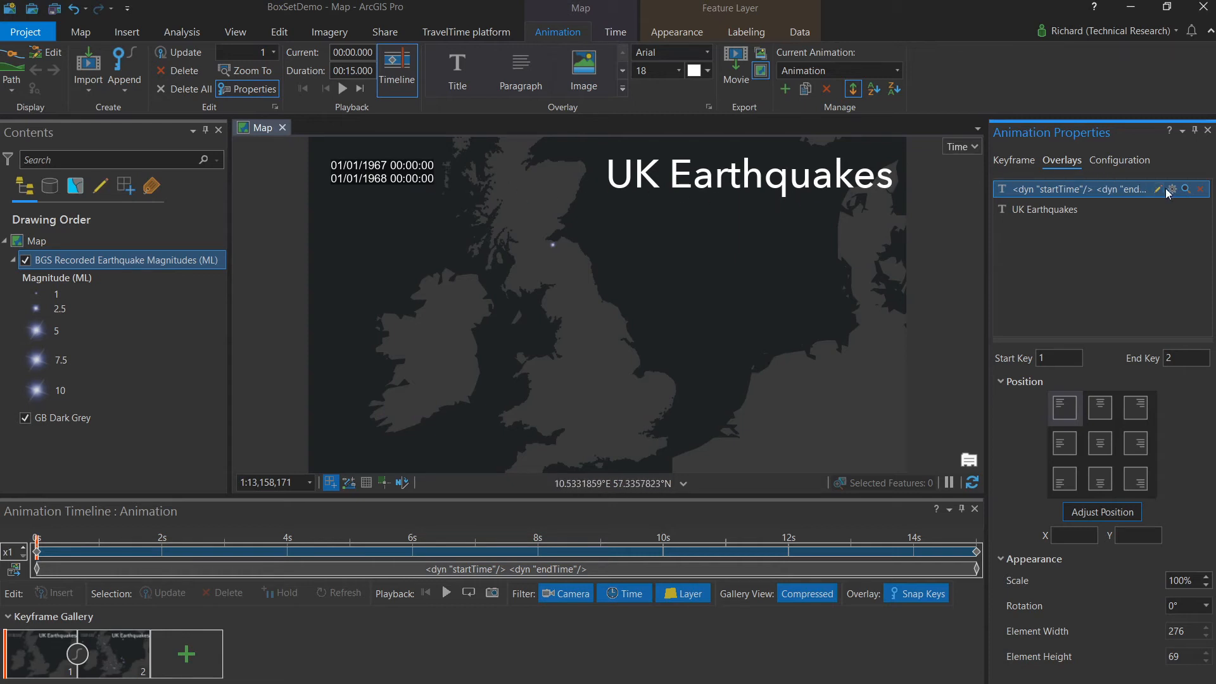
Edit the dynamic time text to remove endTime and format the start as year only
click(1159, 189)
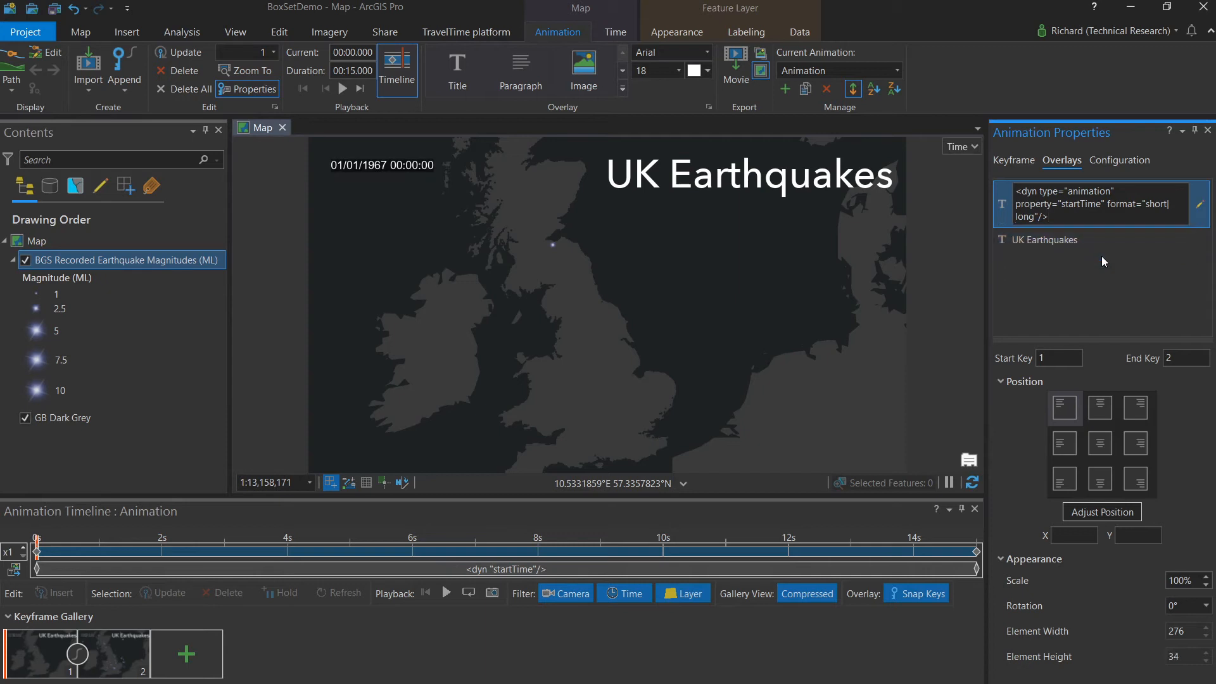
mouse_move(618, 215)
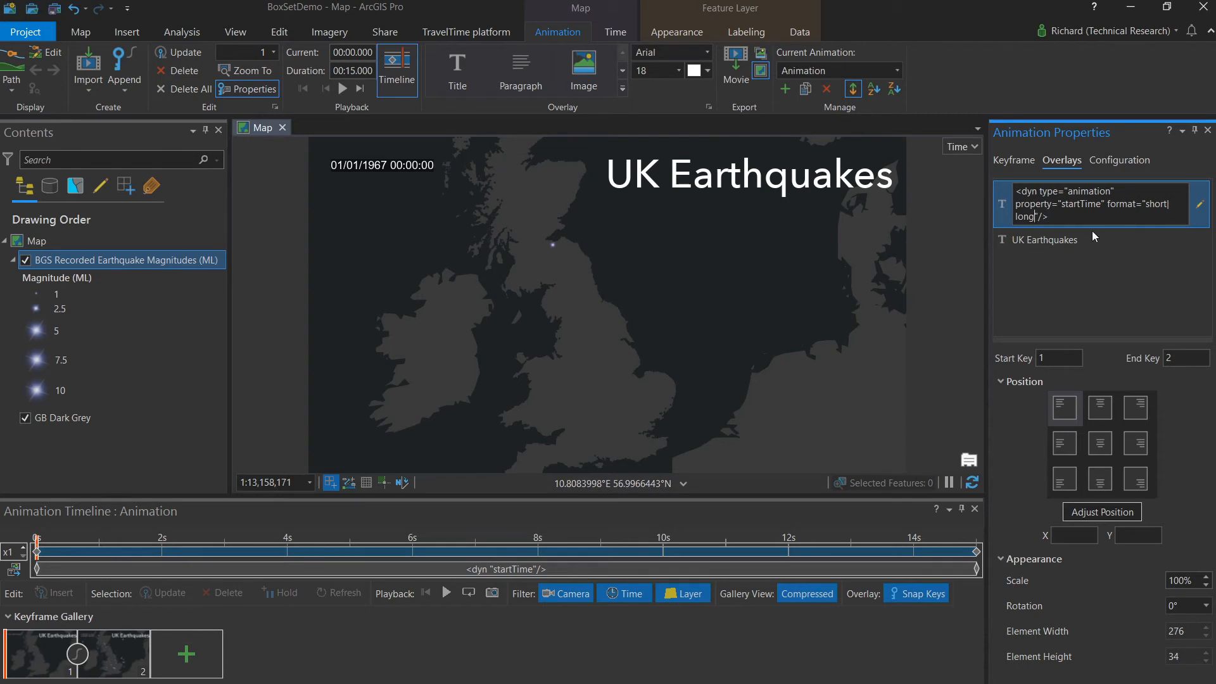
click(1045, 228)
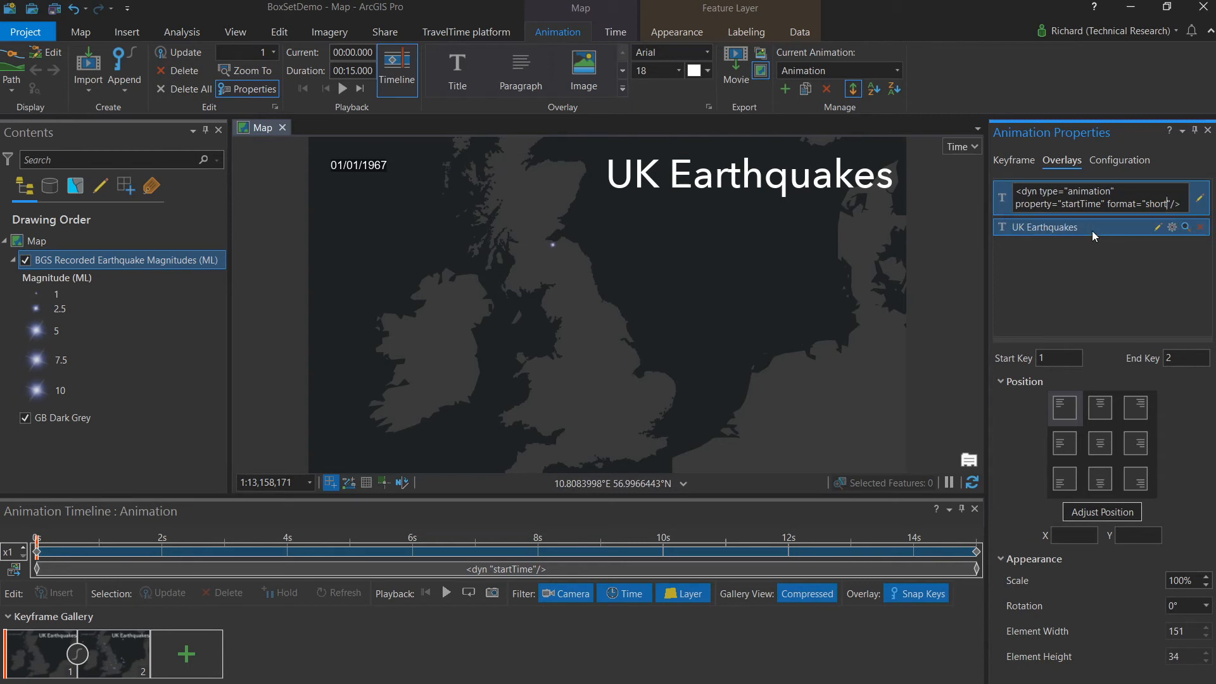
click(1108, 277)
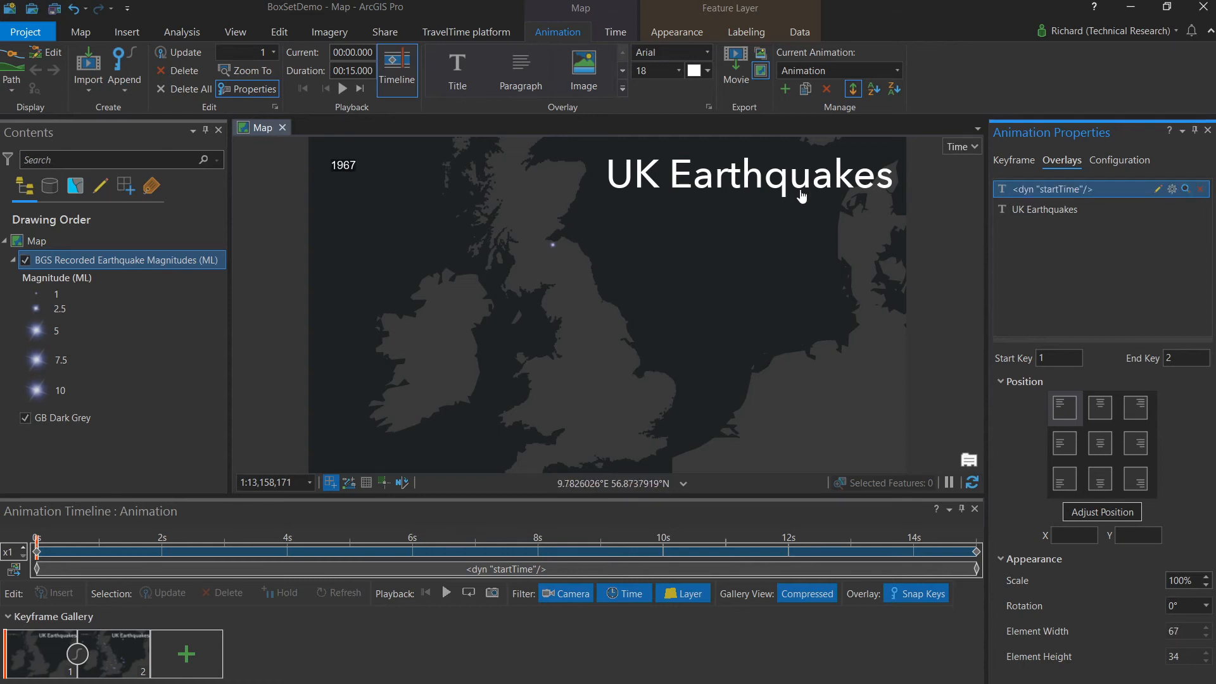
mouse_move(324, 177)
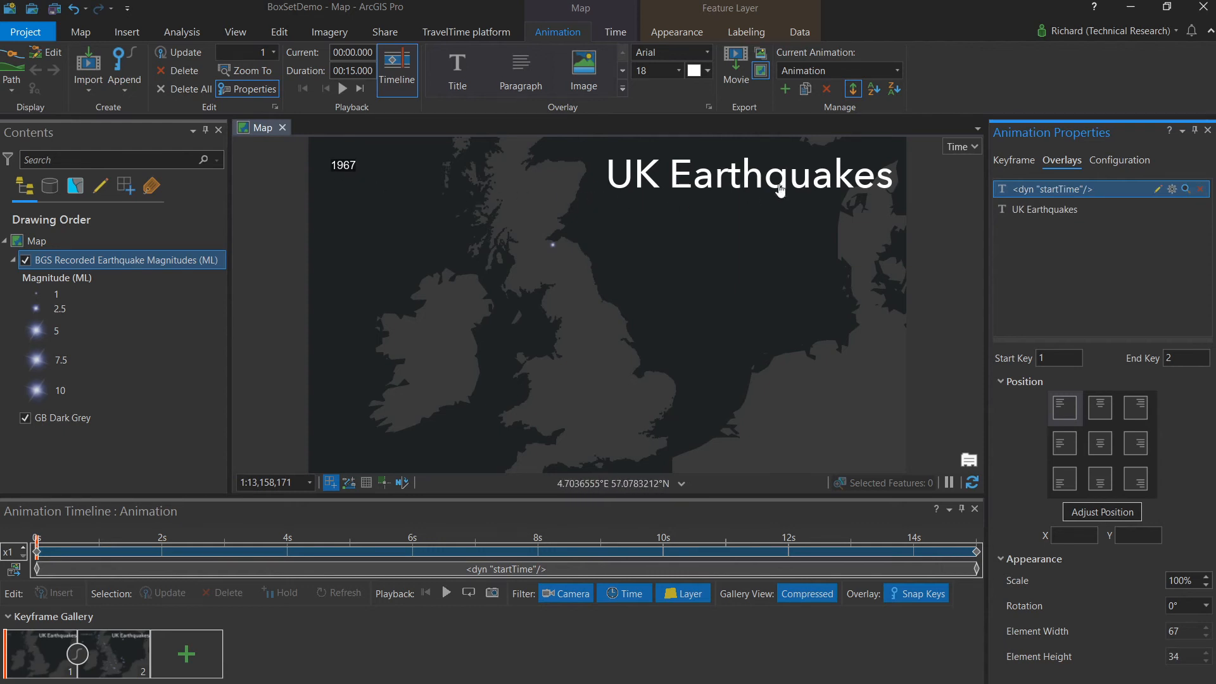
Set the year label's font to Avenir Next LT Pro and its callout to None
click(1172, 190)
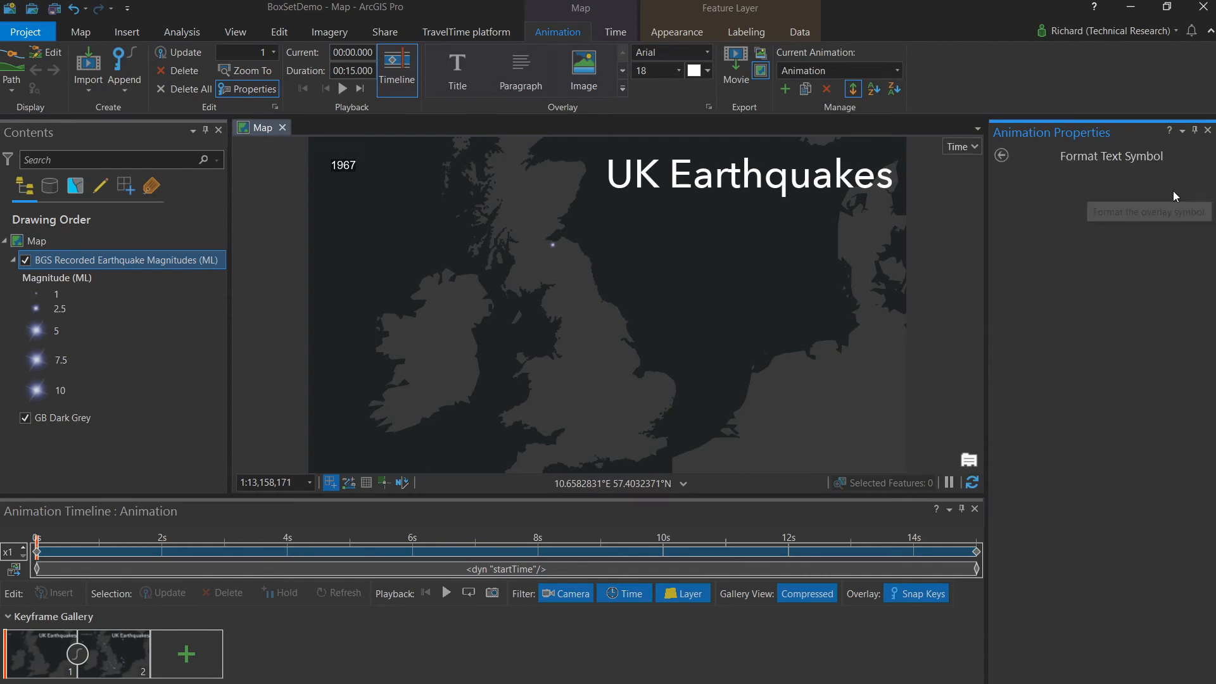
click(1196, 238)
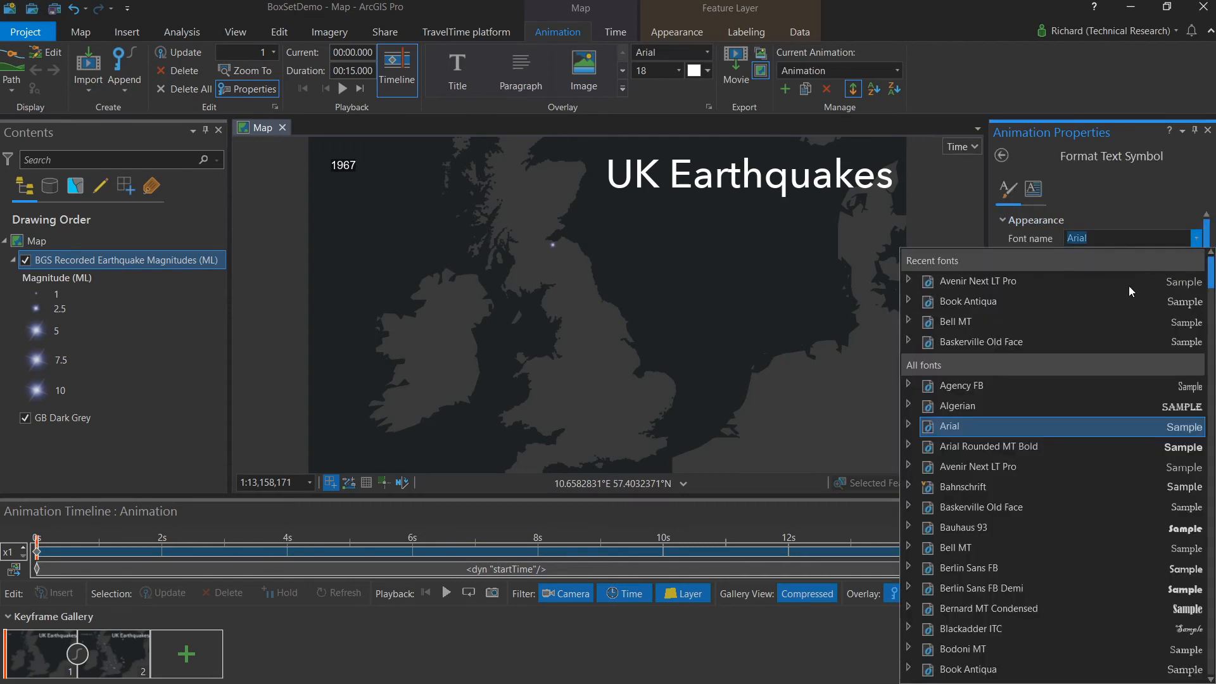
click(979, 281)
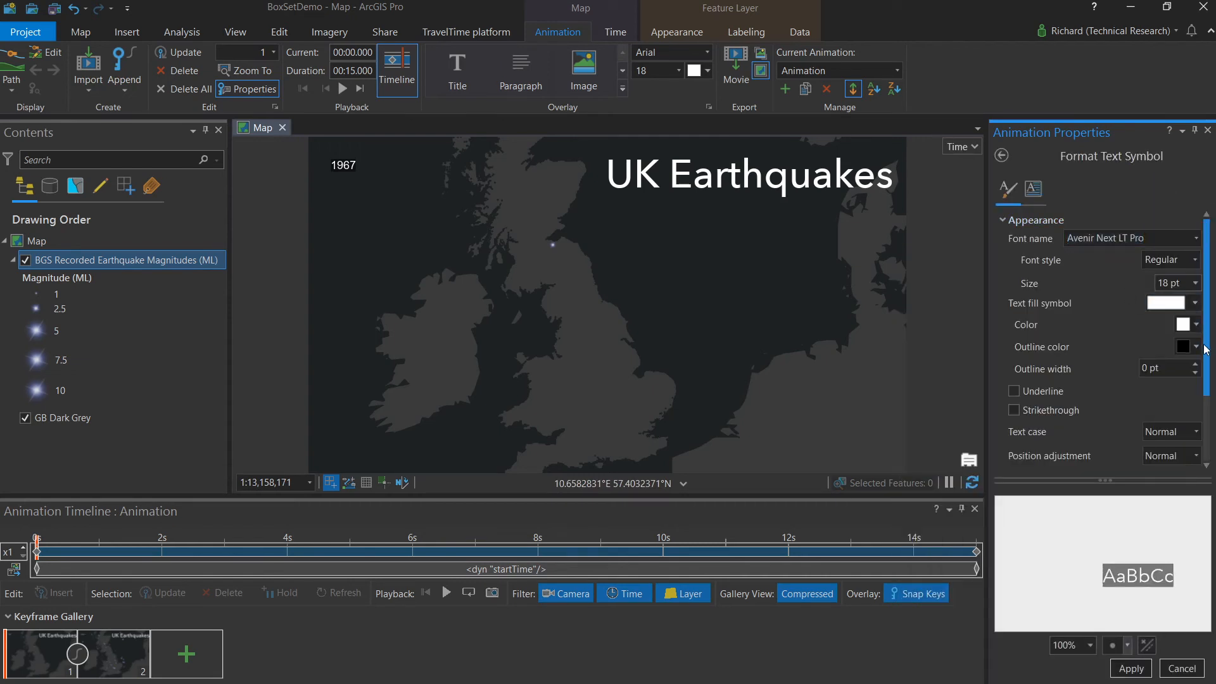
scroll(down, 3)
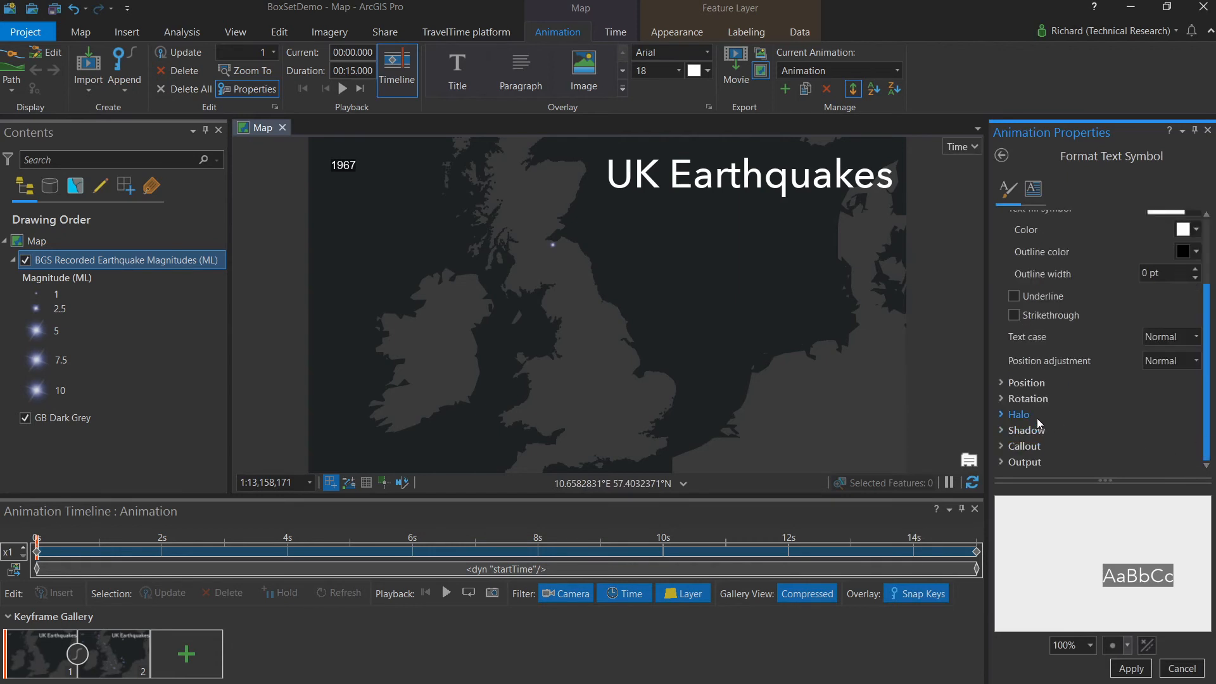
click(1022, 446)
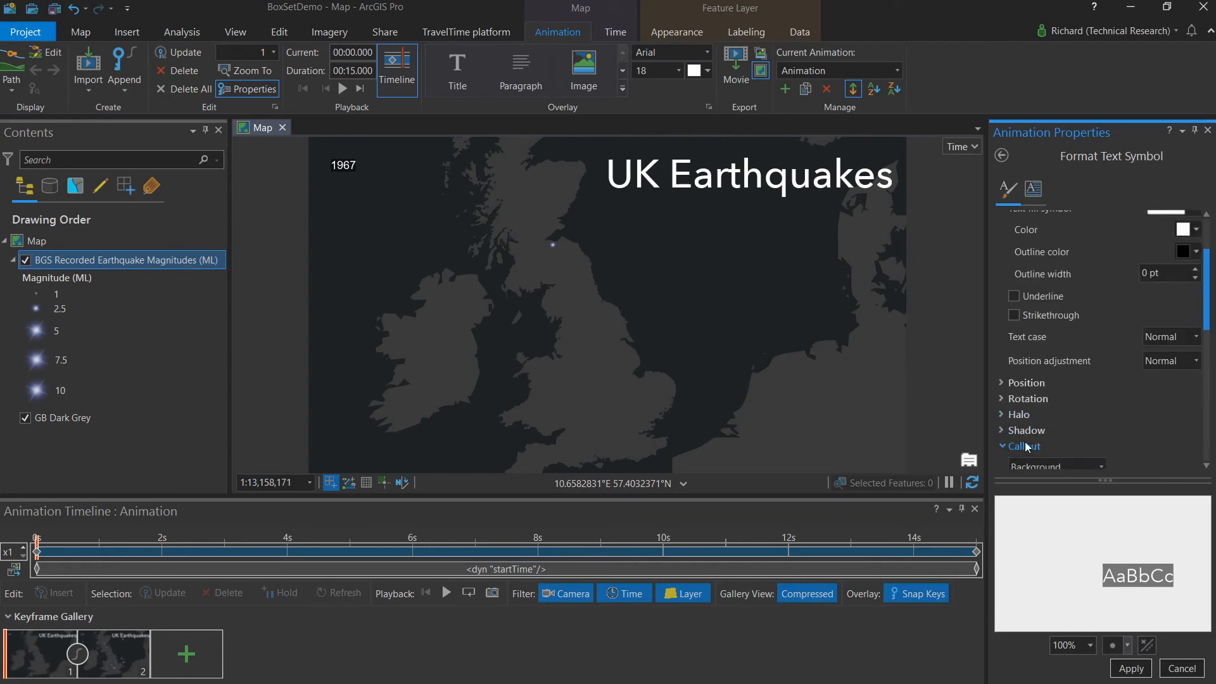
click(1050, 429)
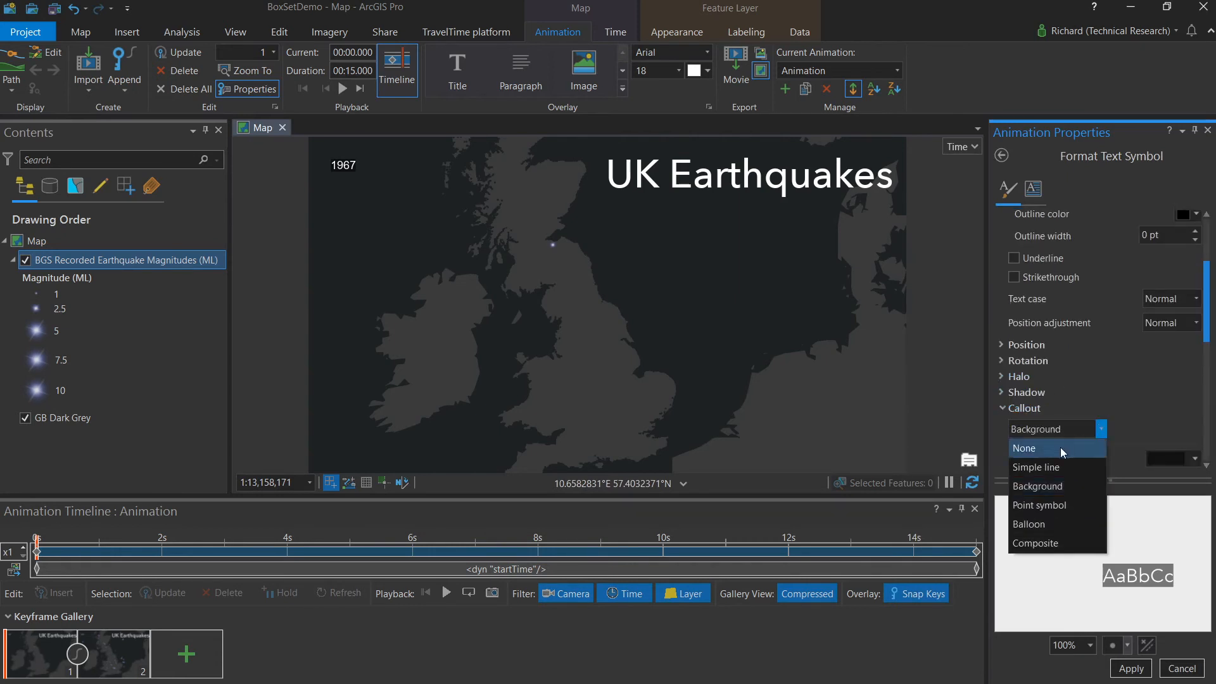
click(1024, 448)
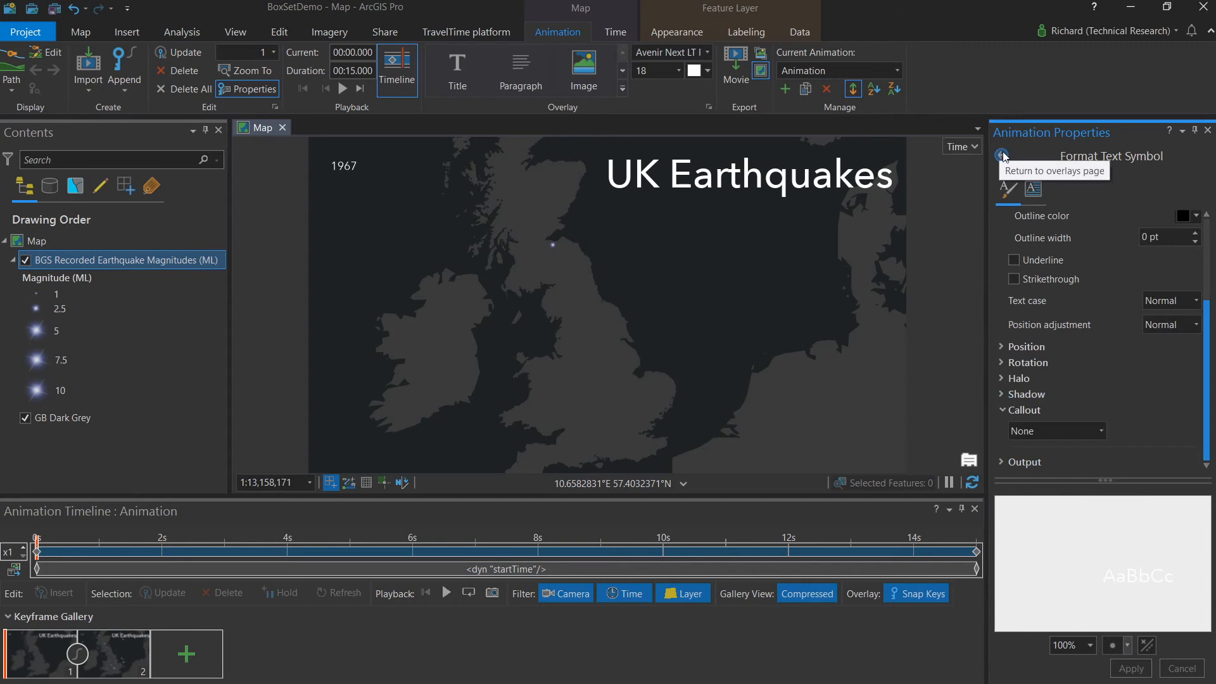
click(1003, 155)
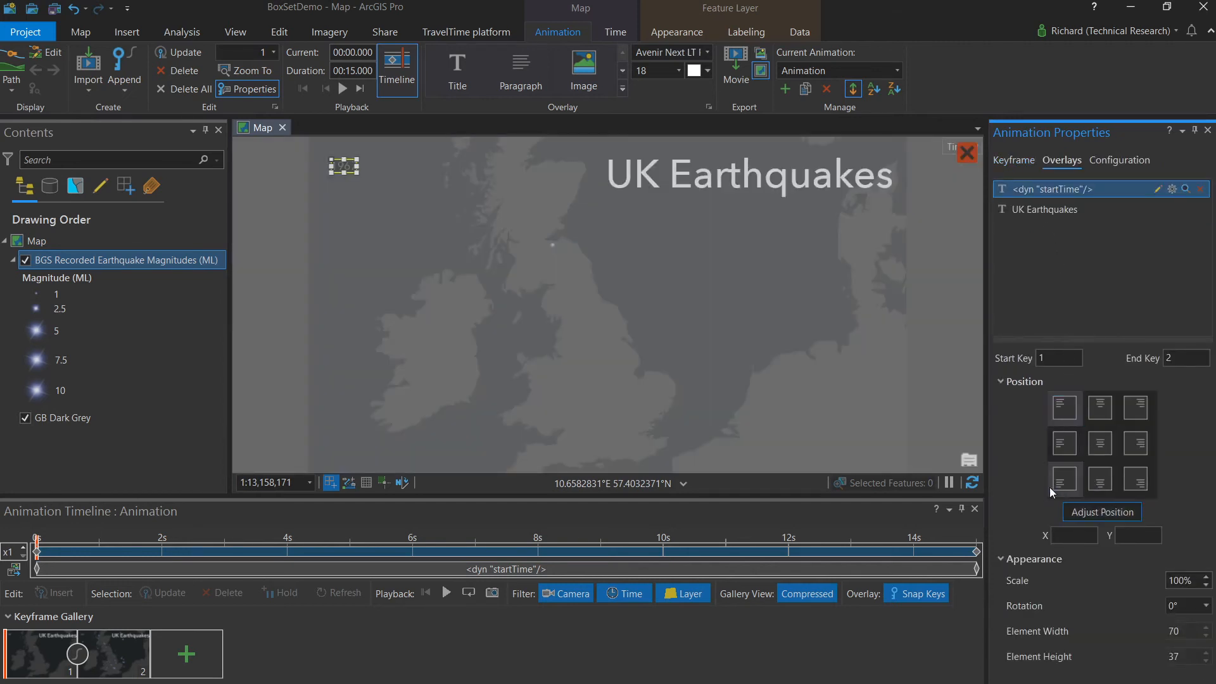
Move the year overlay beneath the title, scale it to 273%, and commit
click(1064, 407)
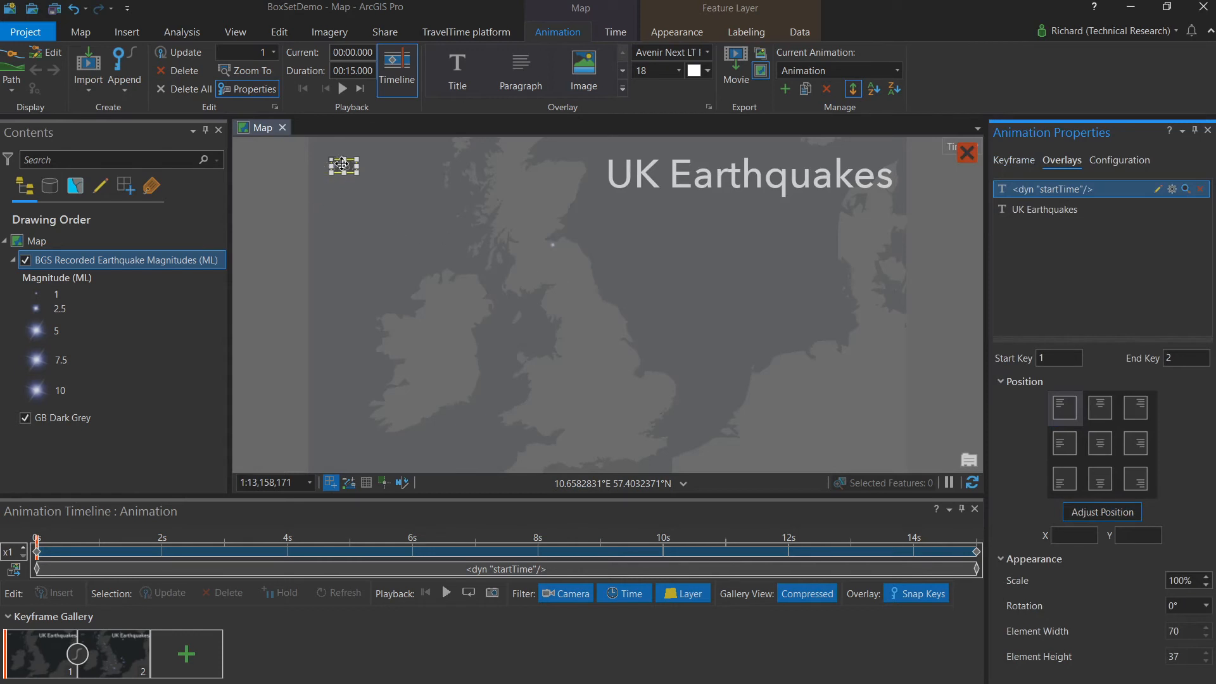
drag(342, 165, 754, 207)
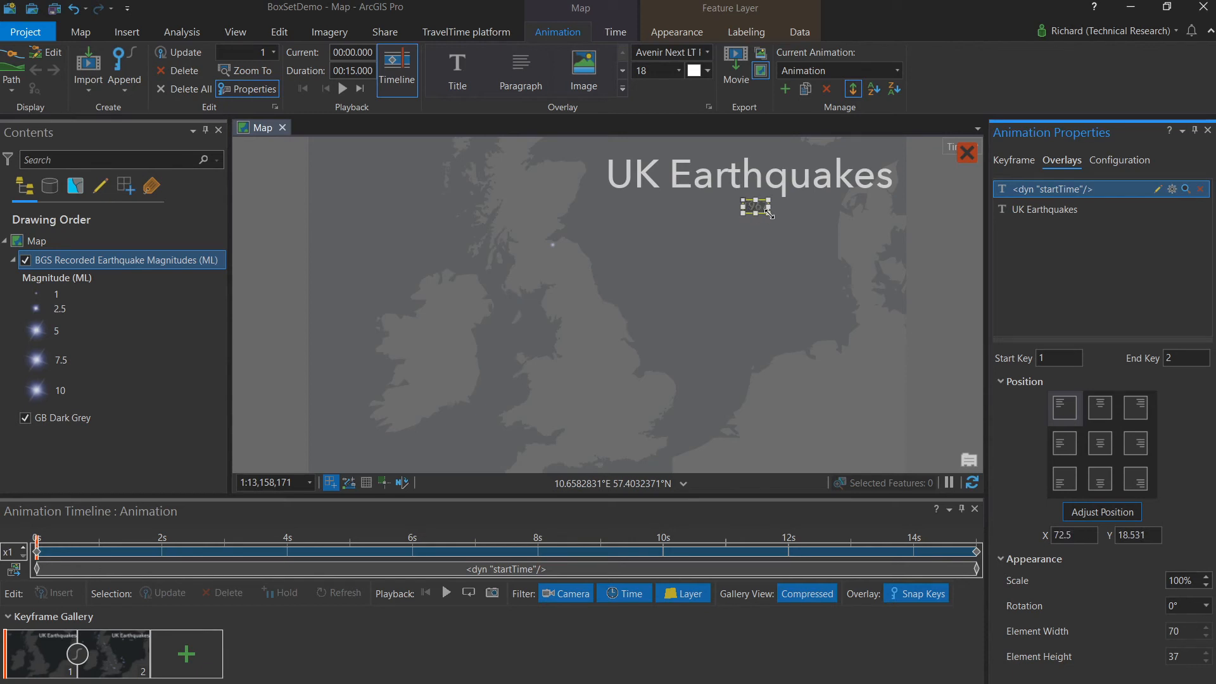
drag(756, 208, 811, 237)
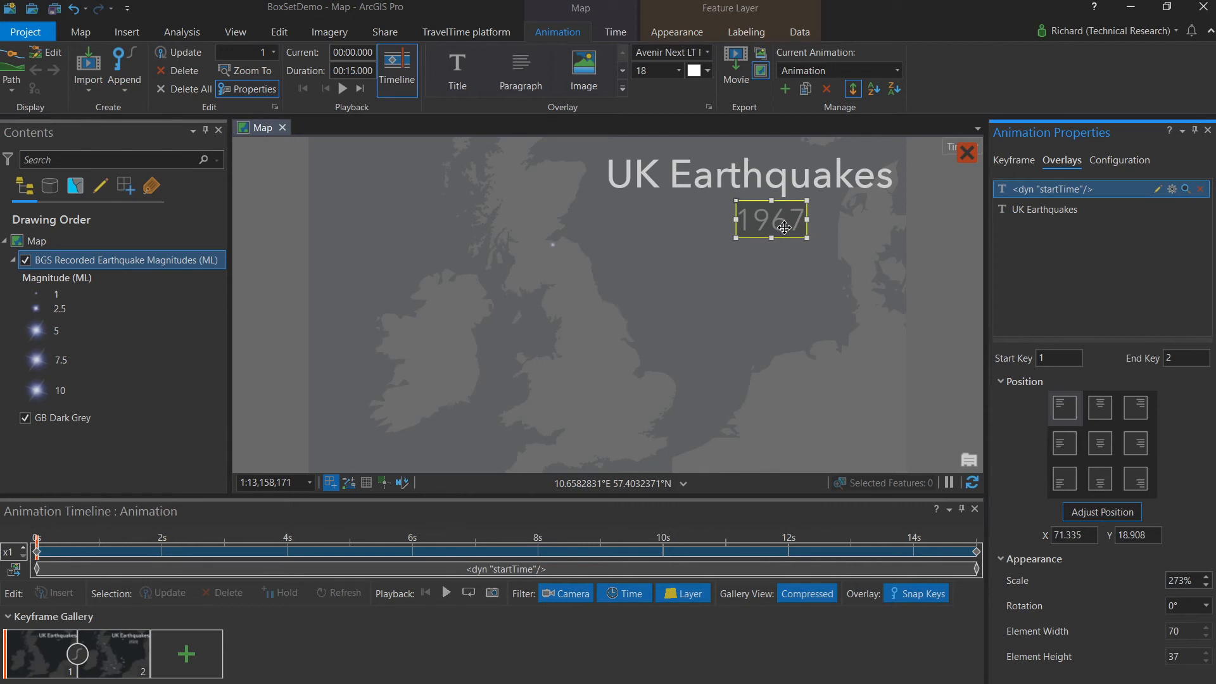
drag(770, 227, 770, 220)
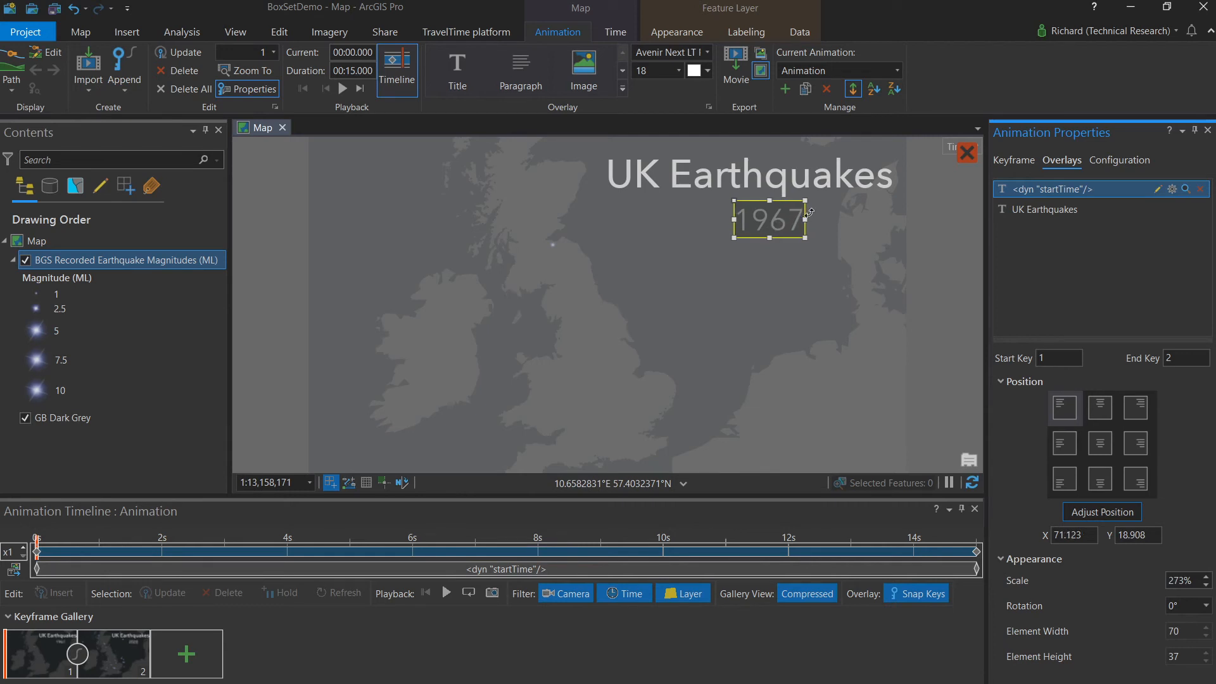
mouse_move(965, 152)
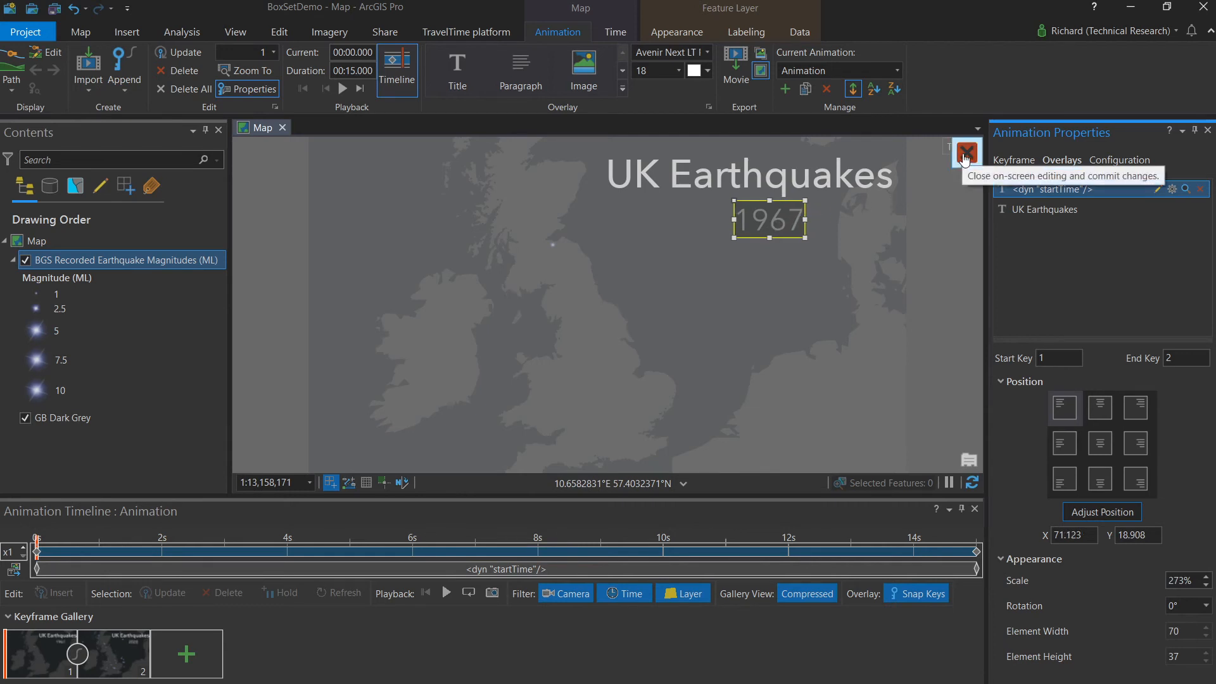
click(966, 152)
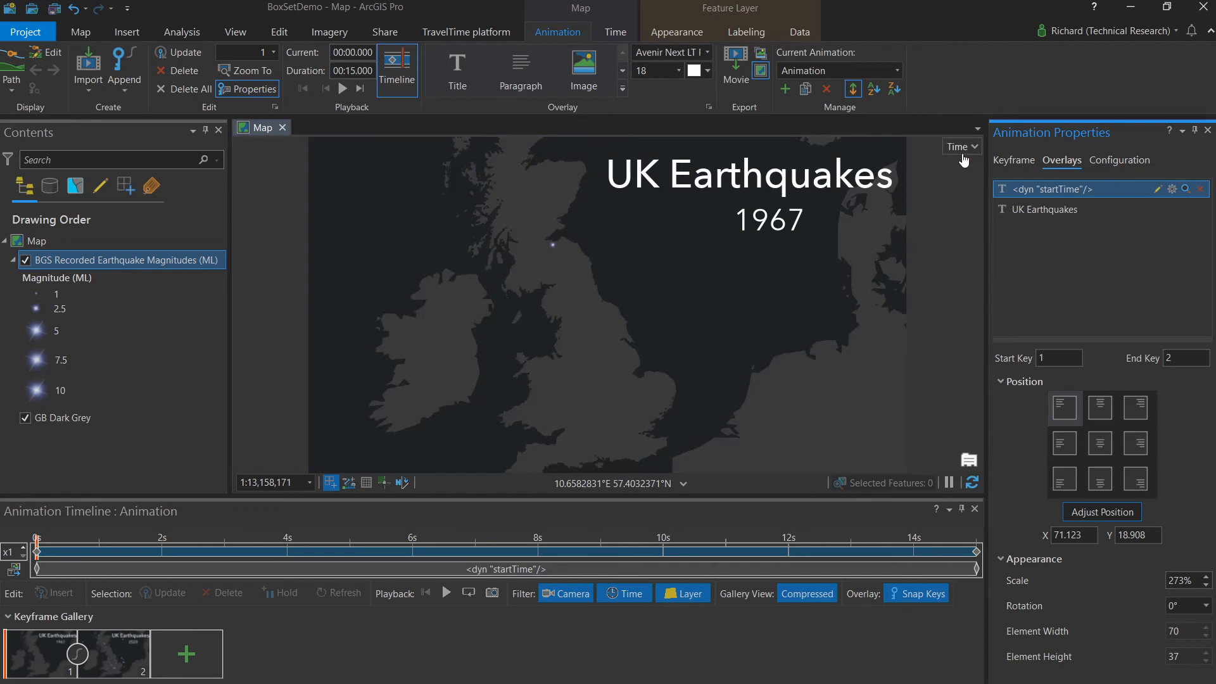
mouse_move(887, 183)
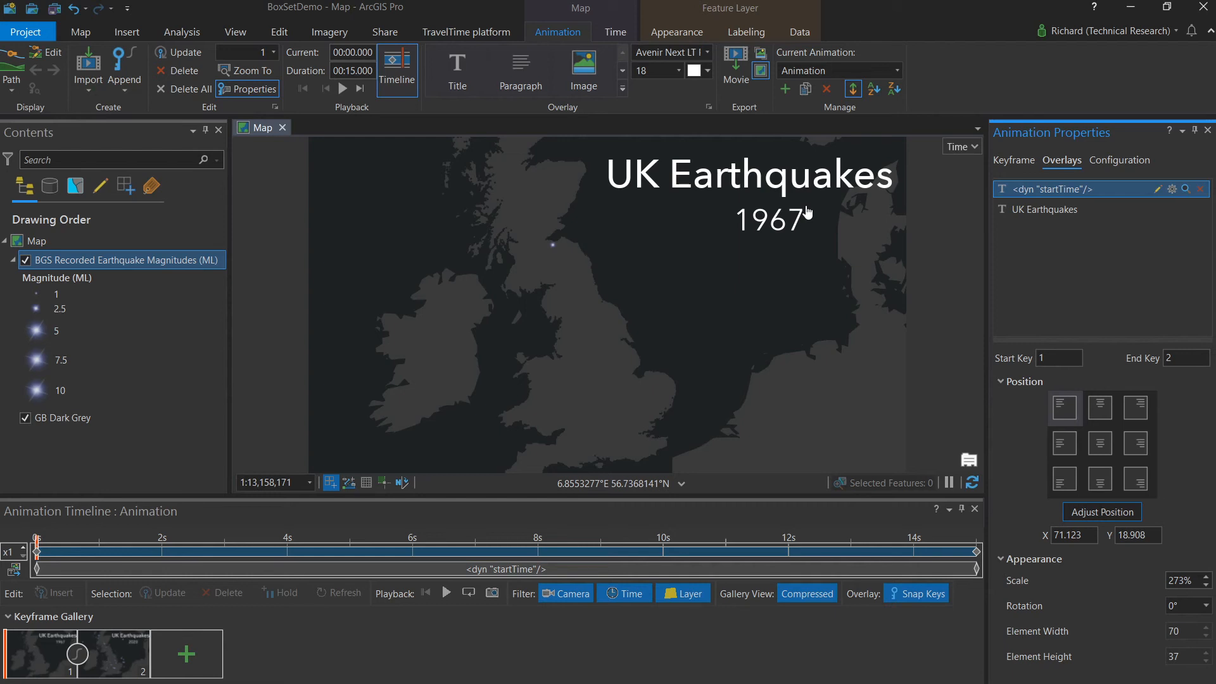
mouse_move(719, 318)
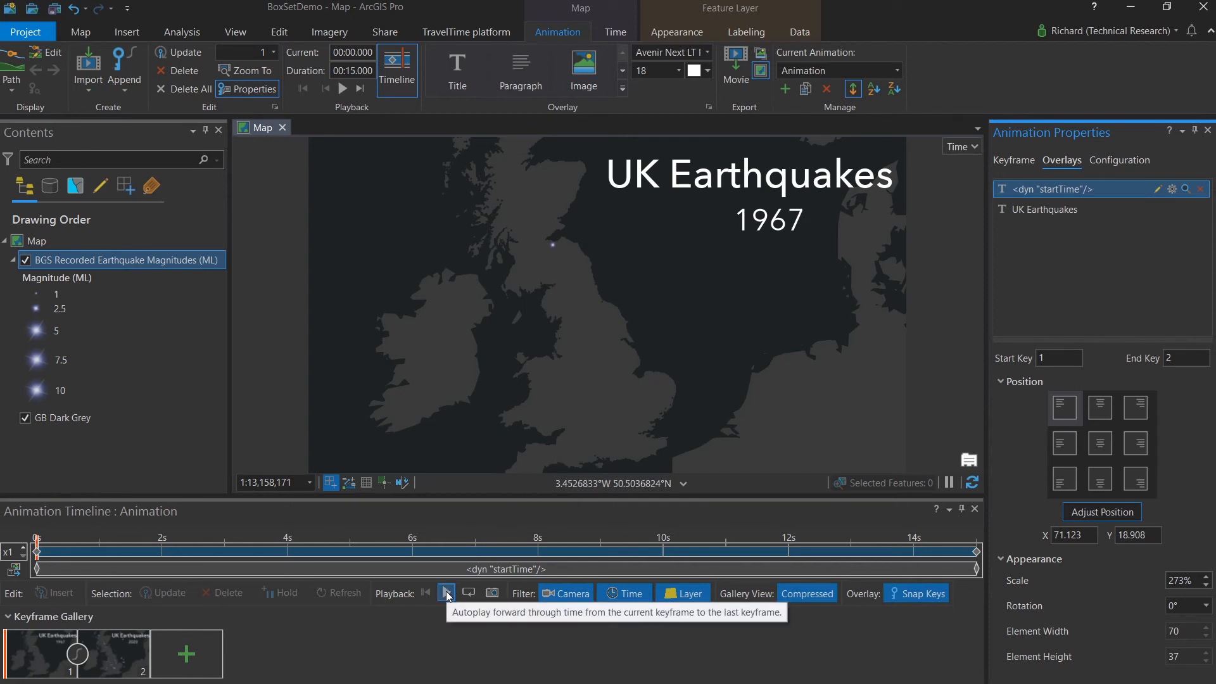
Play the animation timeline through, watching the year count up to 2020
click(445, 593)
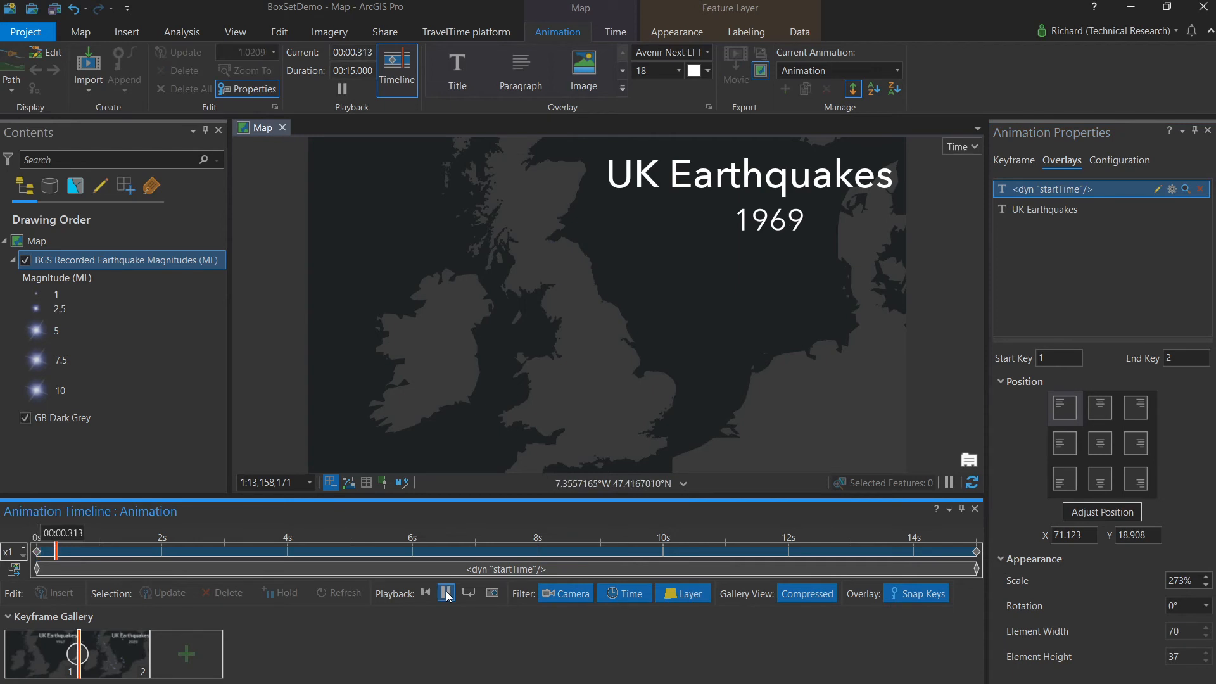
click(446, 593)
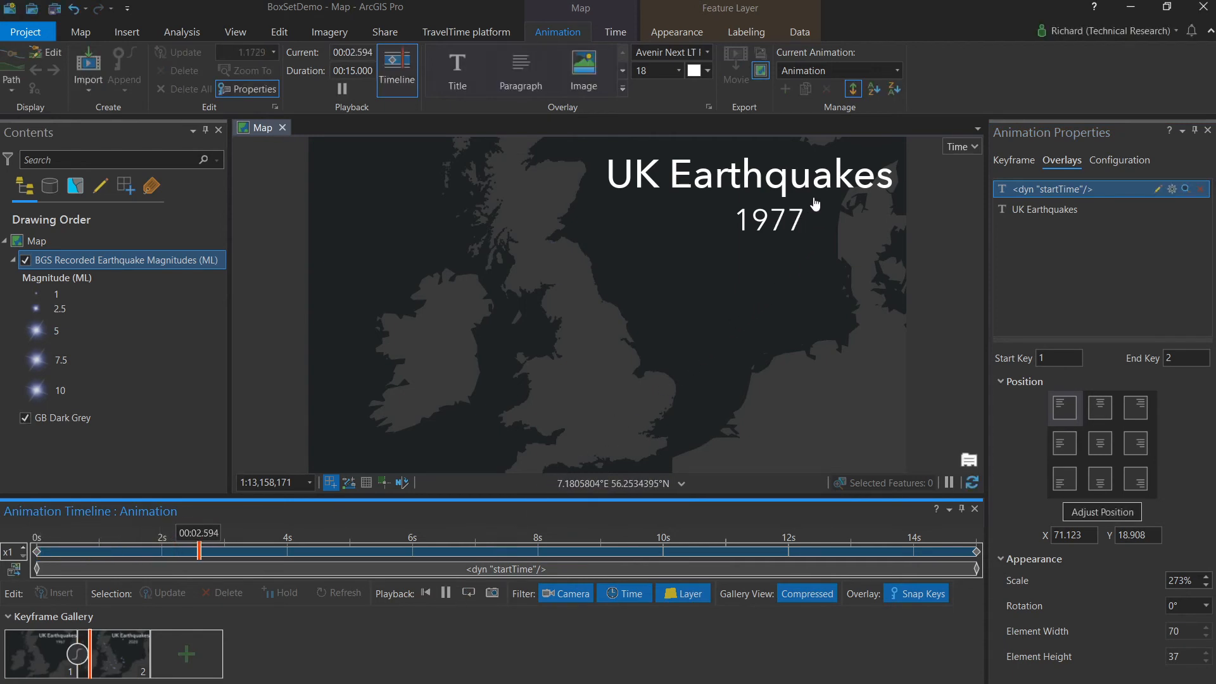
drag(198, 551, 307, 550)
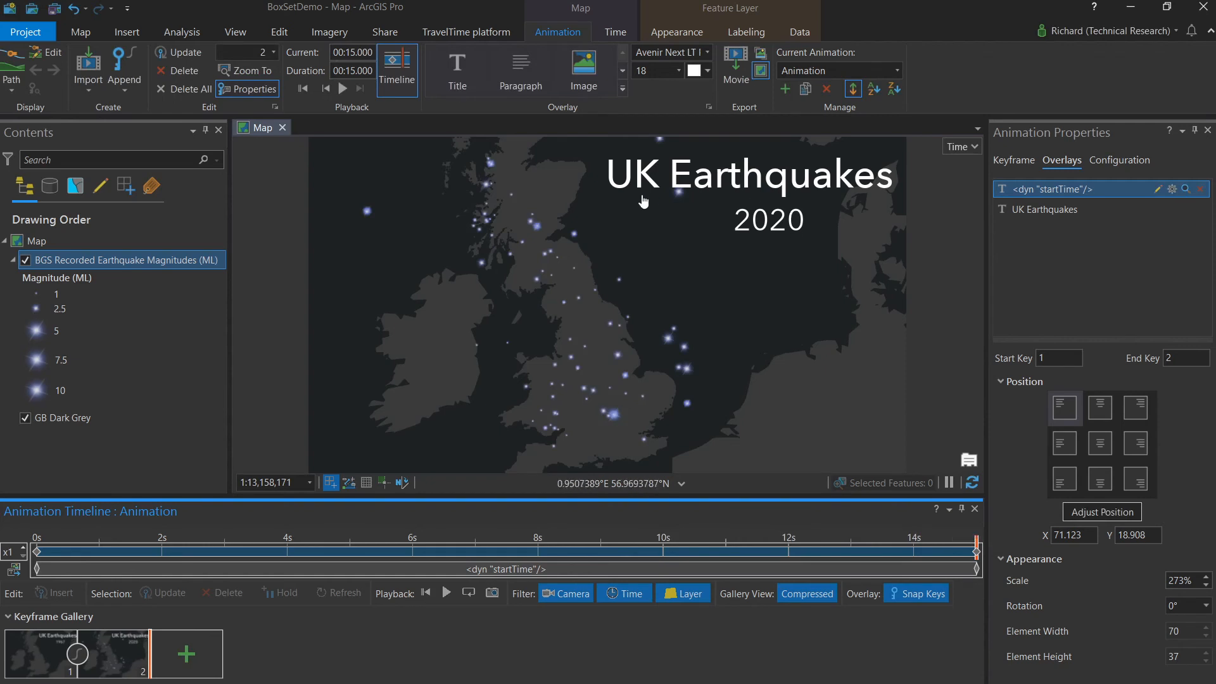
mouse_move(475, 248)
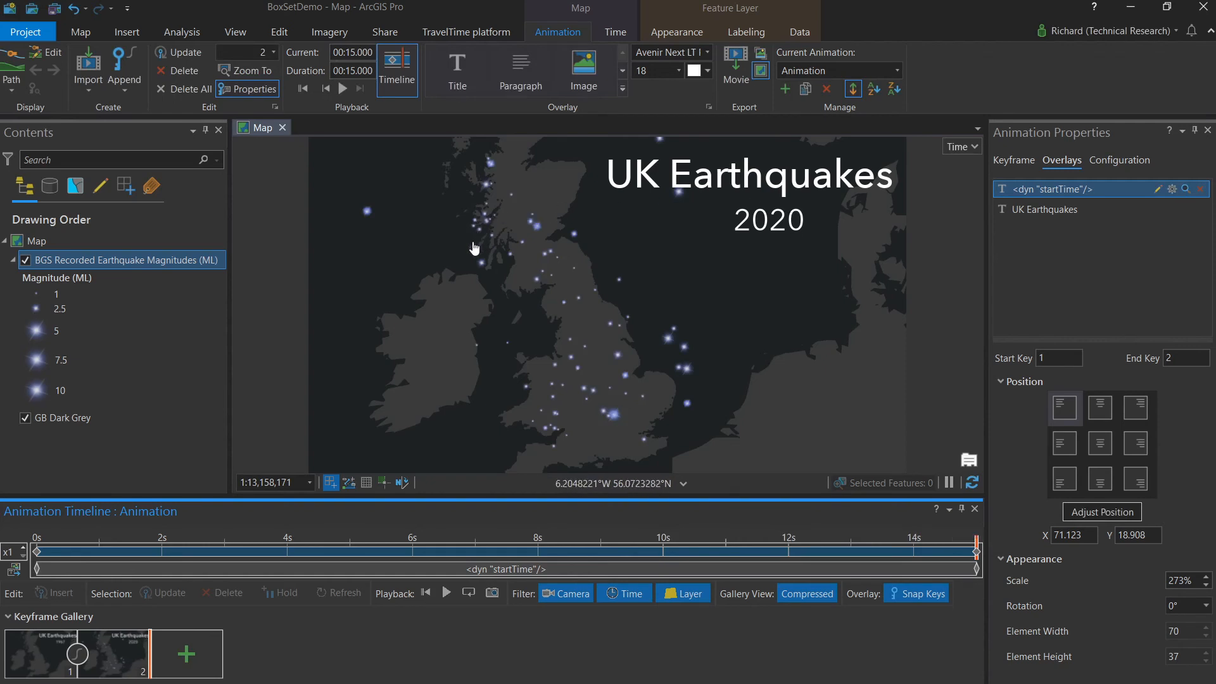
mouse_move(540, 385)
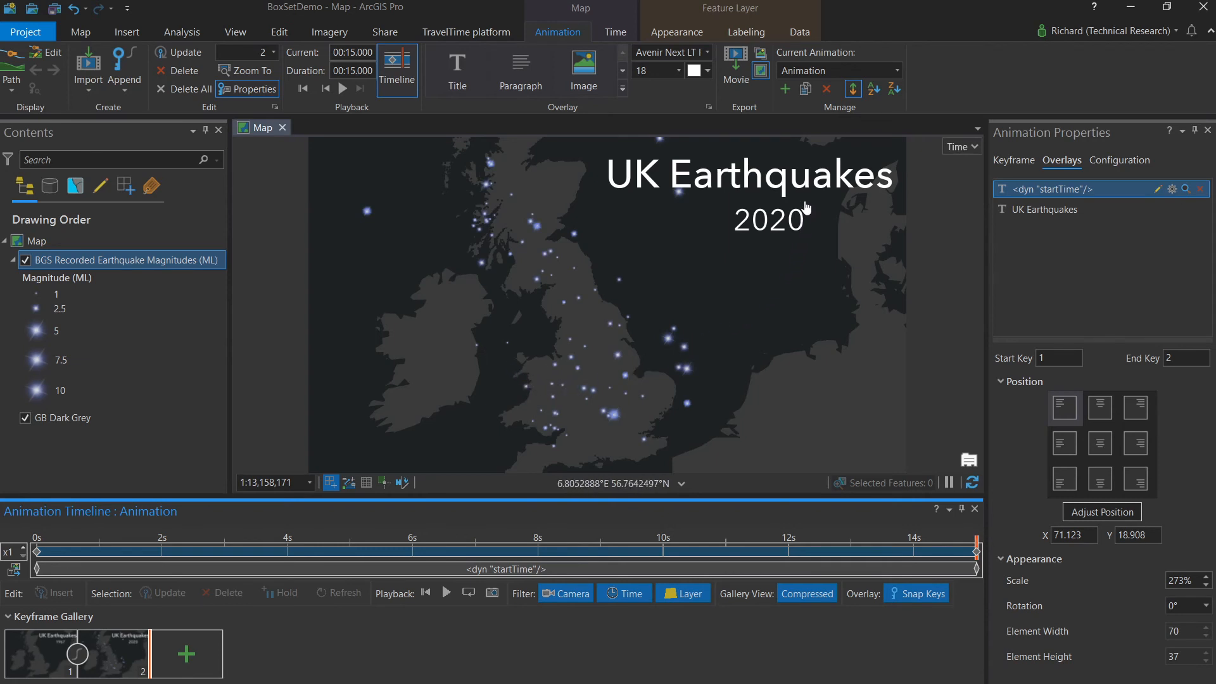
mouse_move(788, 195)
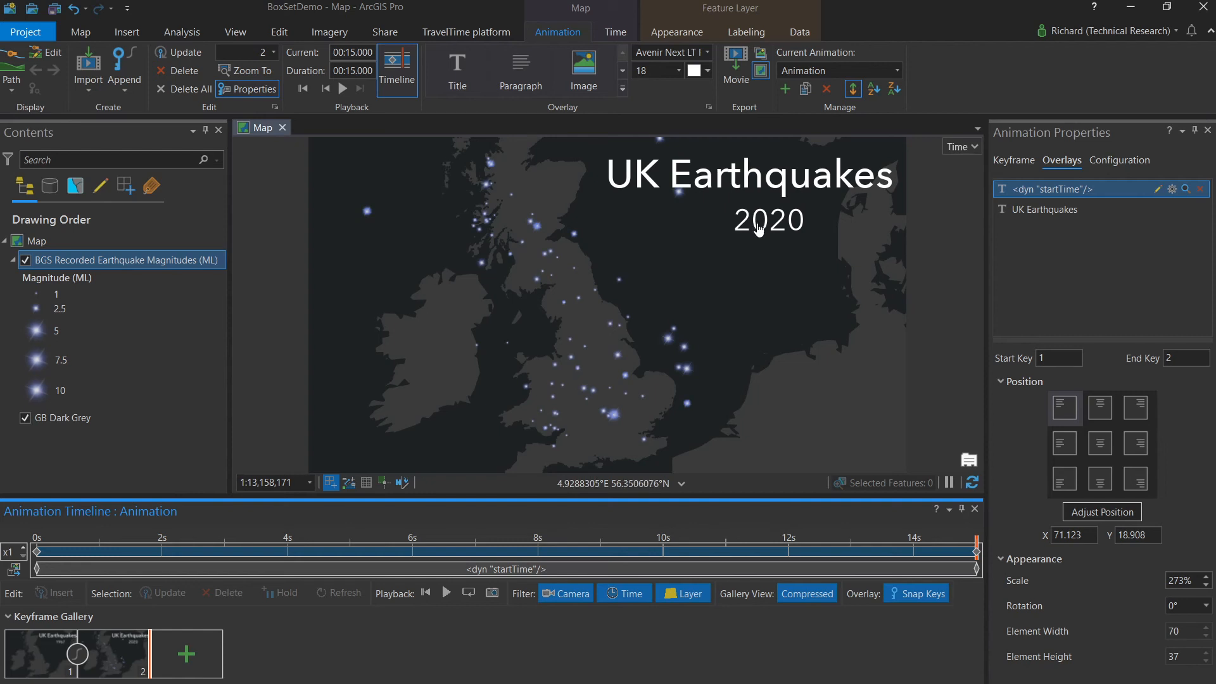
mouse_move(740, 133)
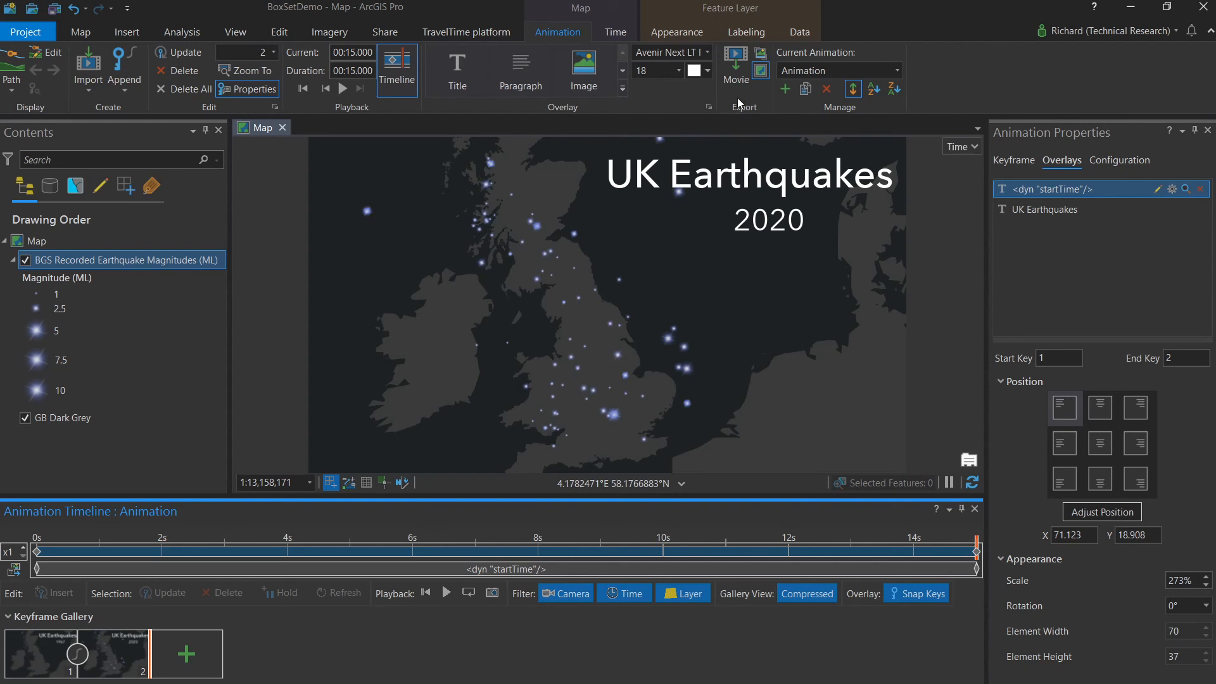
Set up a Movie export with the YouTube preset and choose a frame rate
click(734, 70)
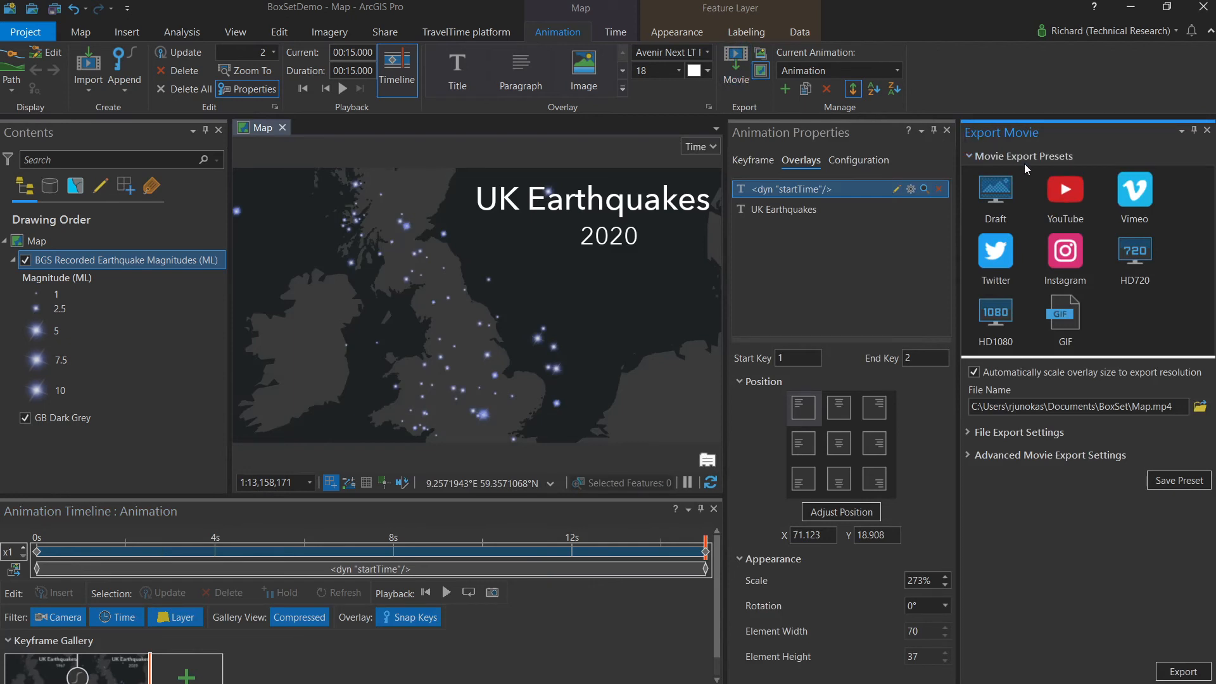
mouse_move(1008, 190)
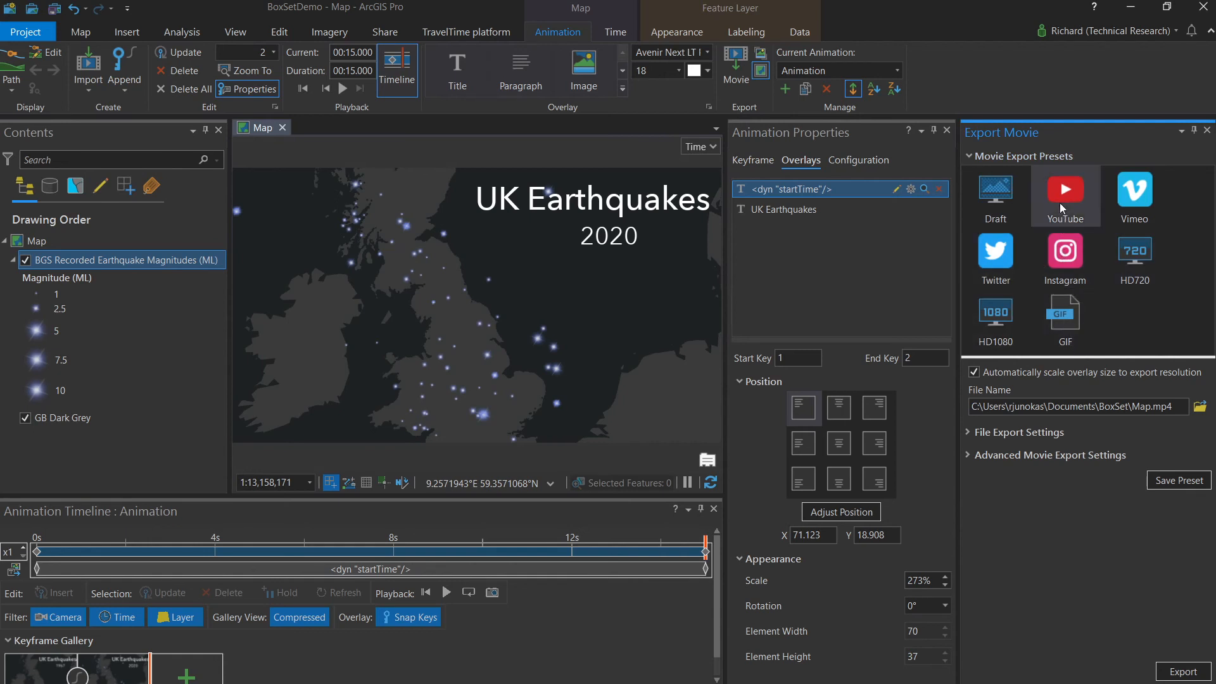
click(1064, 196)
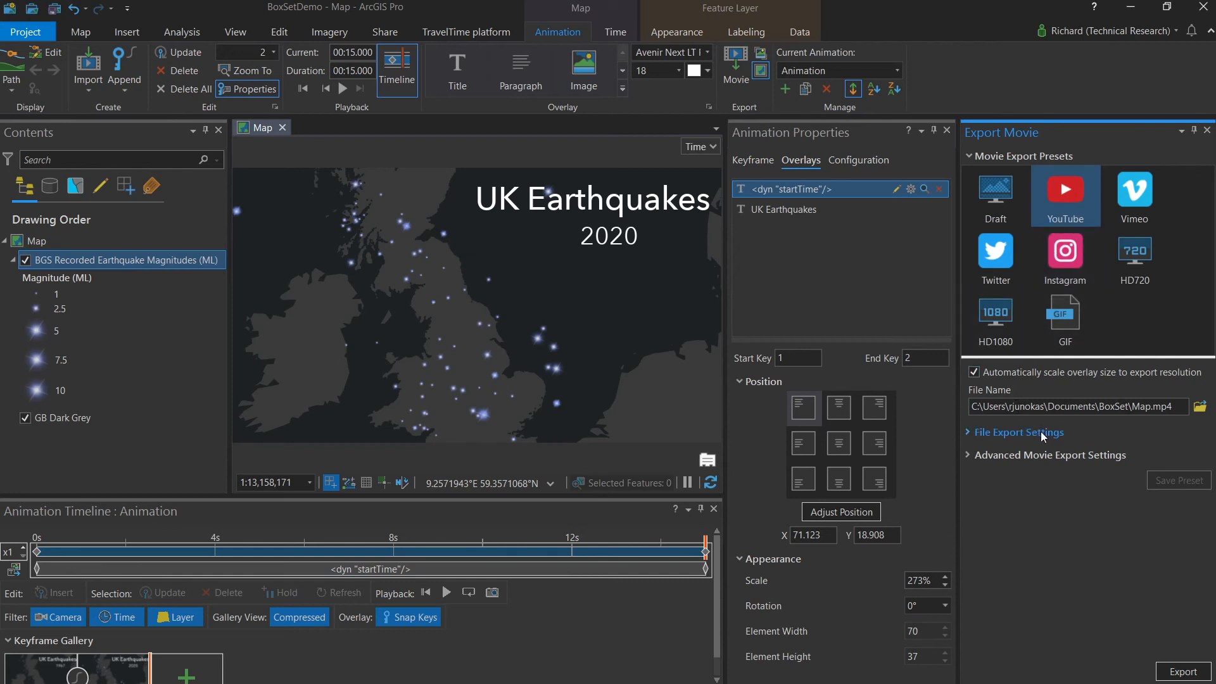
click(1021, 432)
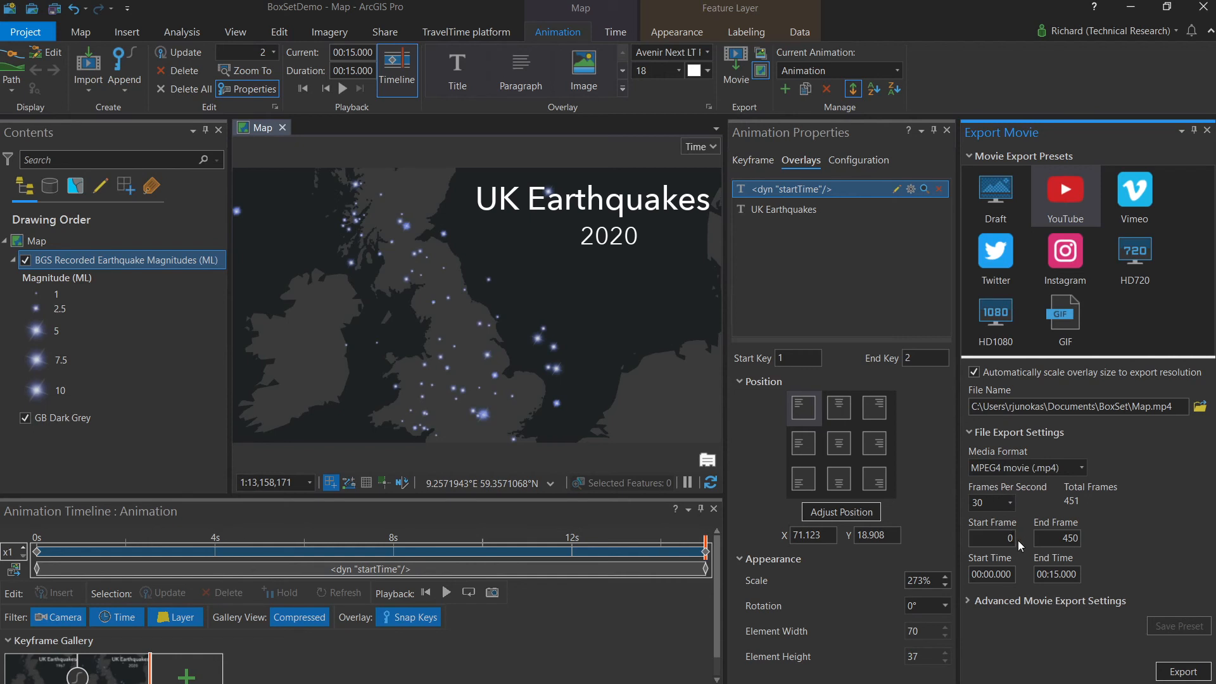
mouse_move(1067, 565)
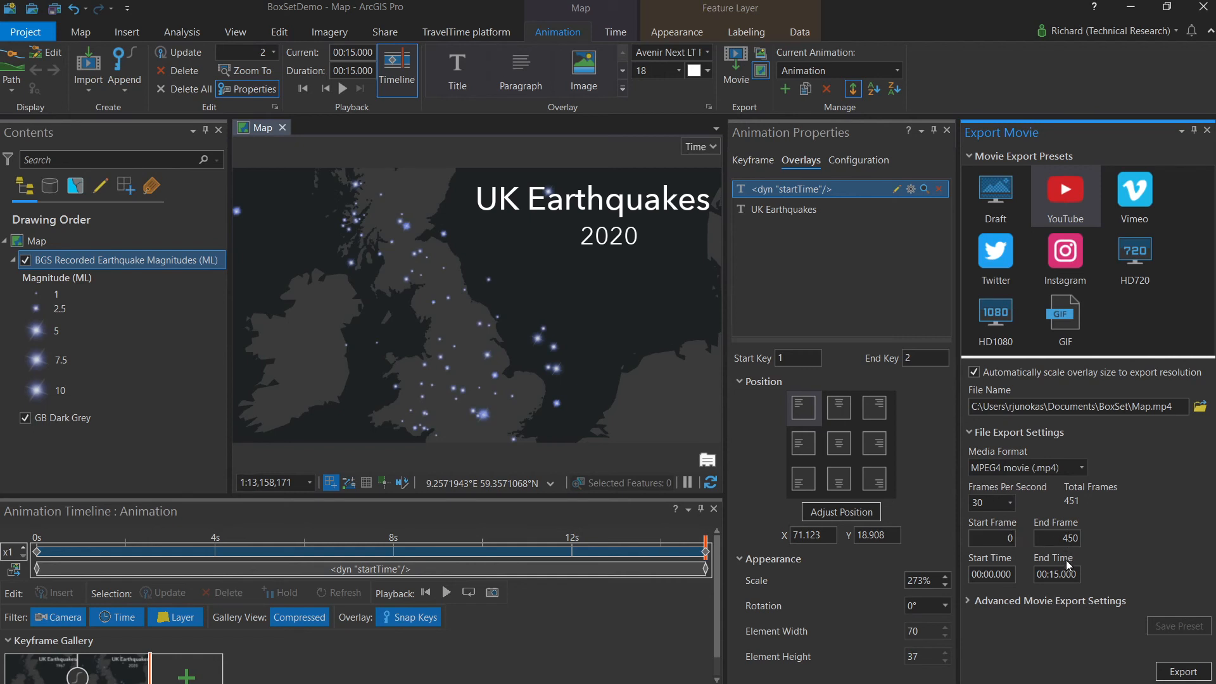
mouse_move(1082, 585)
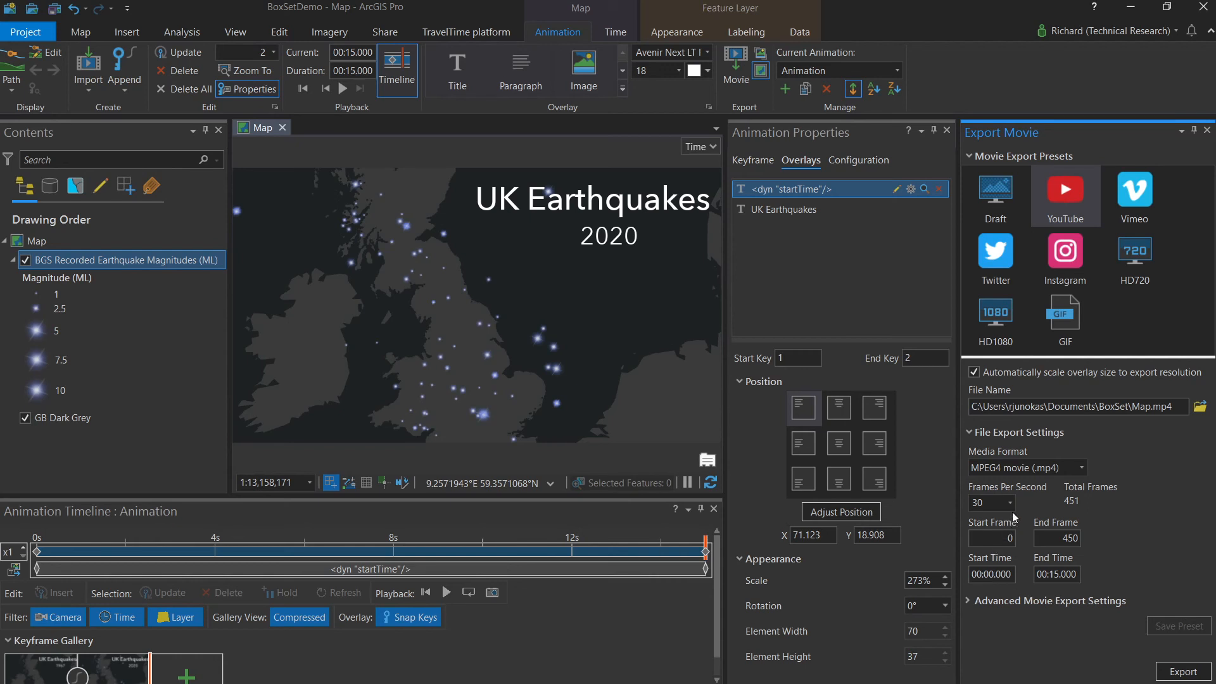
click(1009, 502)
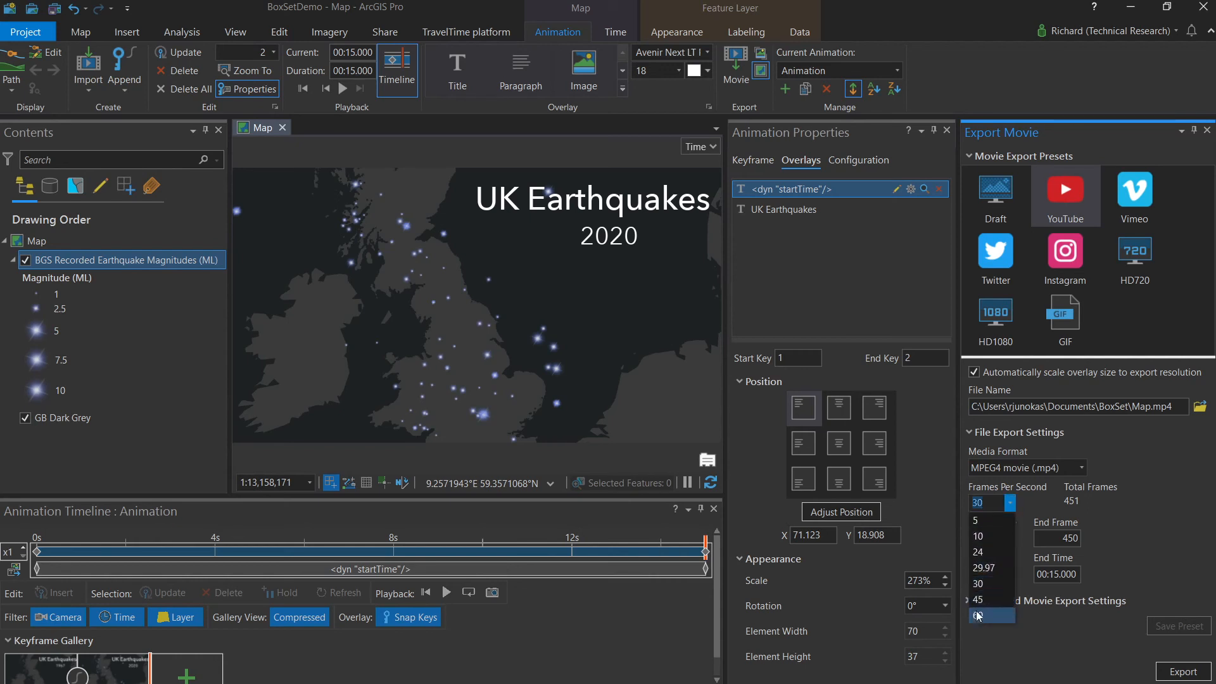
click(979, 614)
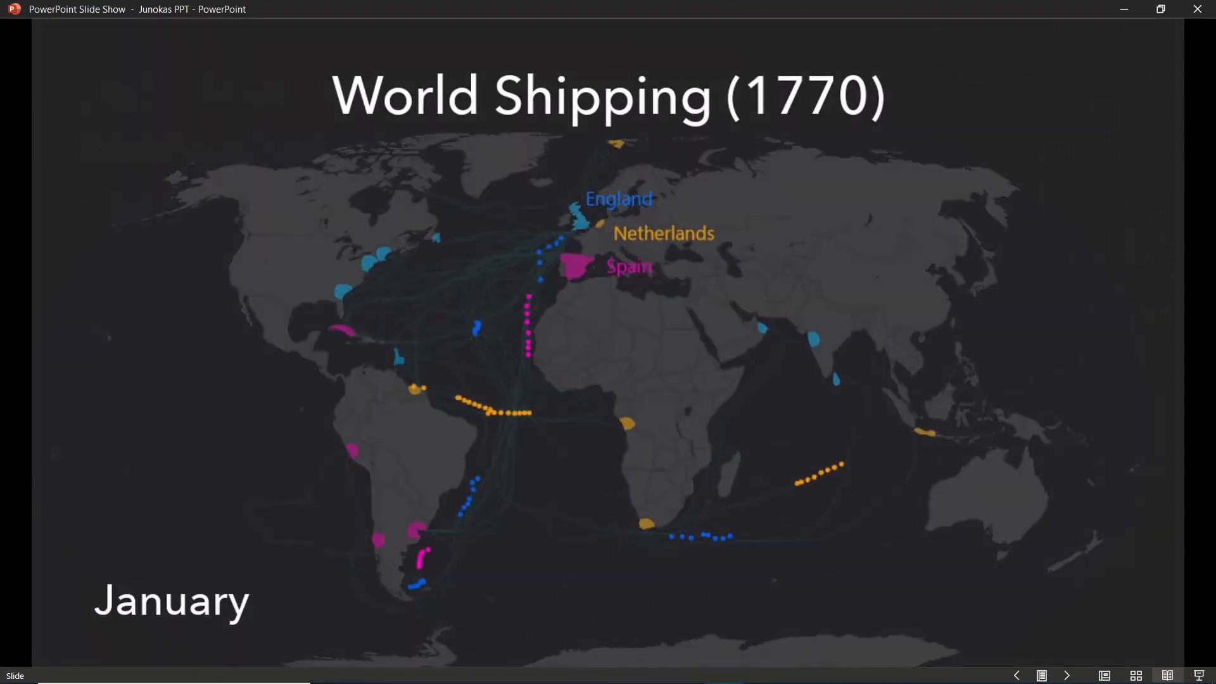
Advance to the earthquake video slide, play it, then move on to slide 7
click(1067, 675)
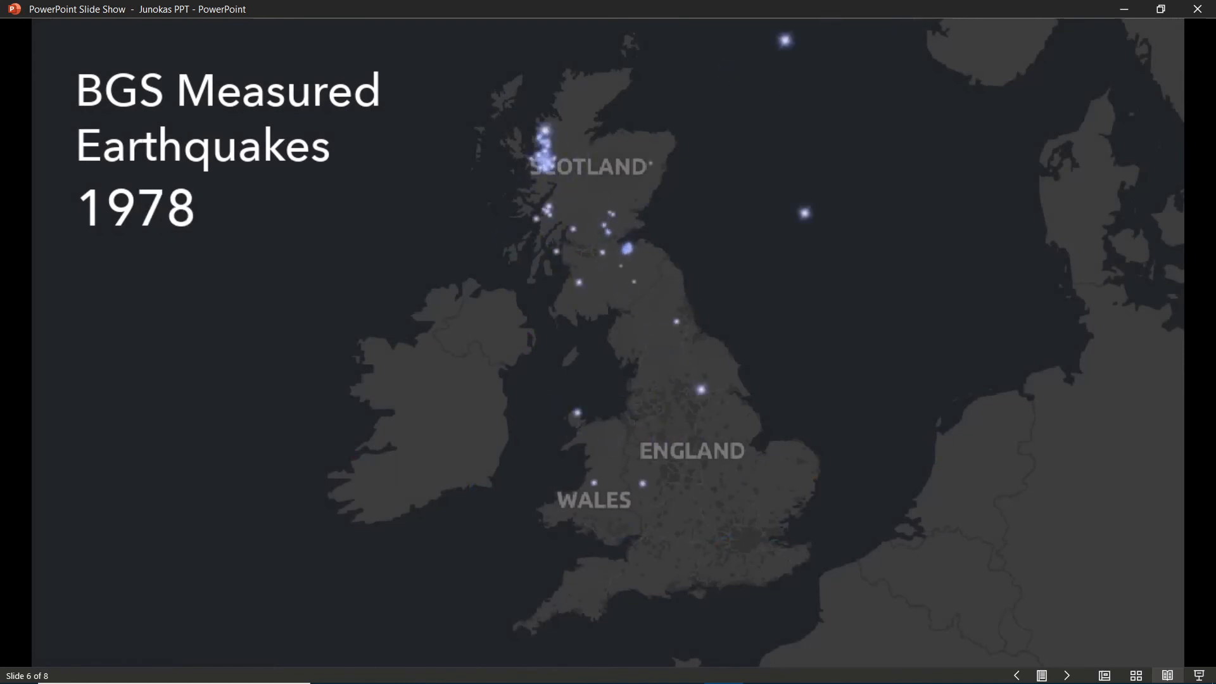
click(1067, 674)
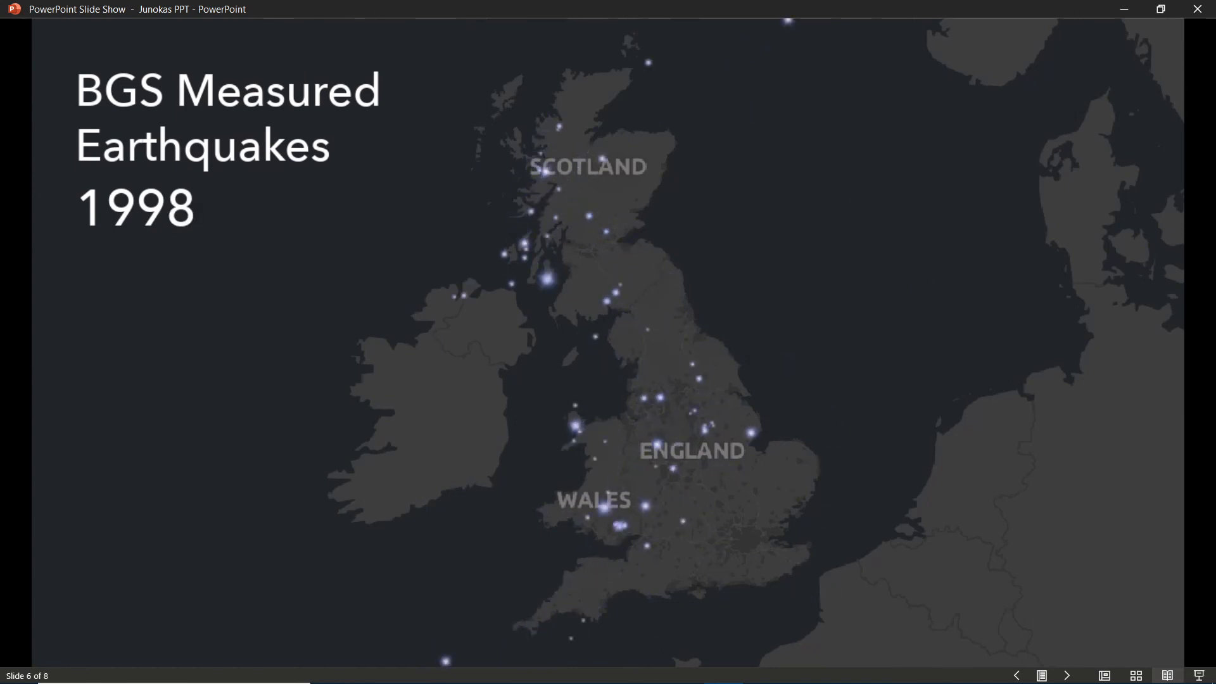
click(1067, 676)
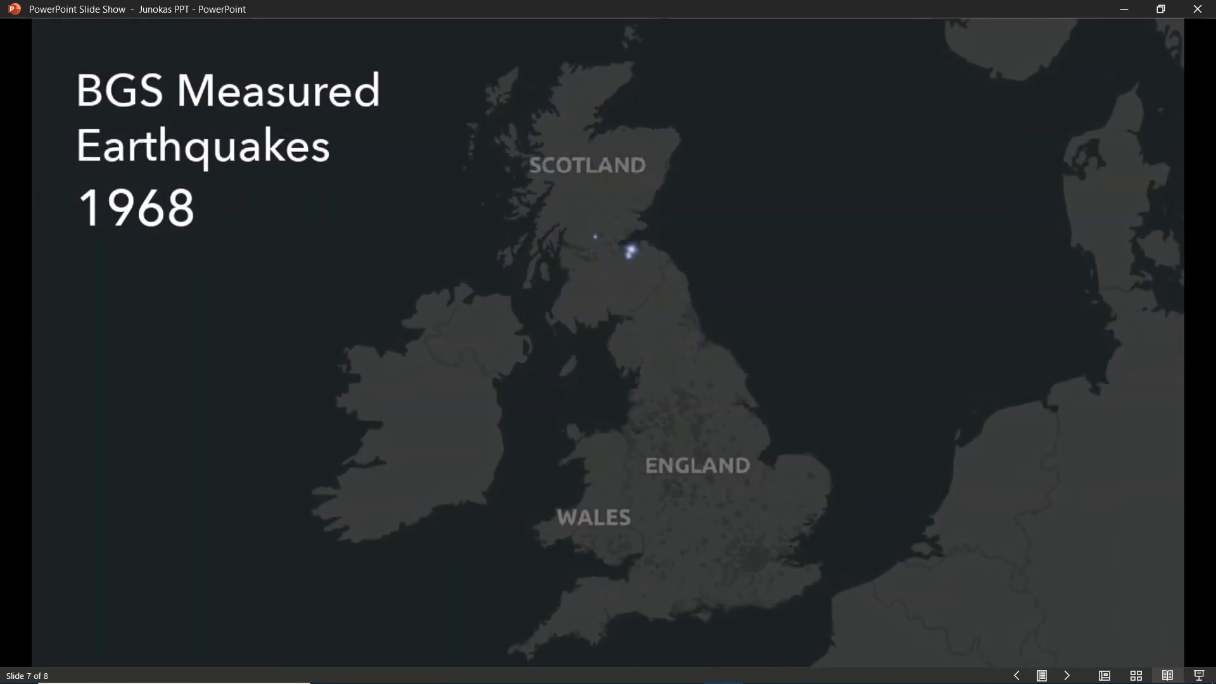